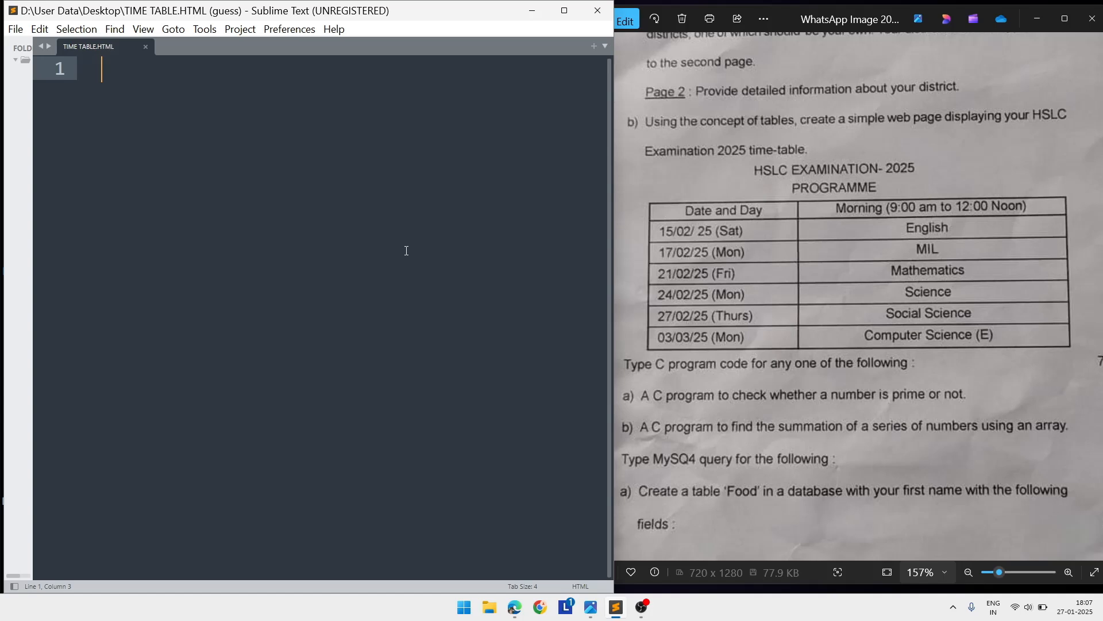
# - Start line 1 of TIME TABLE.HTML with the "<" of the doctype declaration
pyautogui.write('<!')
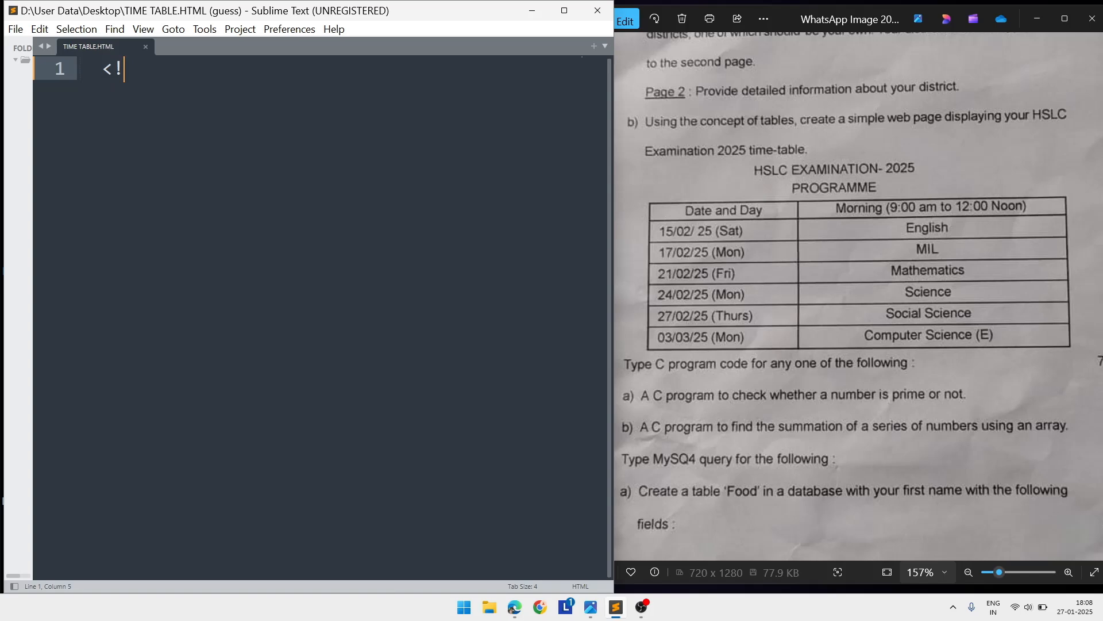
# - Write <!doctype html> followed by the <html></html> and <head></head> elements
pyautogui.write('doc')
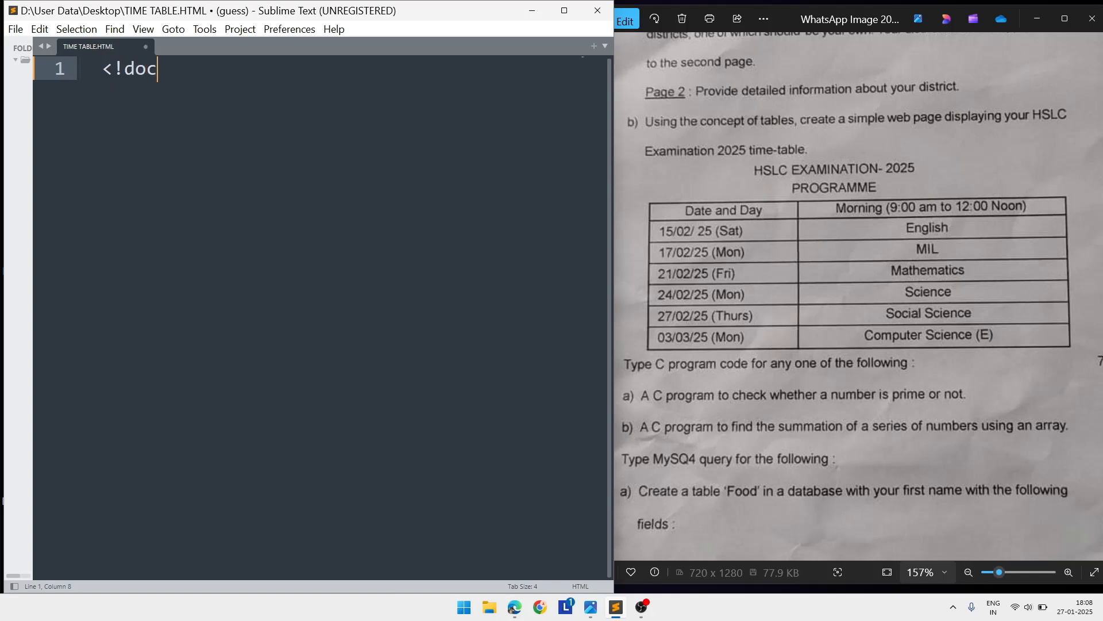
pyautogui.write('typ')
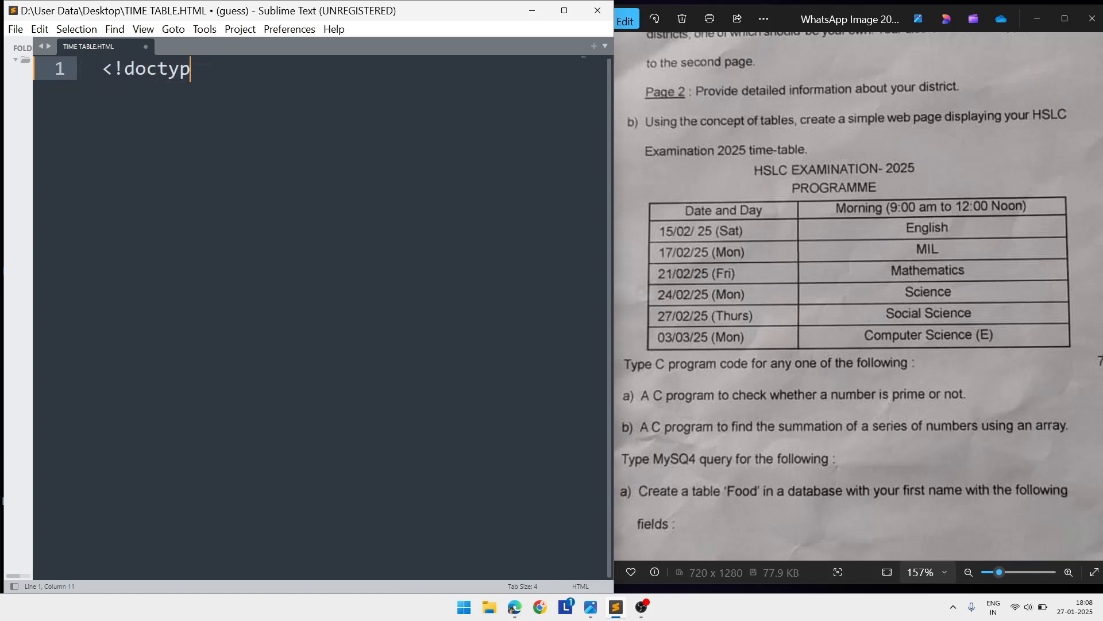
pyautogui.write('e html')
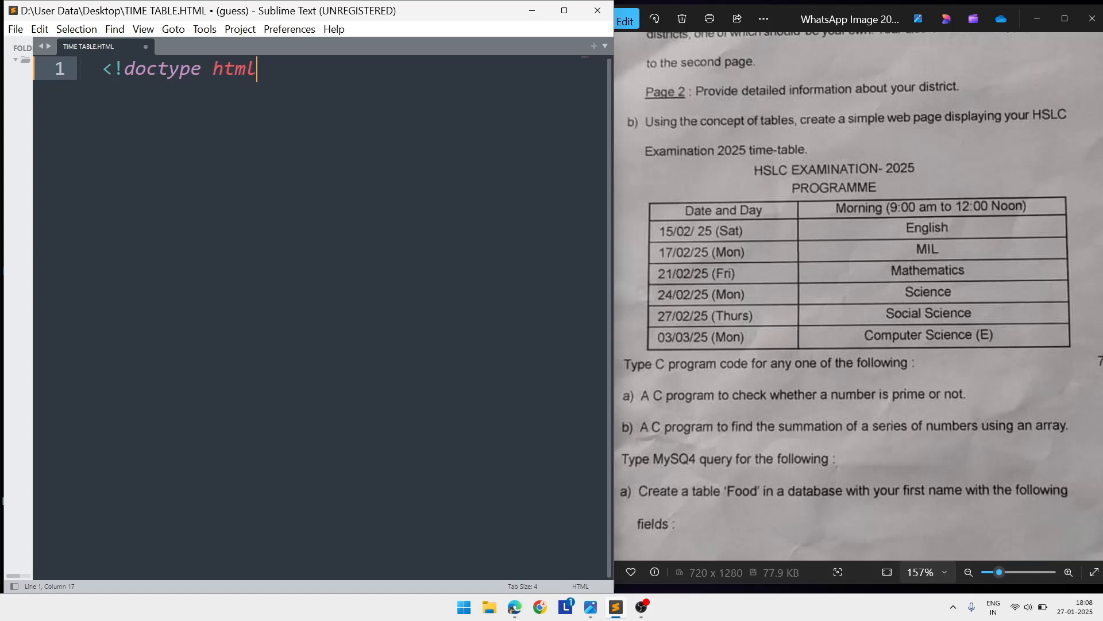
pyautogui.press('enter')
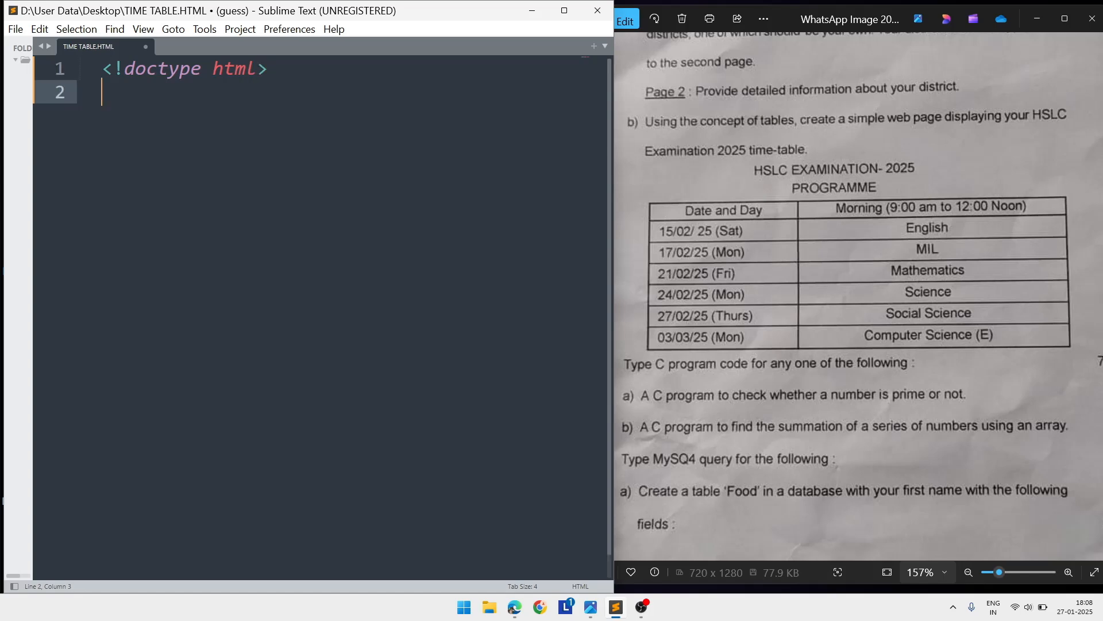
pyautogui.write('<html>')
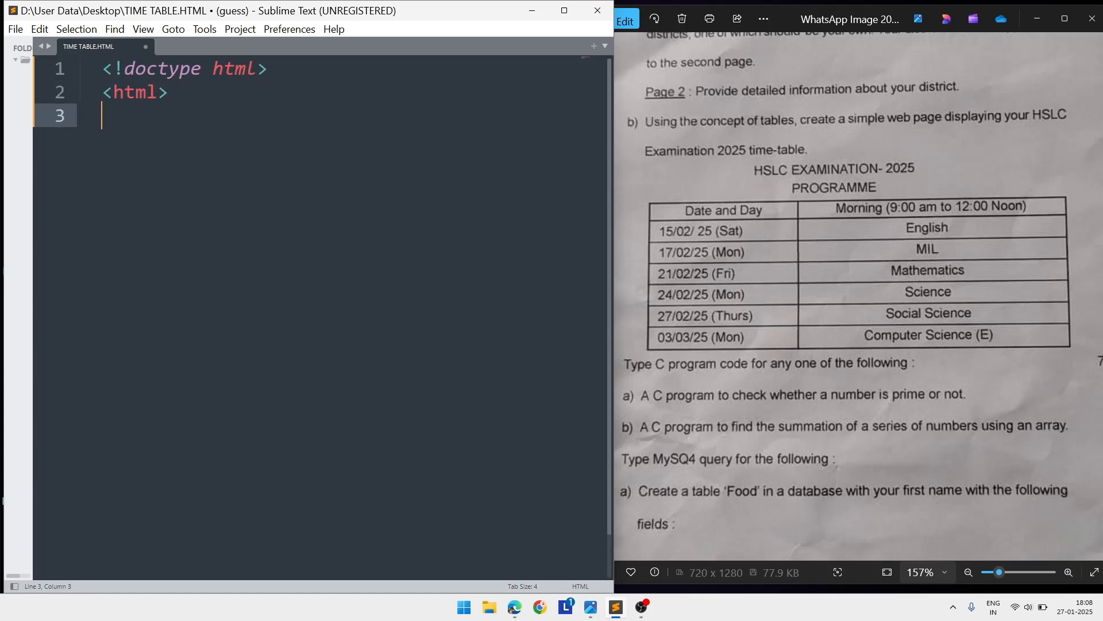
pyautogui.write('</html>')
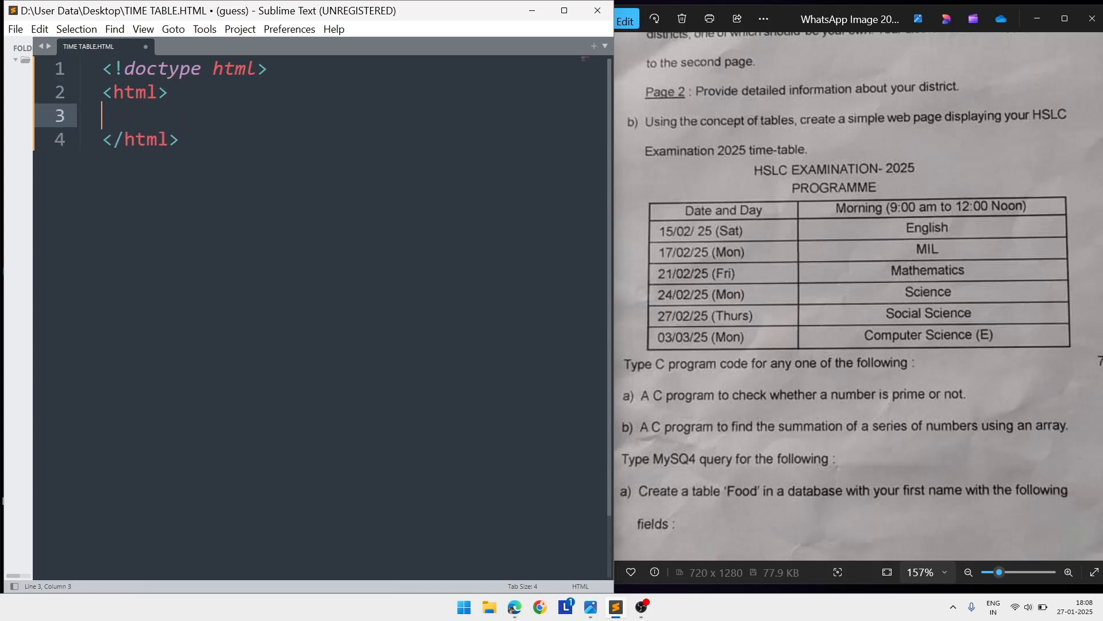
pyautogui.write('<h')
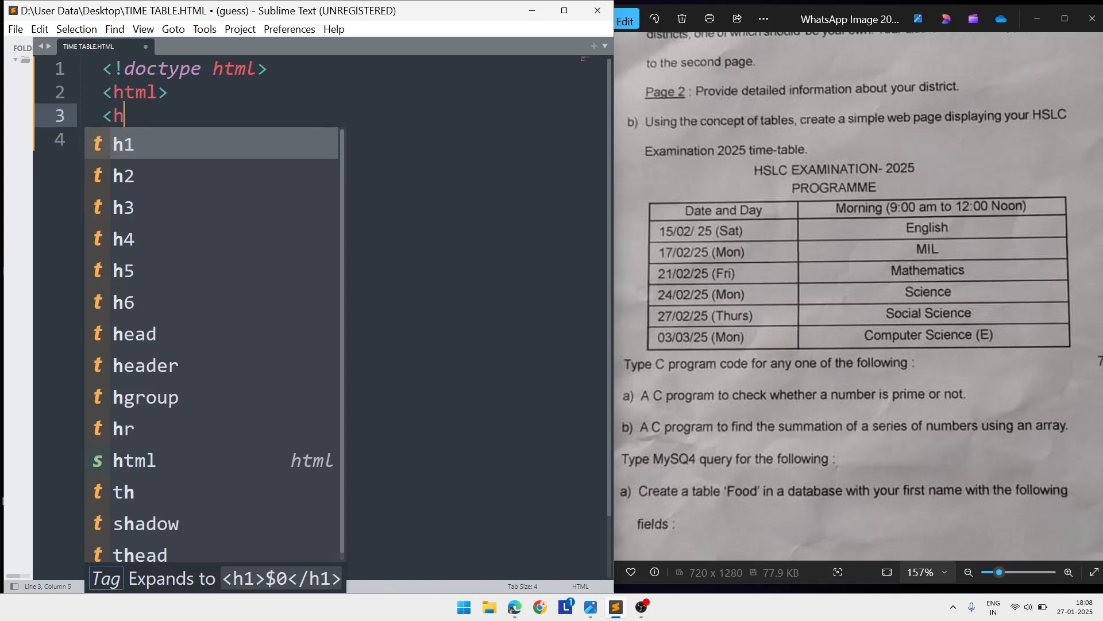
pyautogui.write('ead>')
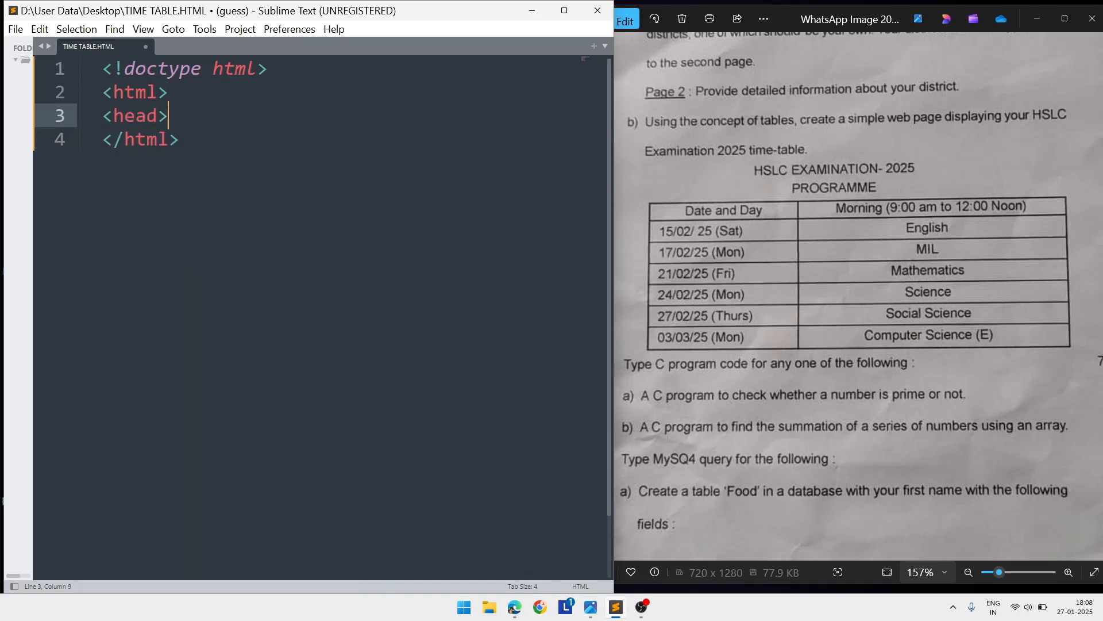
pyautogui.write('</head>')
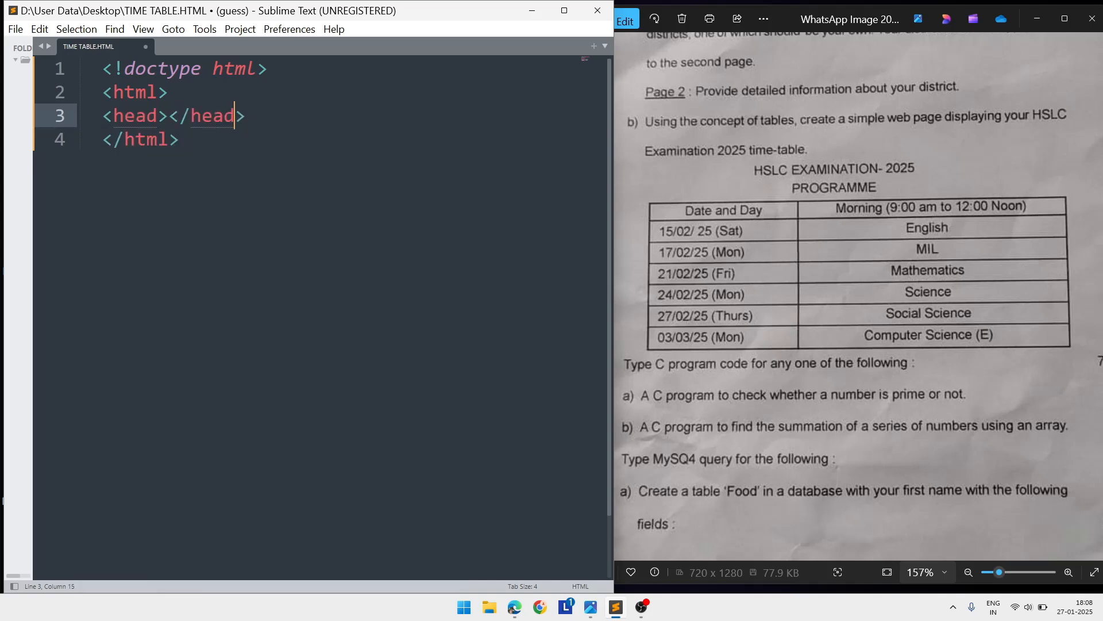
pyautogui.press('enter')
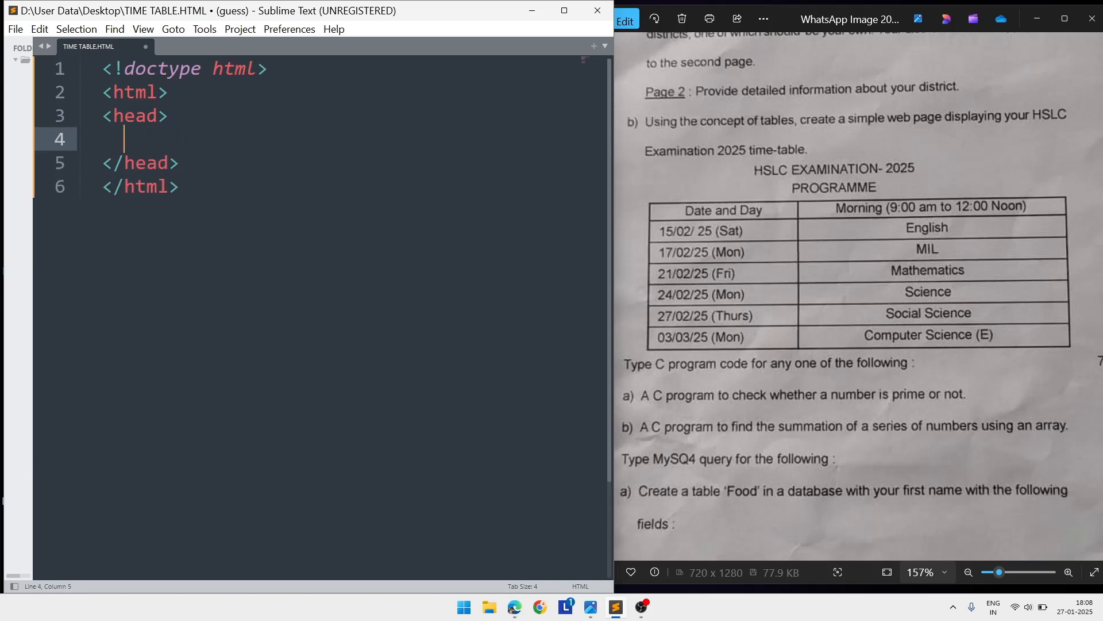
# - Add <title>HSLC Time Table</title> inside the head
pyautogui.write('<t')
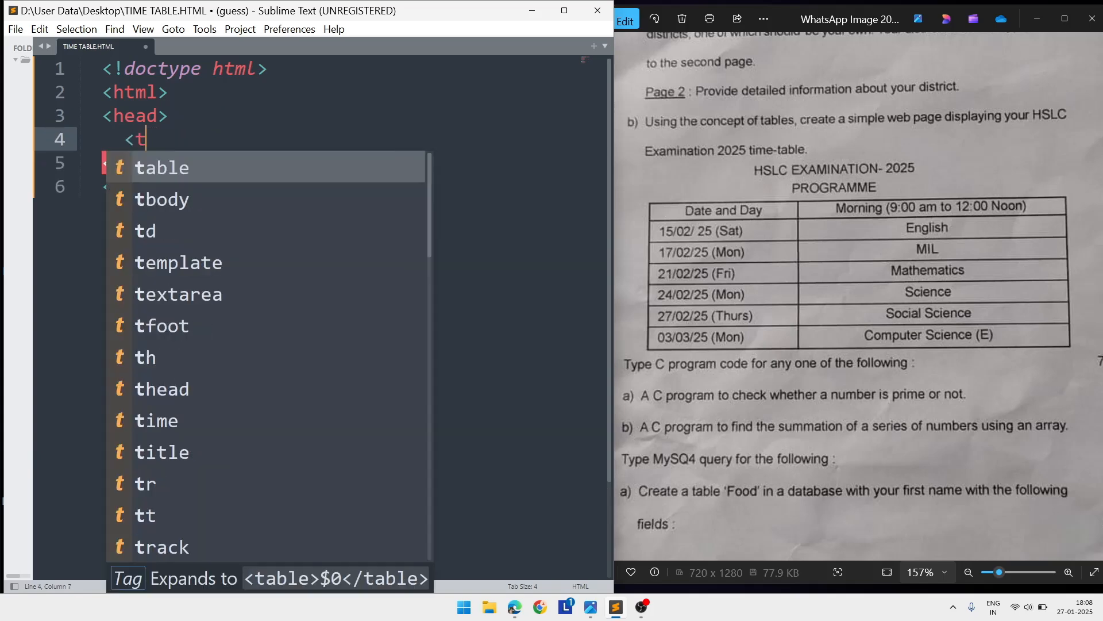
pyautogui.write('itle')
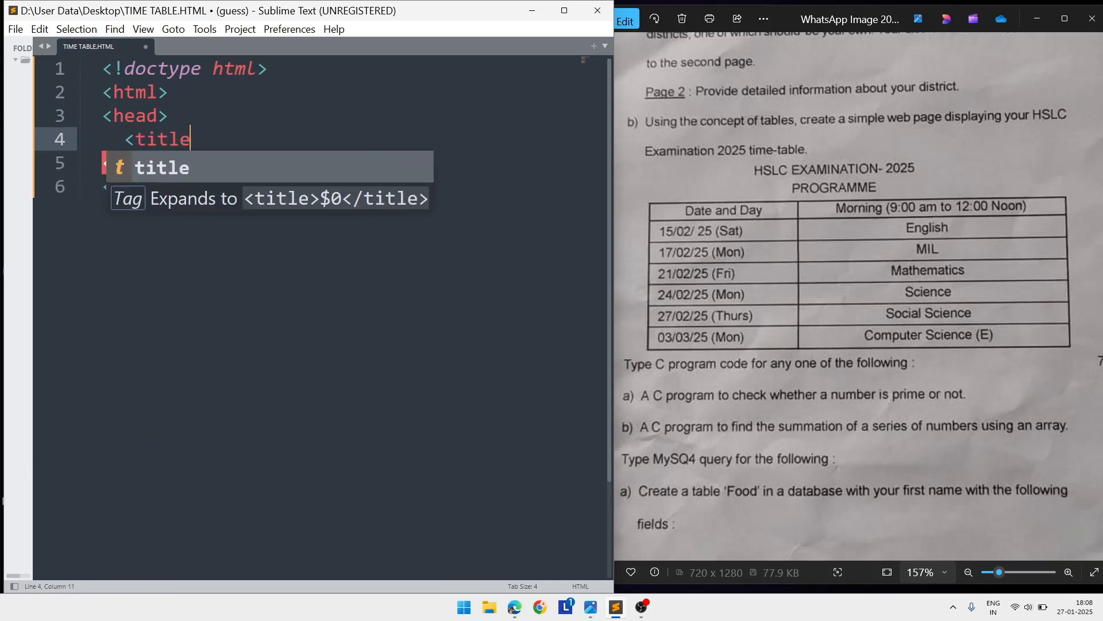
pyautogui.write('>')
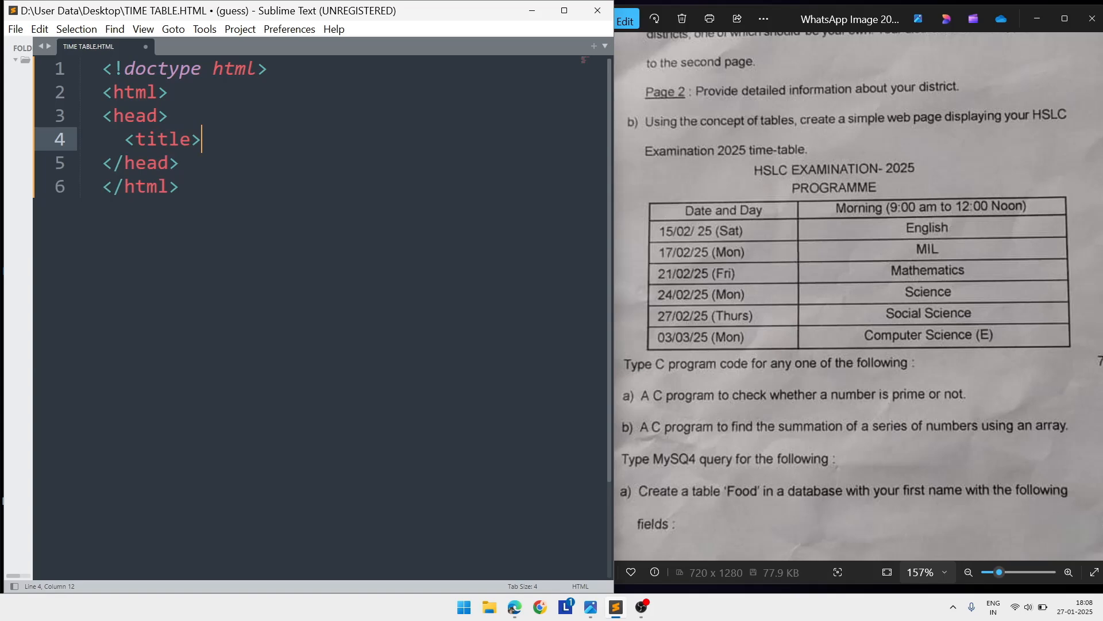
pyautogui.write('HS')
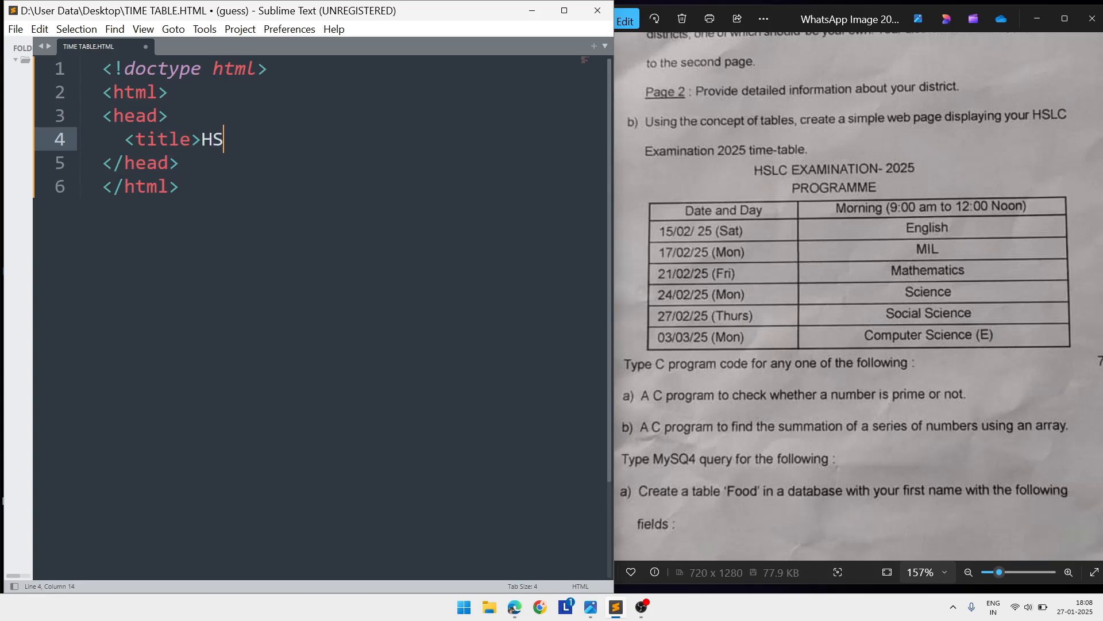
pyautogui.write('LC')
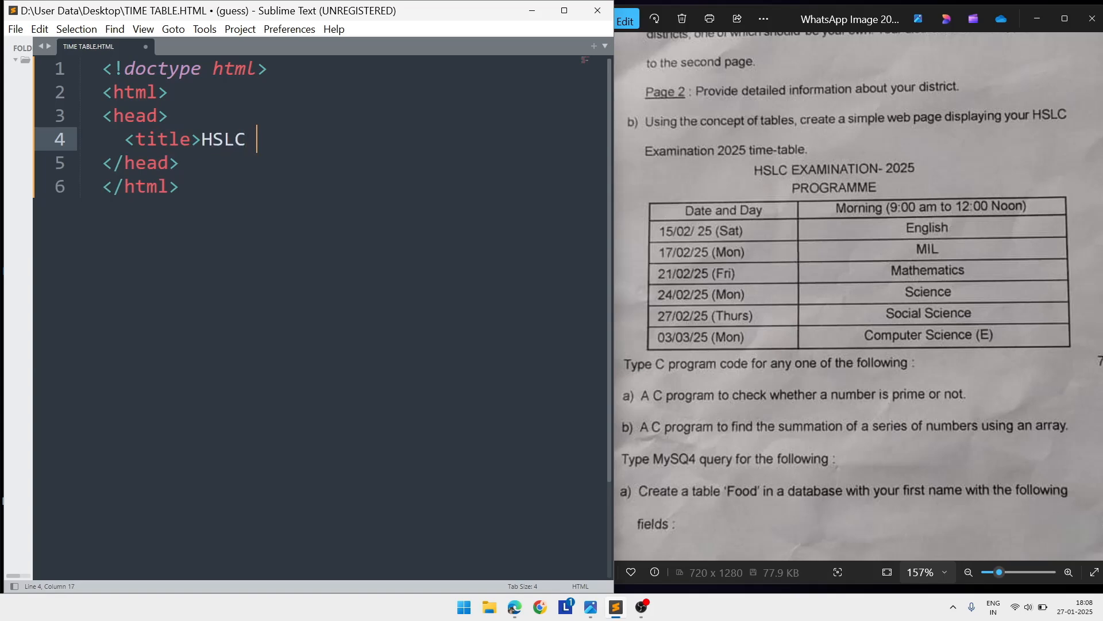
pyautogui.write('Time')
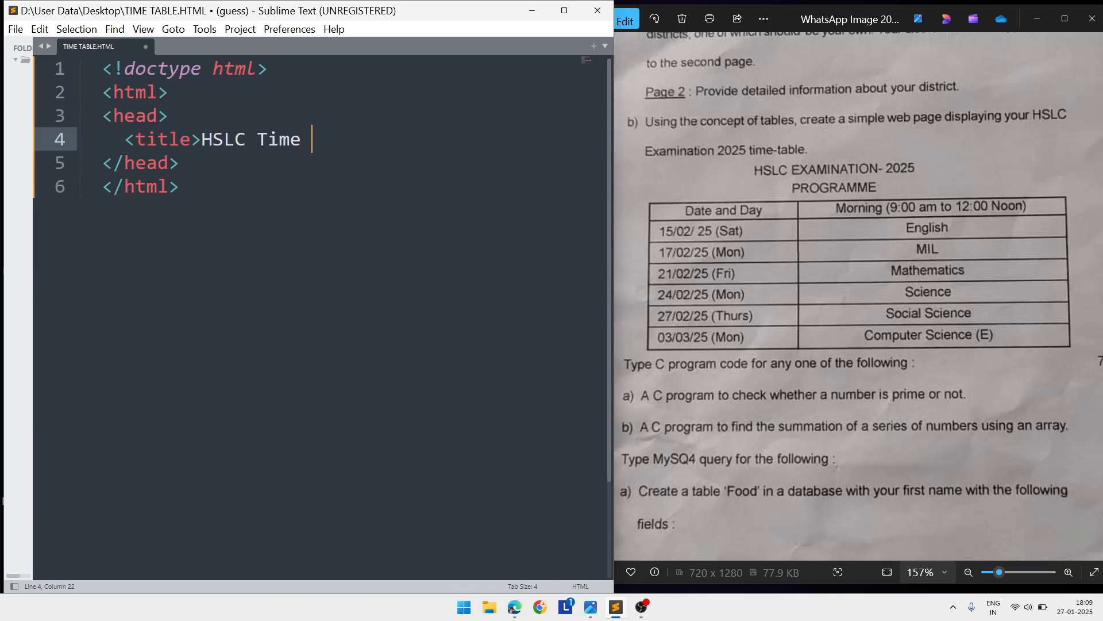
pyautogui.write('Table')
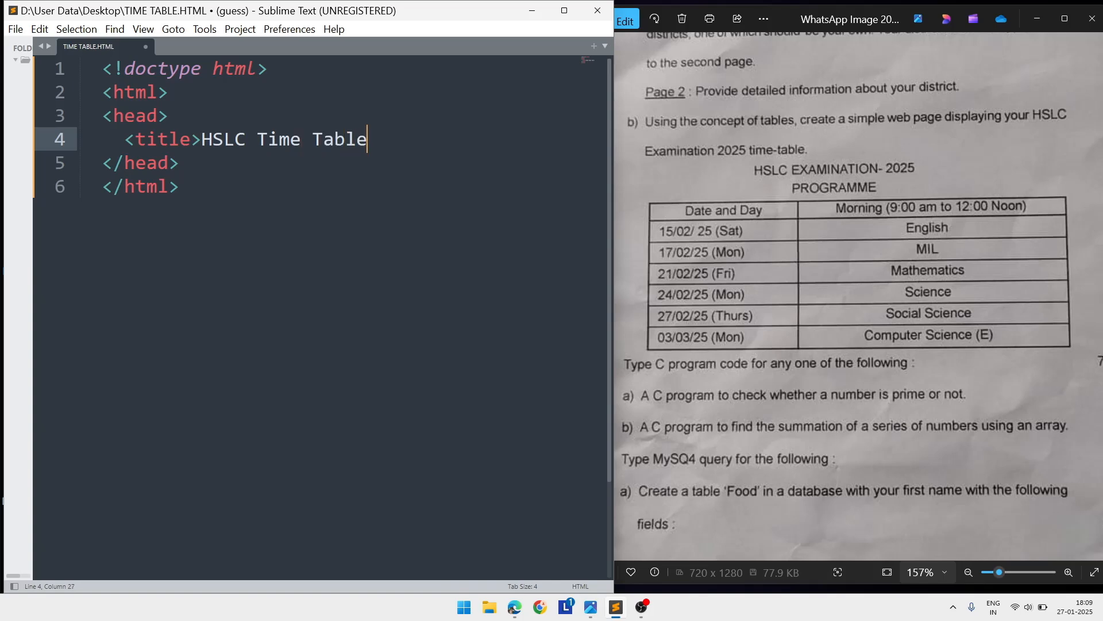
pyautogui.write('</title>')
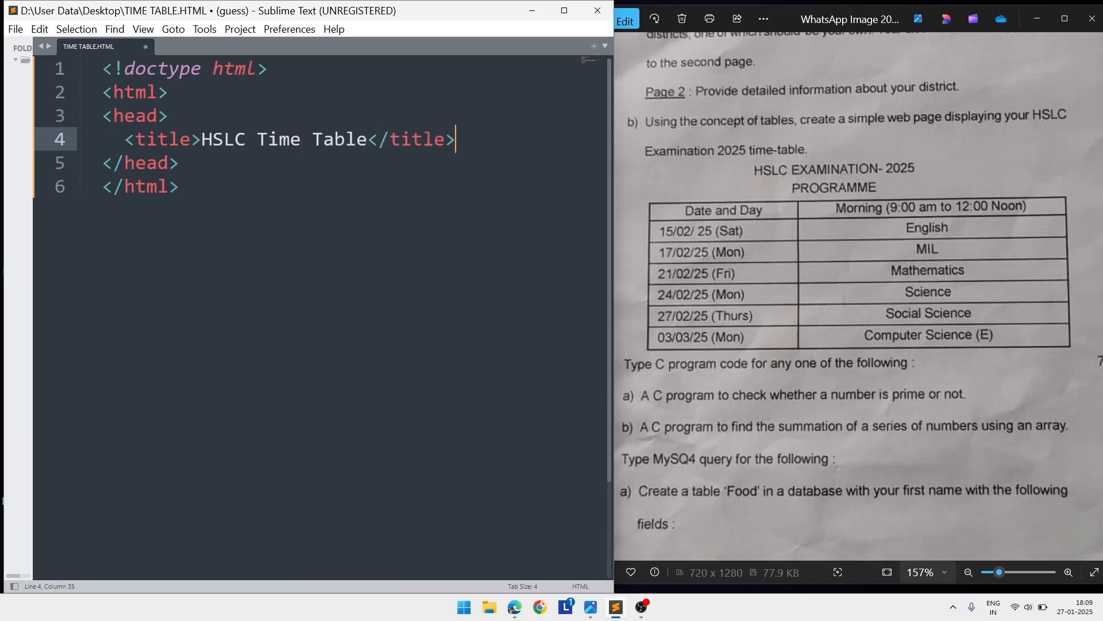
pyautogui.press('enter')
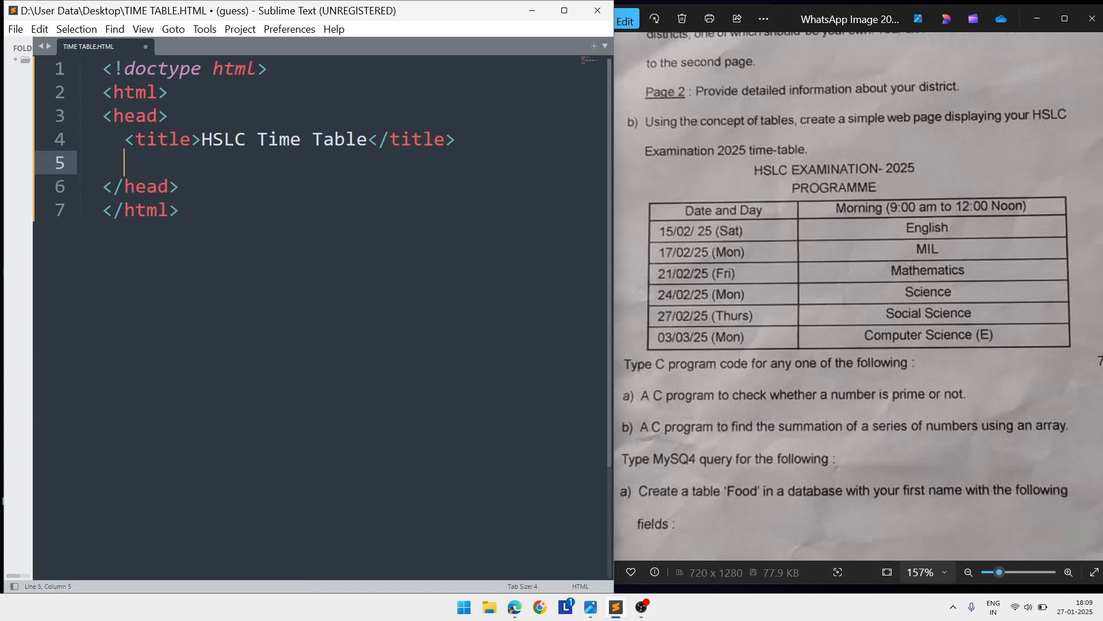
# - Add a <style type="text/css"> block inside the head
pyautogui.write('<sty')
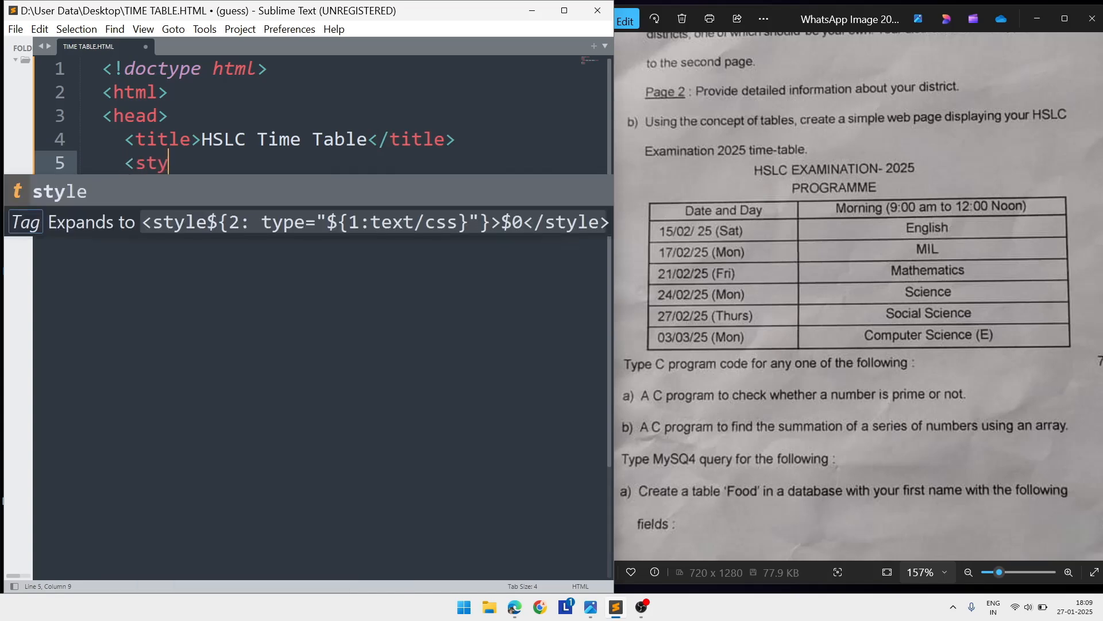
pyautogui.write('le t')
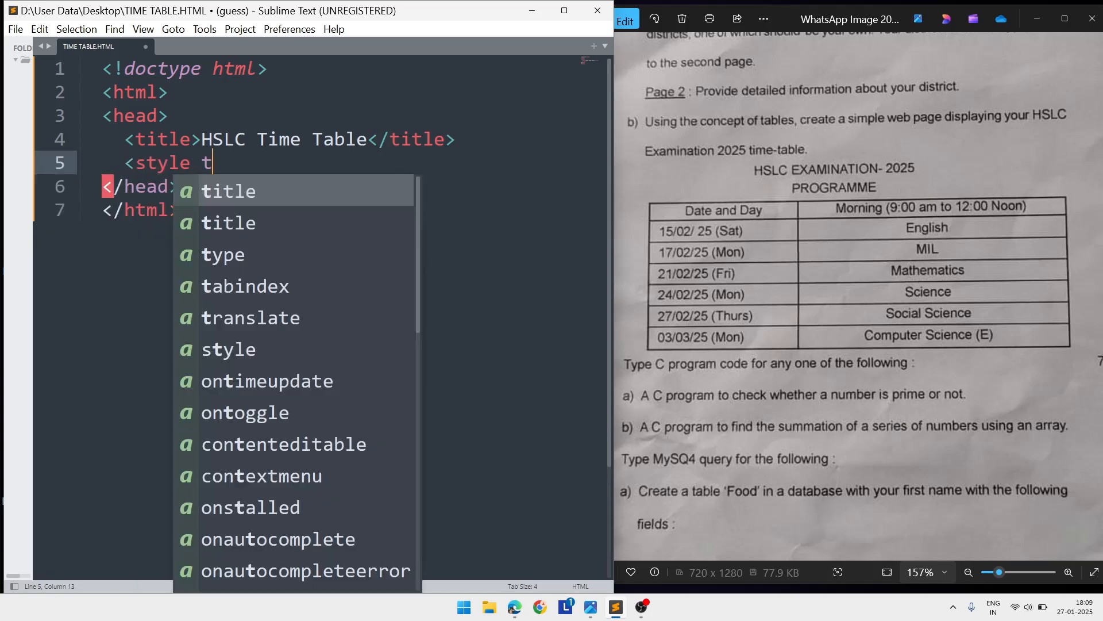
pyautogui.write('ype=')
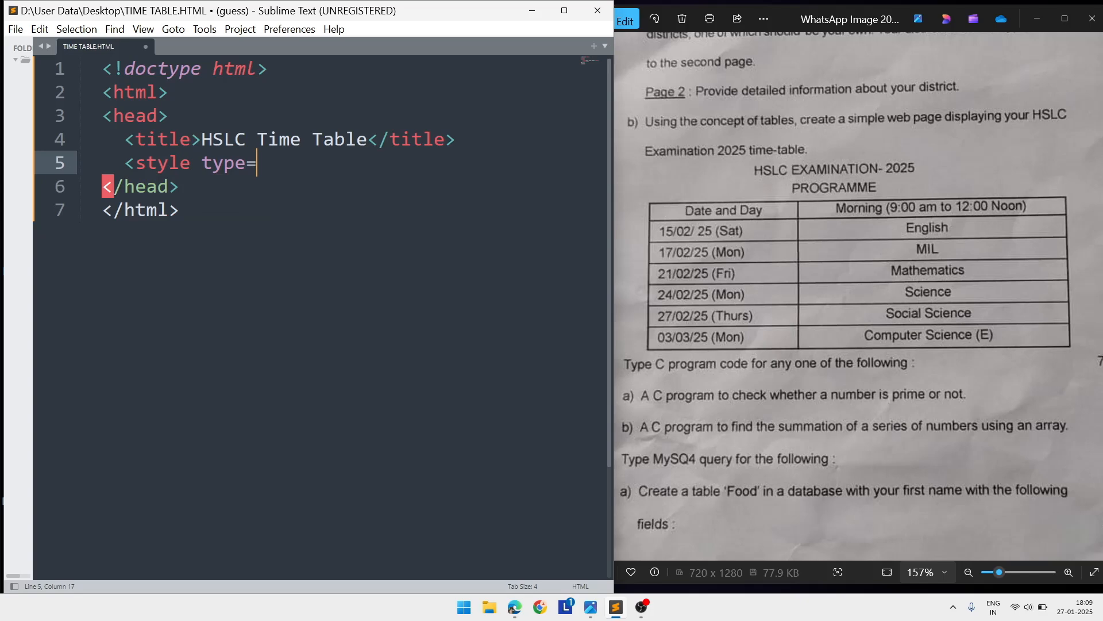
pyautogui.write('"tex')
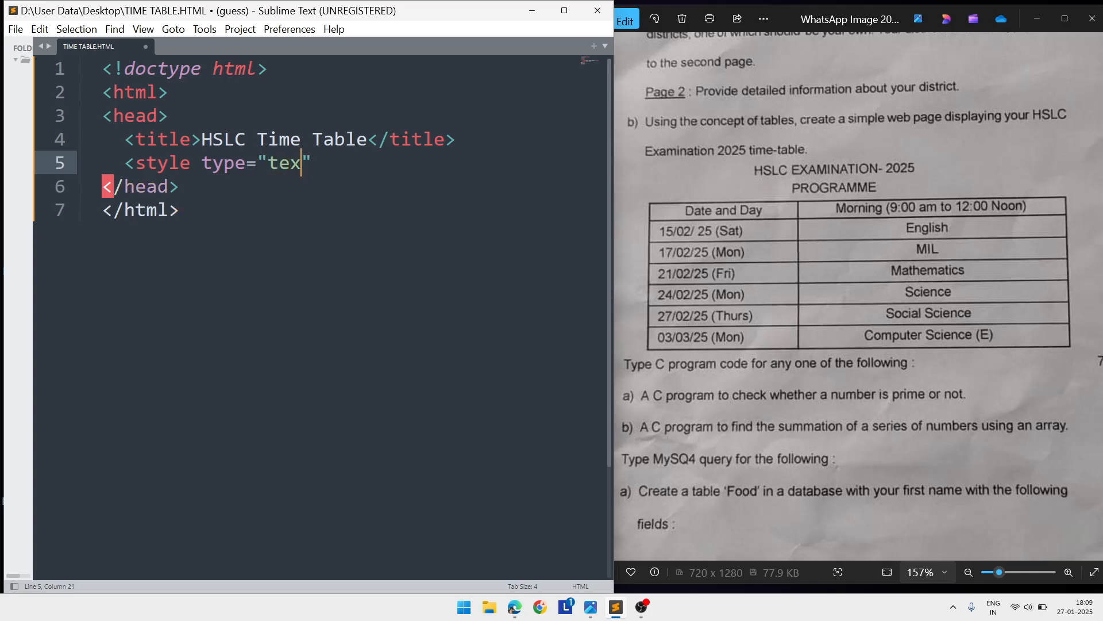
pyautogui.write('t/css')
pyautogui.write('</style>')
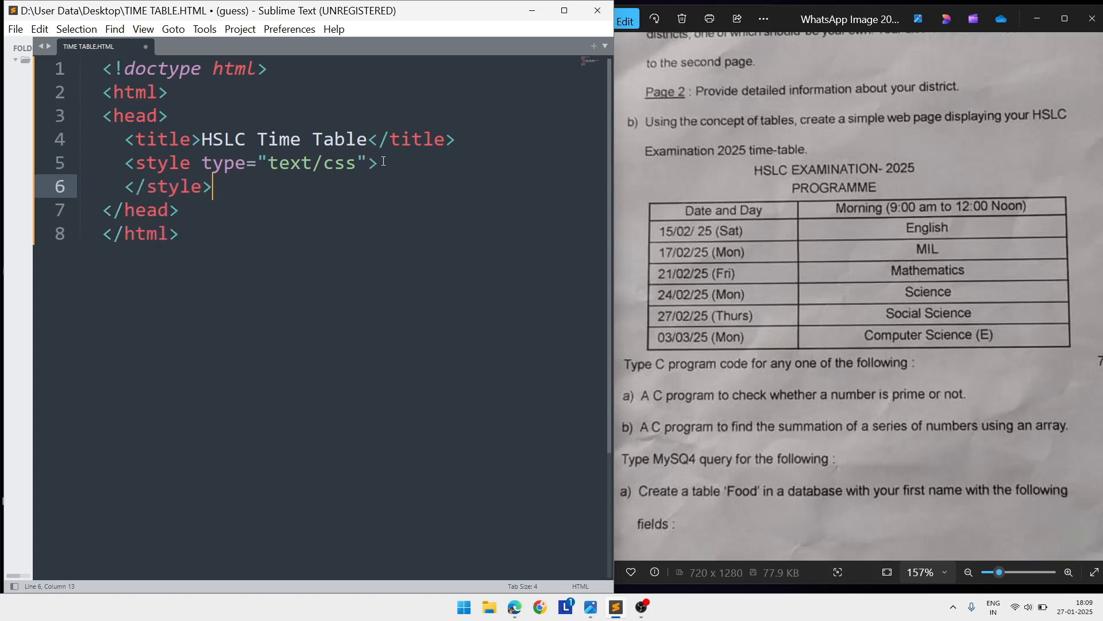
pyautogui.press('enter')
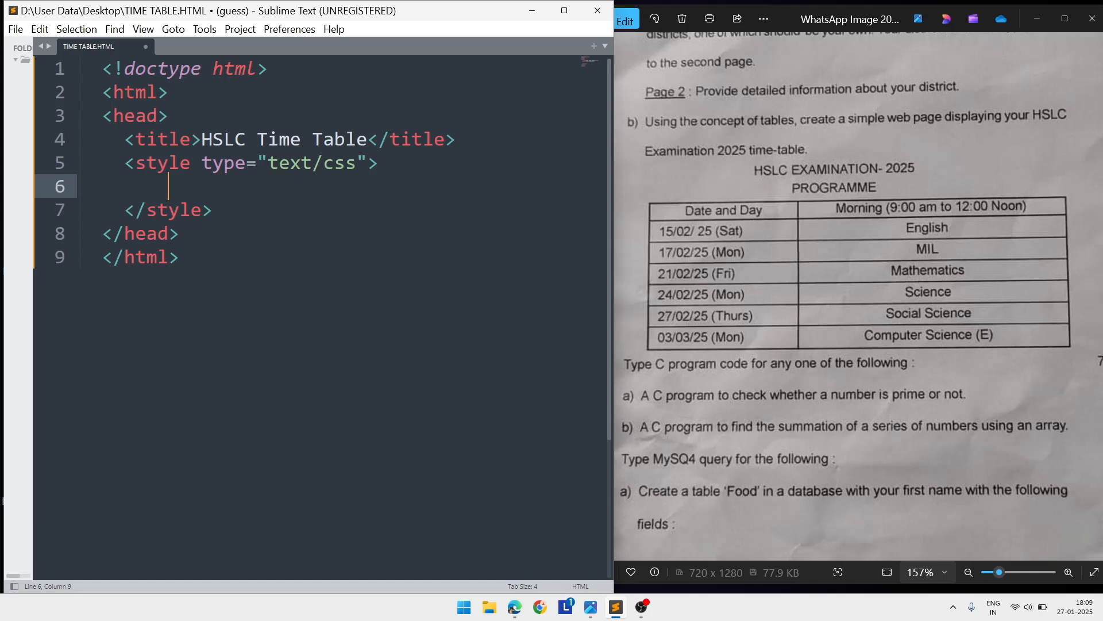
# - Write the rule table,td,th{border: 1px solid black}, fixing the stray comma after 1px
pyautogui.write('ta')
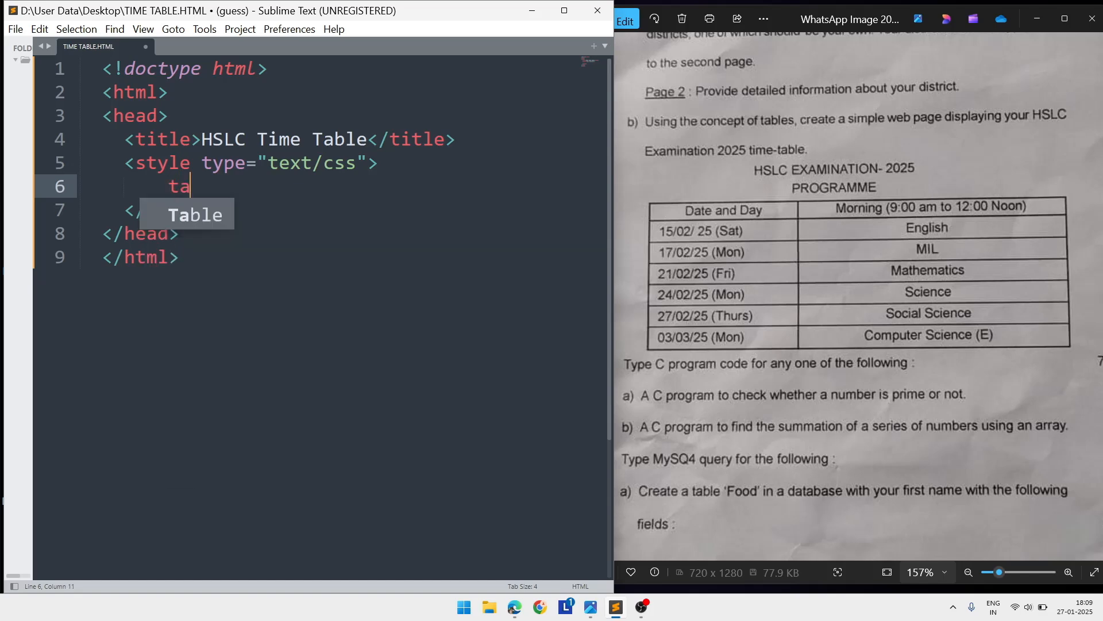
pyautogui.write('ble')
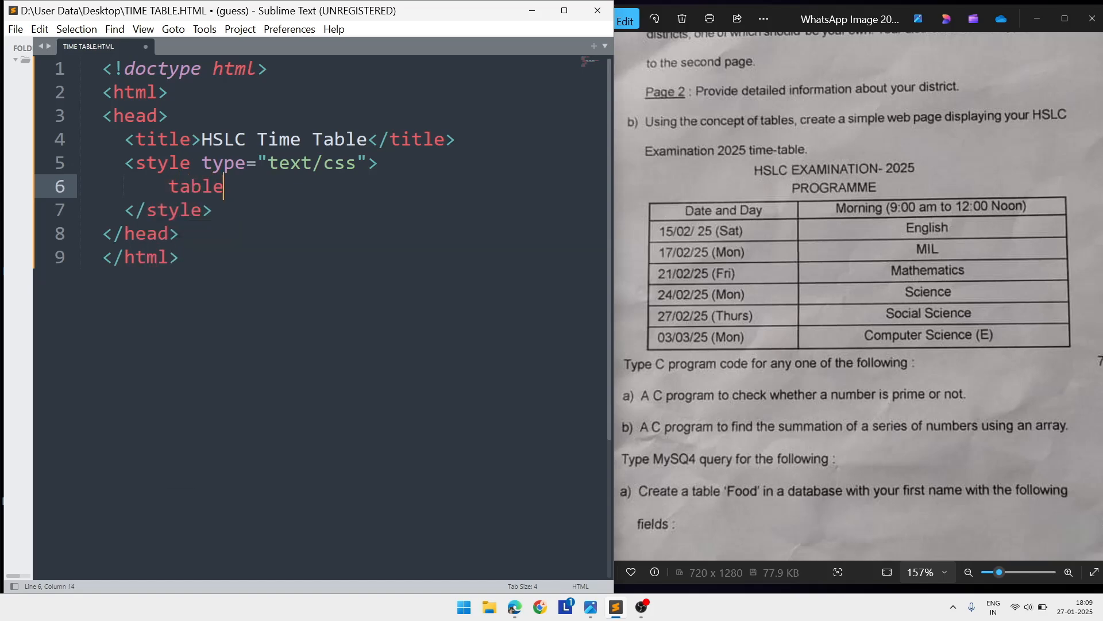
pyautogui.write(',td')
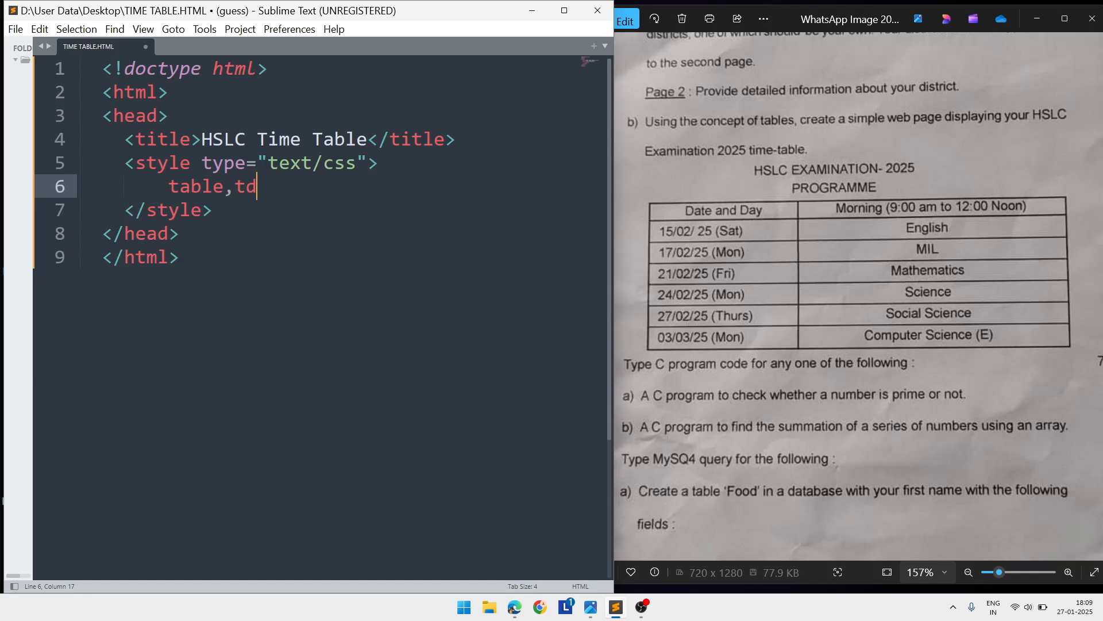
pyautogui.write(',')
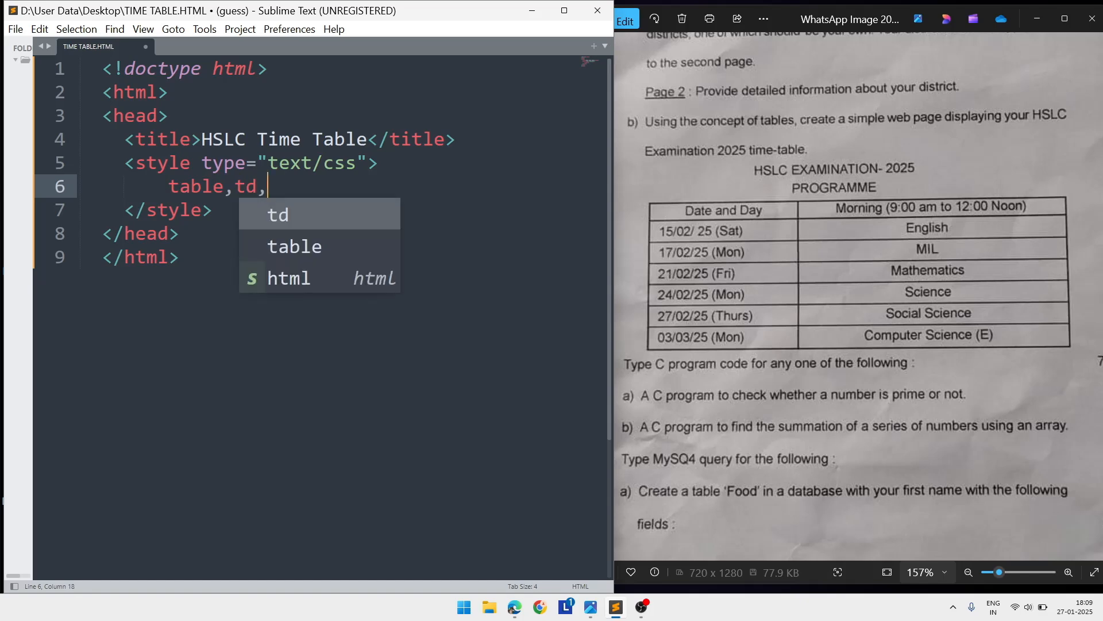
pyautogui.write('t')
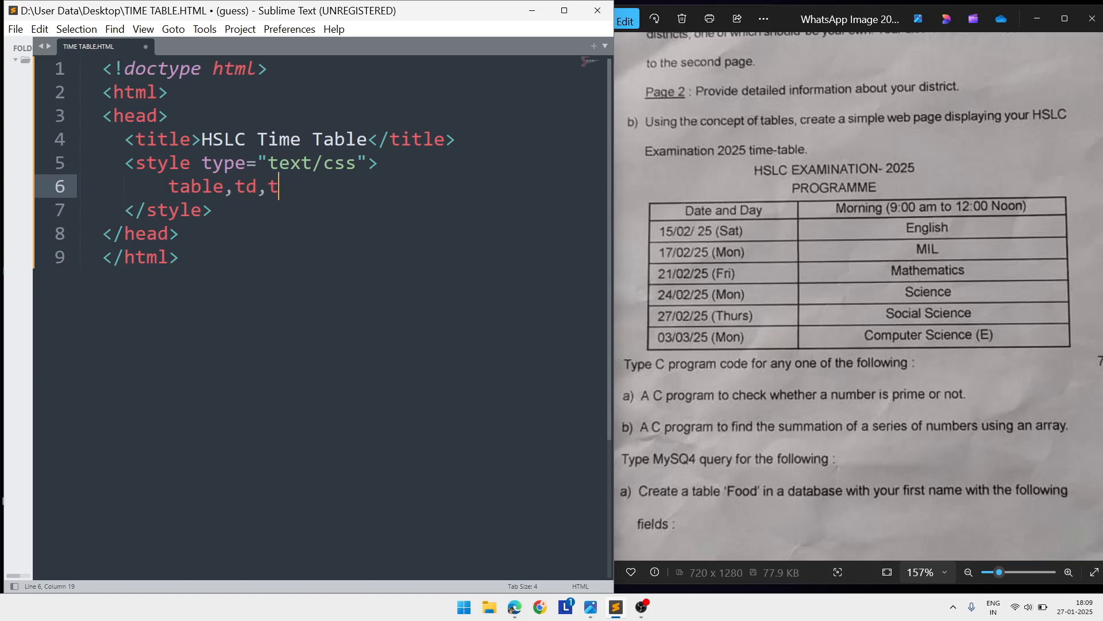
pyautogui.write('h{}')
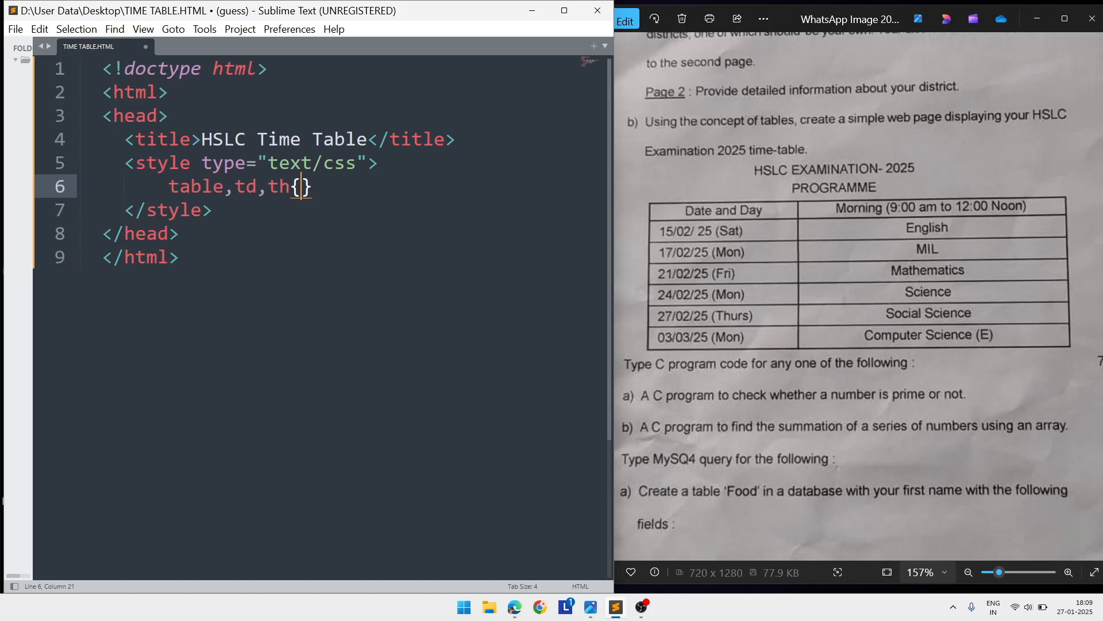
pyautogui.write('bord')
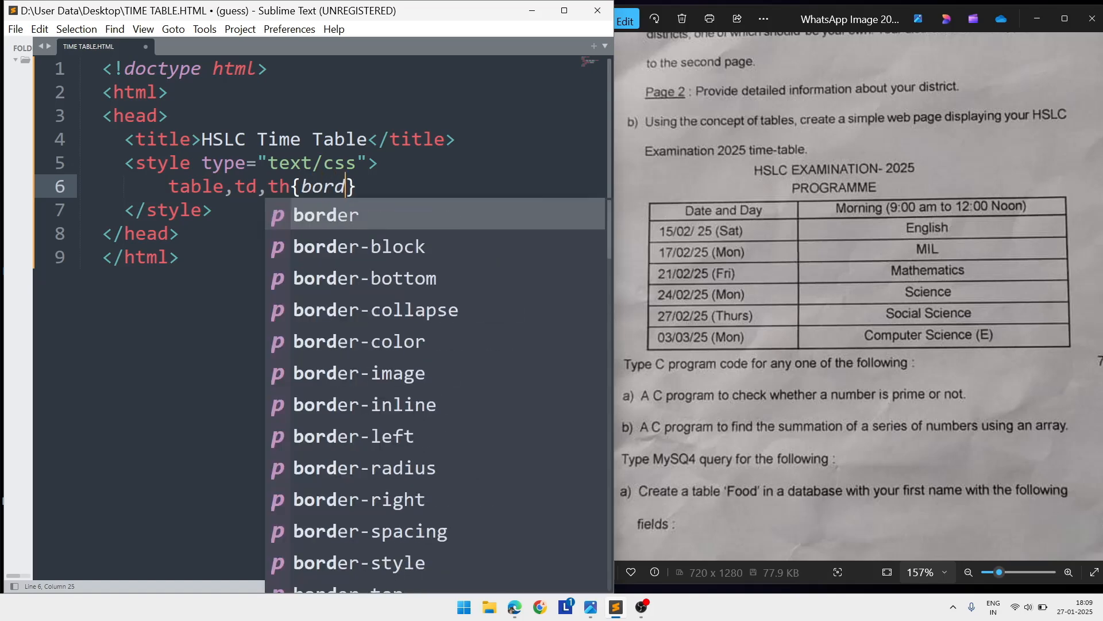
pyautogui.write('er')
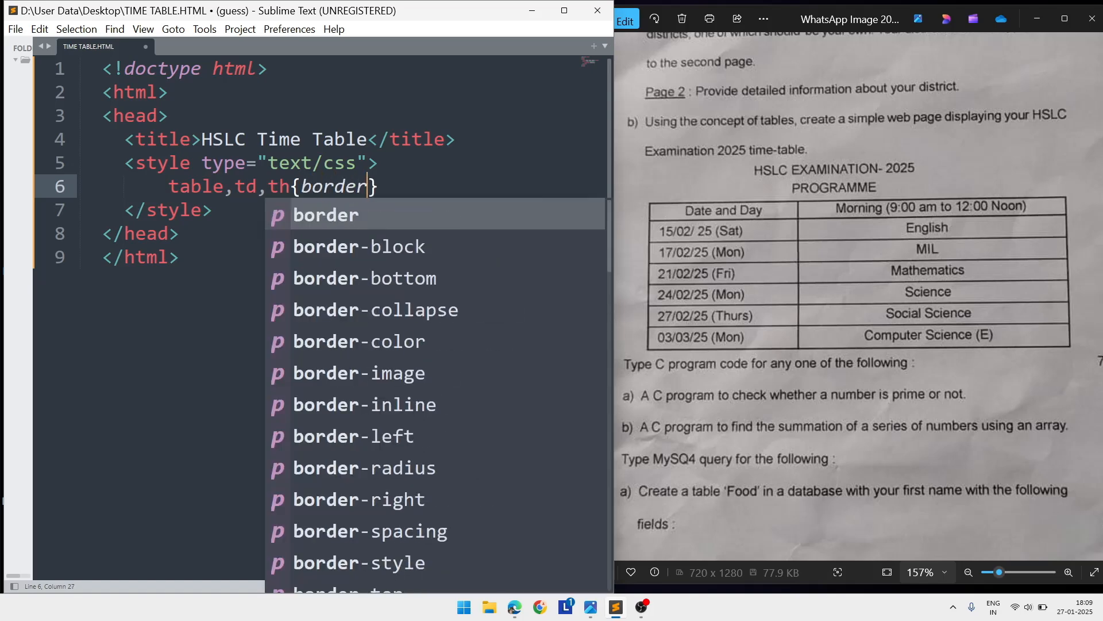
pyautogui.write(': 1')
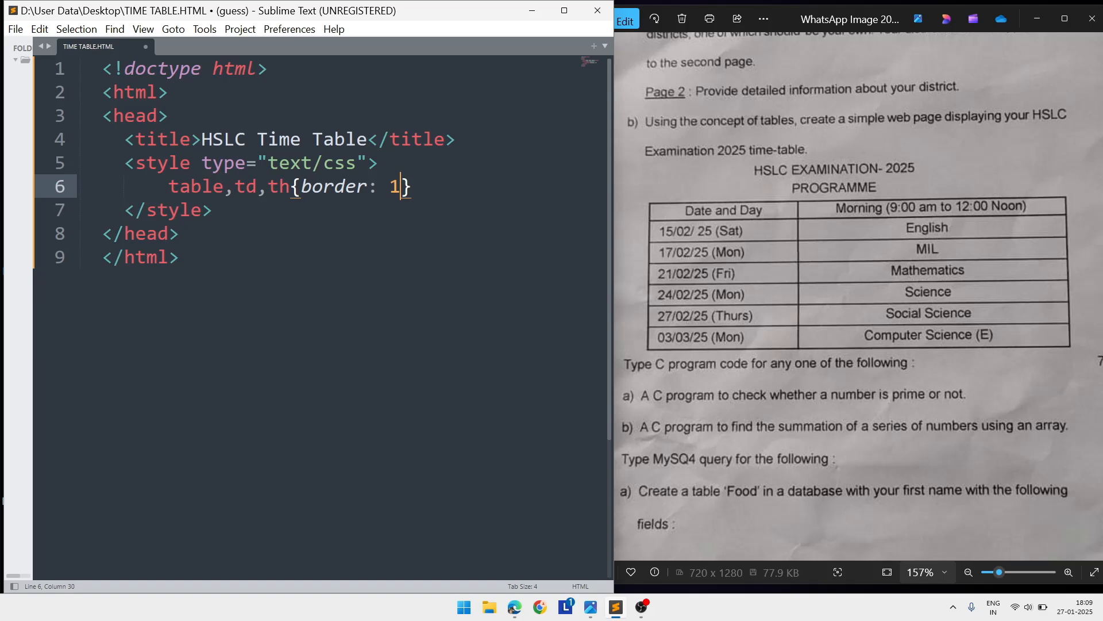
pyautogui.write('px, solid')
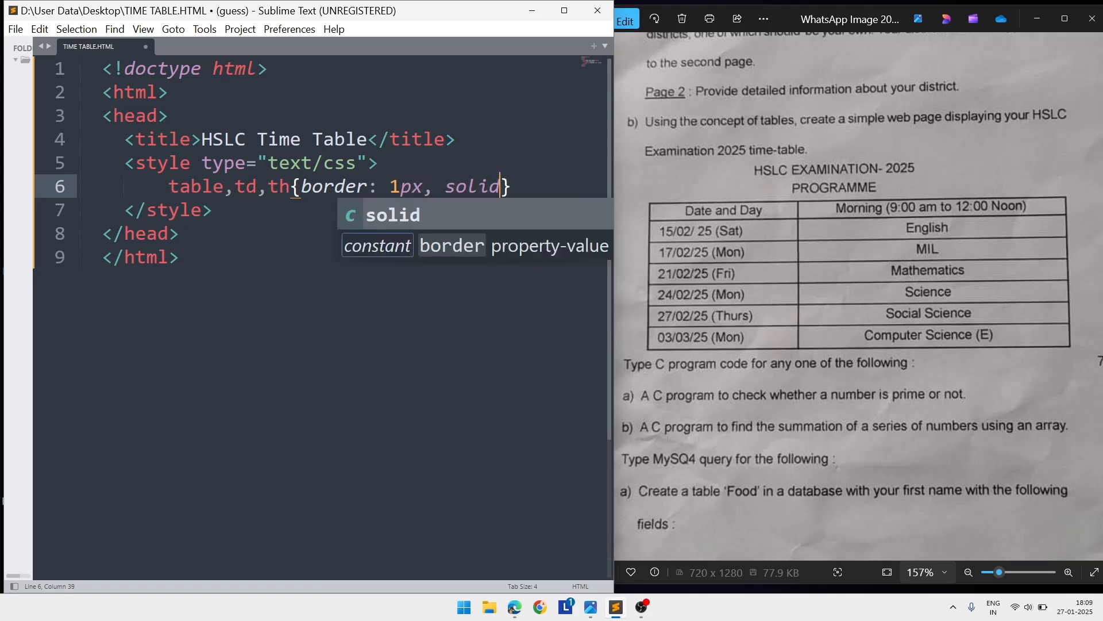
pyautogui.press('BackSpace')
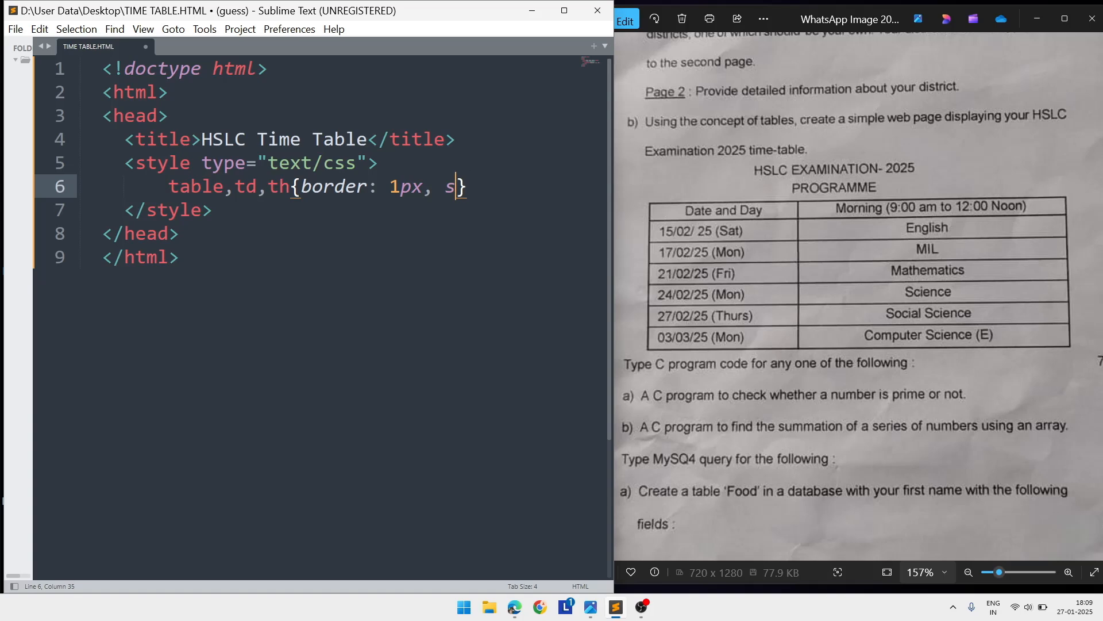
pyautogui.press('backspace')
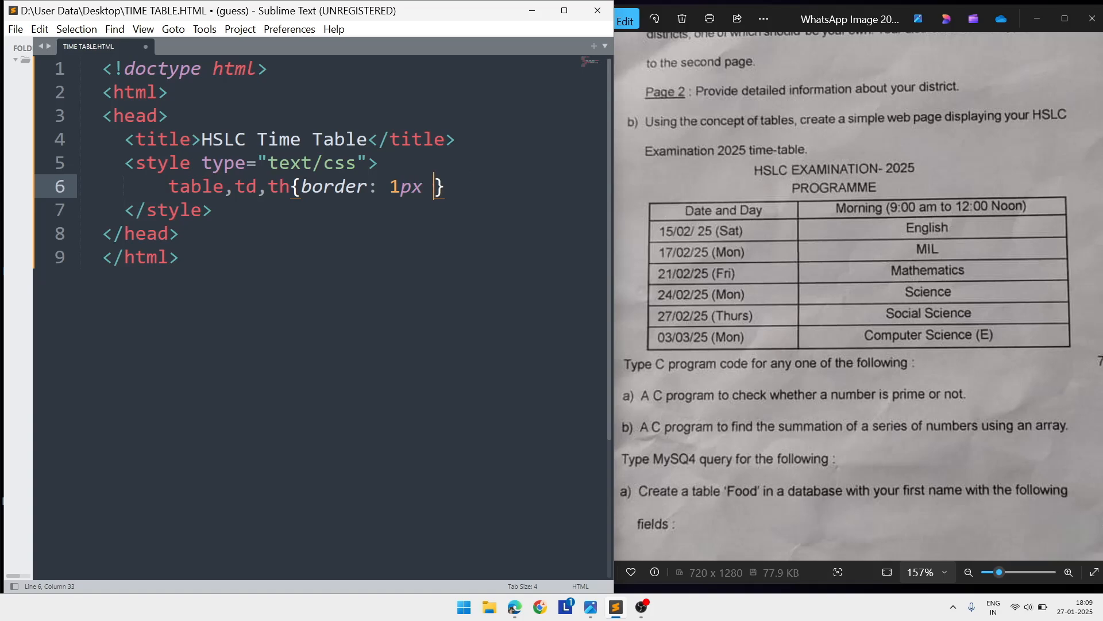
pyautogui.write('solid black')
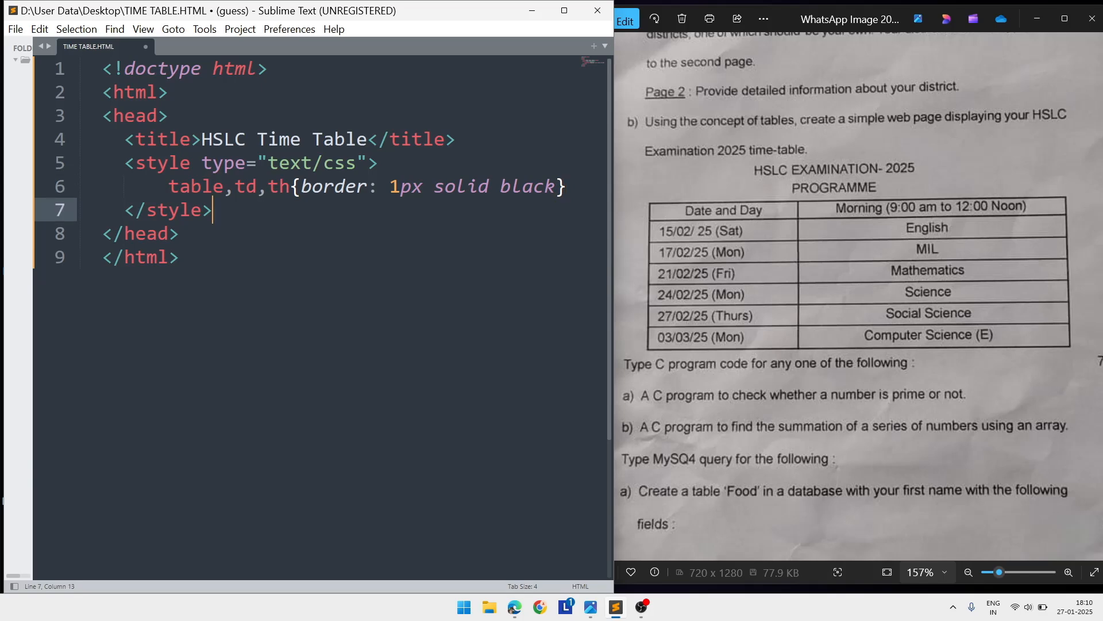
# - Add a <body> after </head> containing an empty <table> element
pyautogui.click(180, 233)
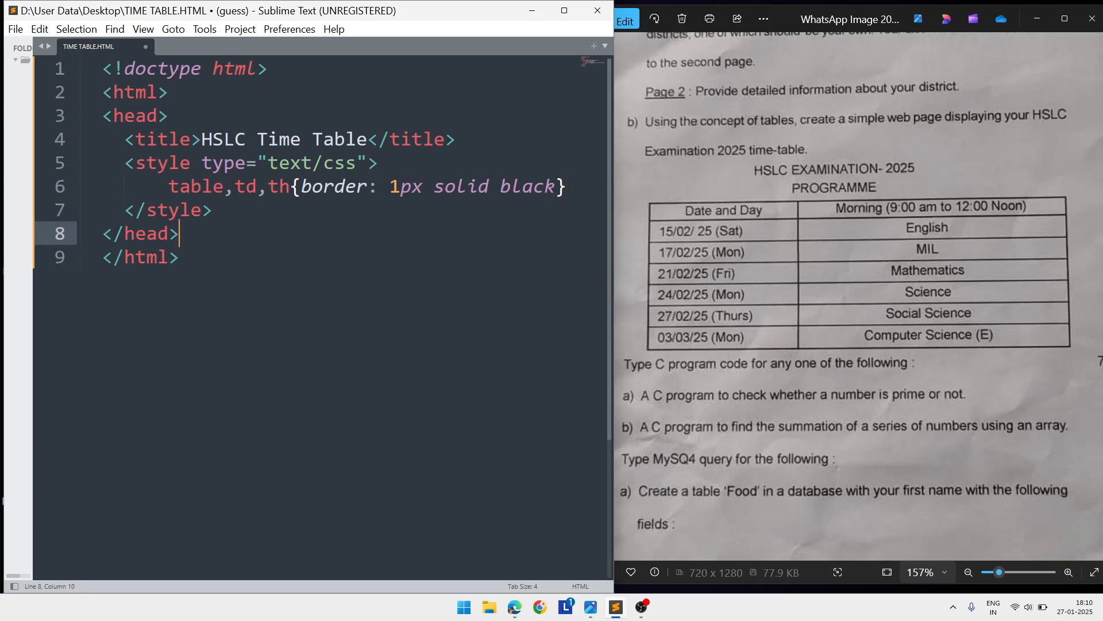
pyautogui.write('<')
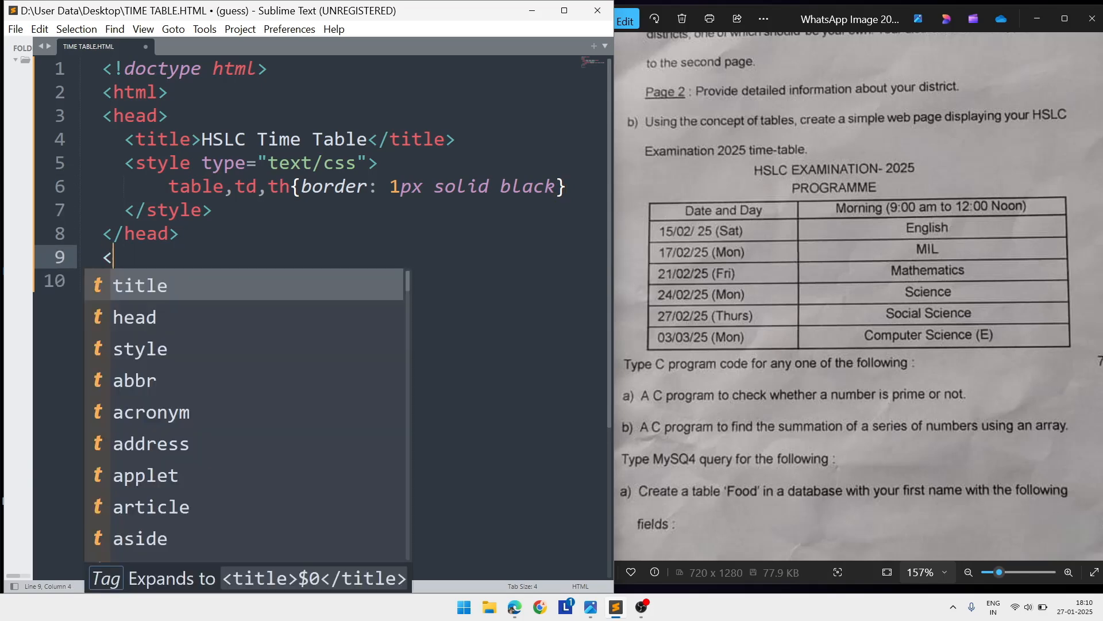
pyautogui.write('body')
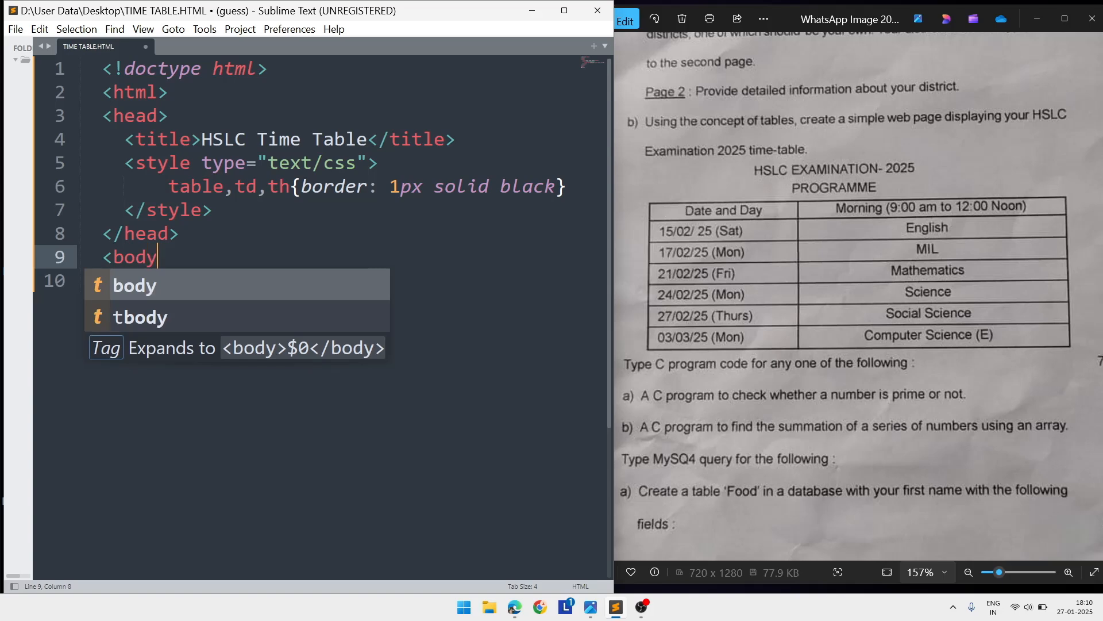
pyautogui.press('Tab')
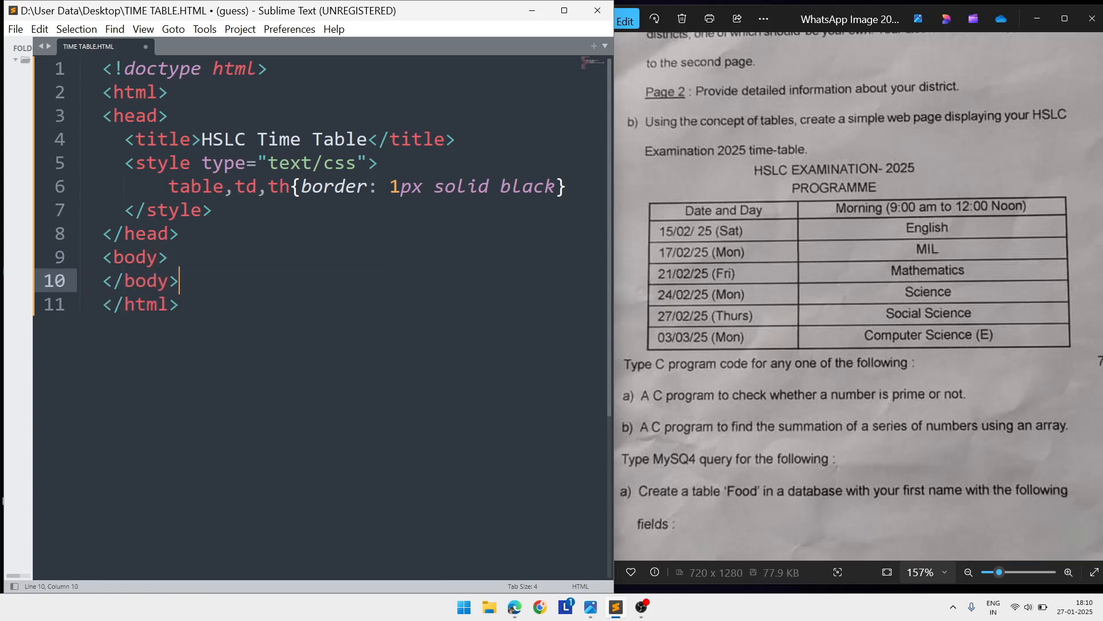
pyautogui.press('Enter')
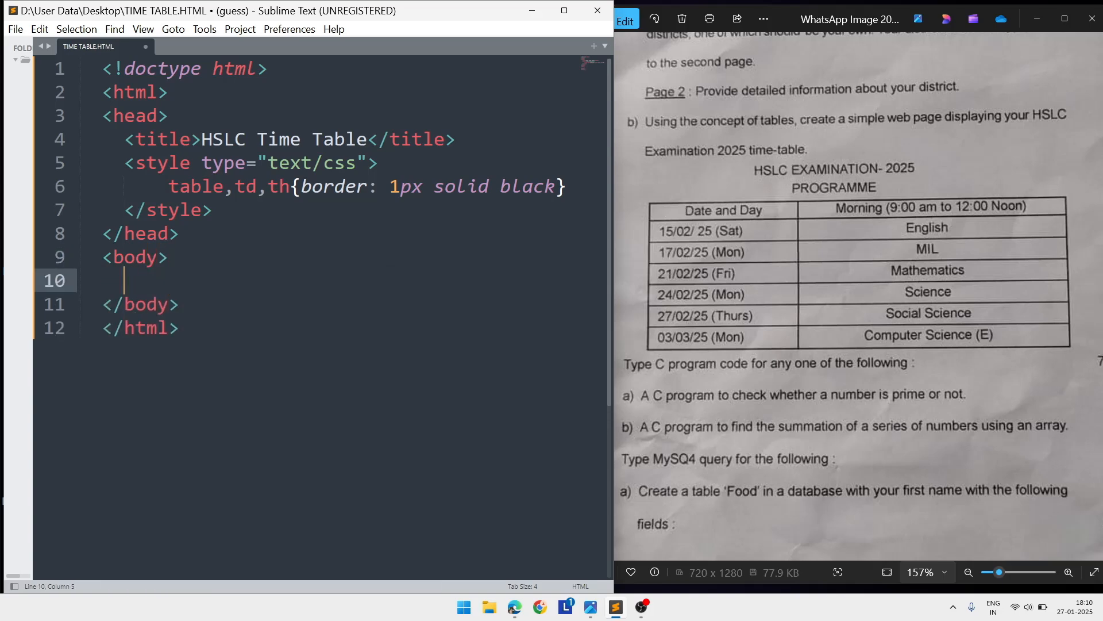
pyautogui.write('<table>')
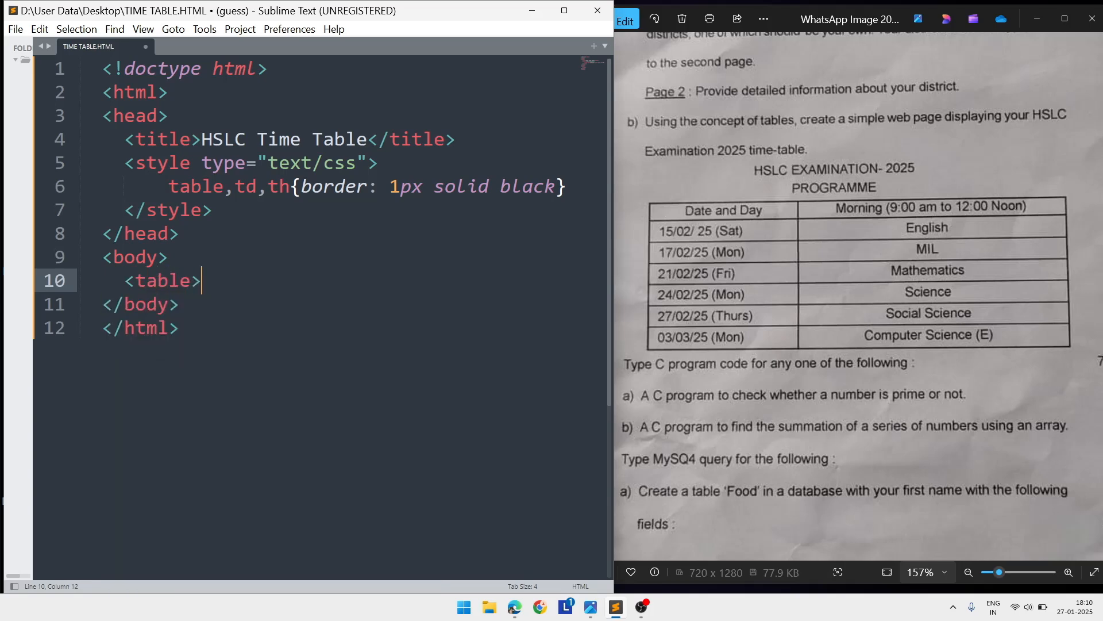
pyautogui.write('</table>')
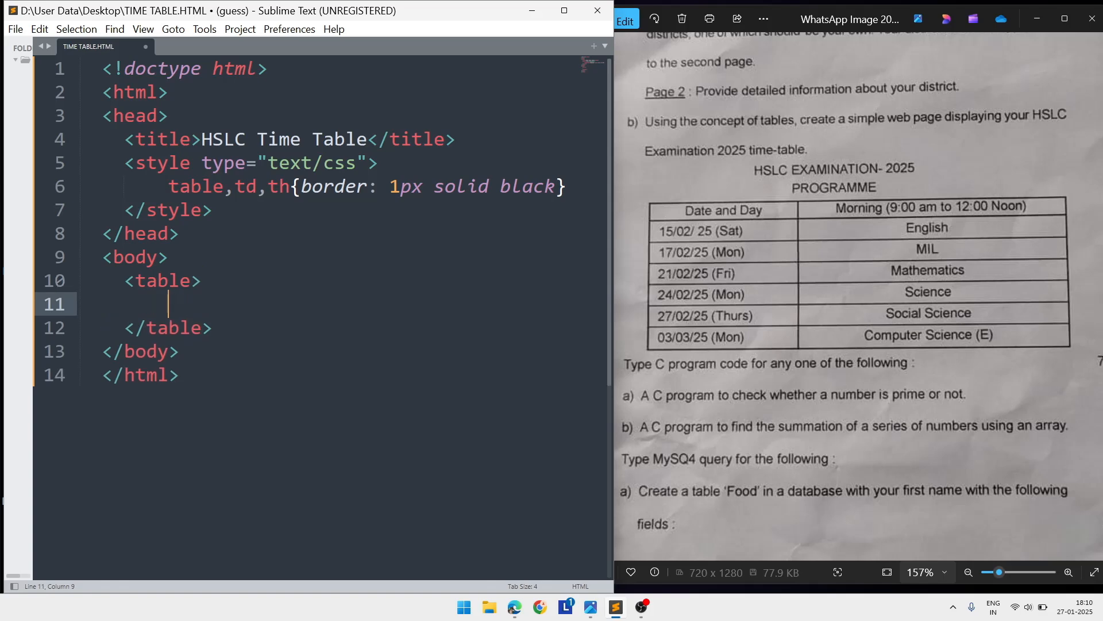
# - Add <caption>HSLC Examination 2025 Programme</caption> inside the table
pyautogui.write('<capt')
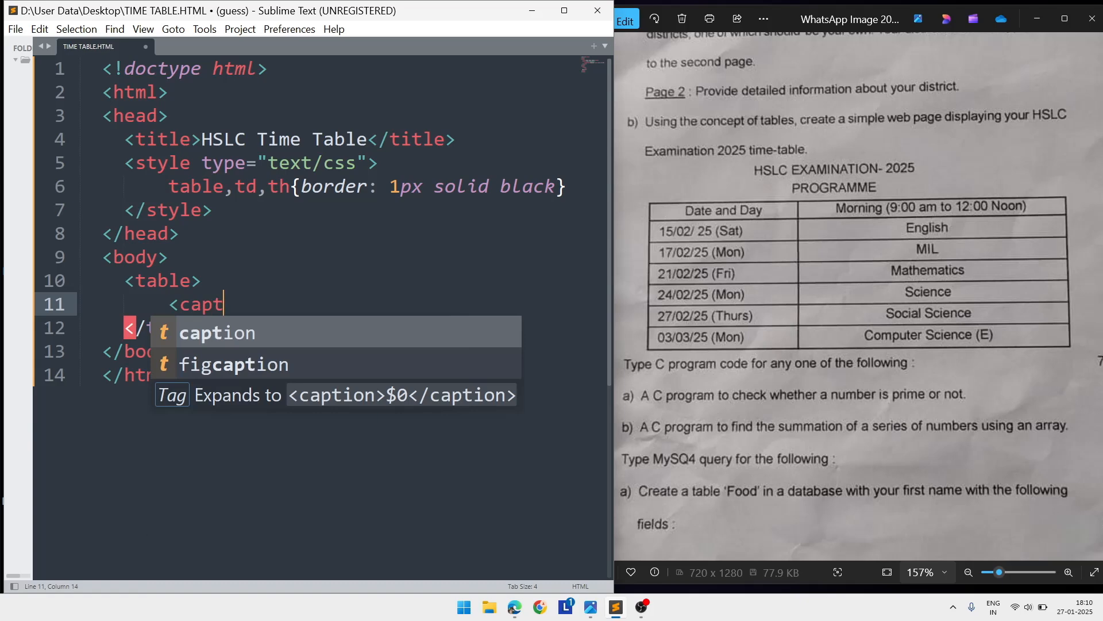
pyautogui.press('Tab')
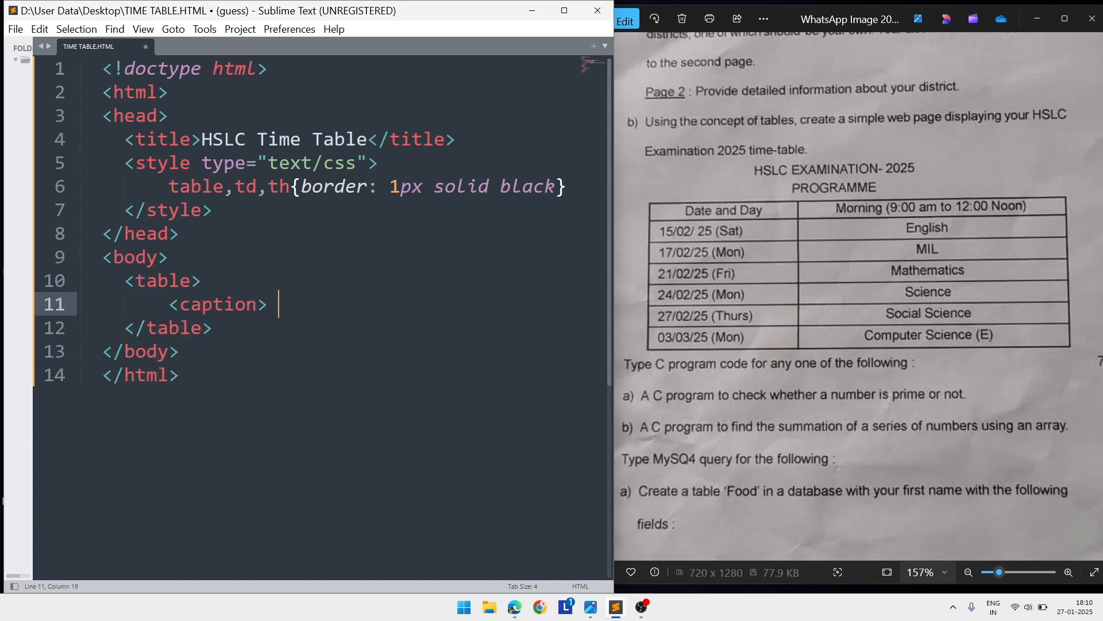
pyautogui.write('HS')
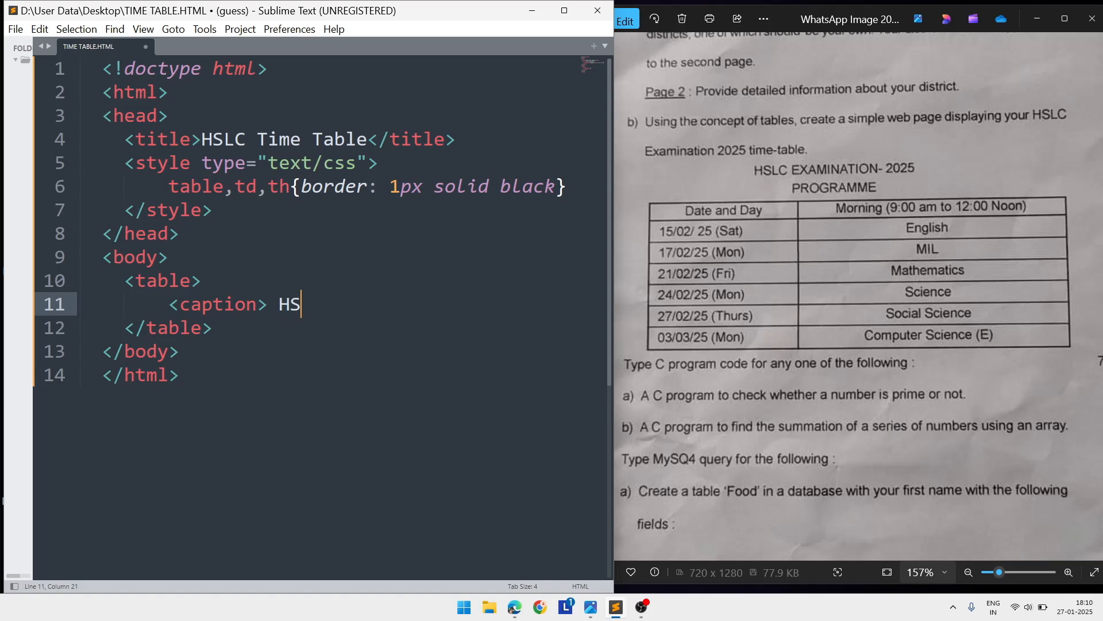
pyautogui.write('LC')
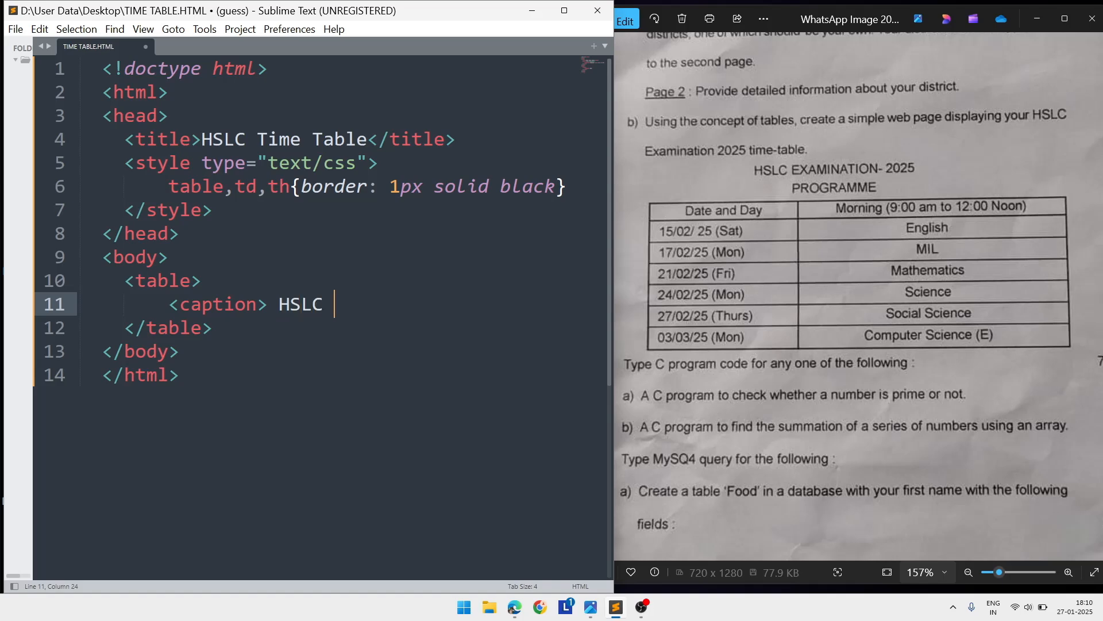
pyautogui.write('Examina')
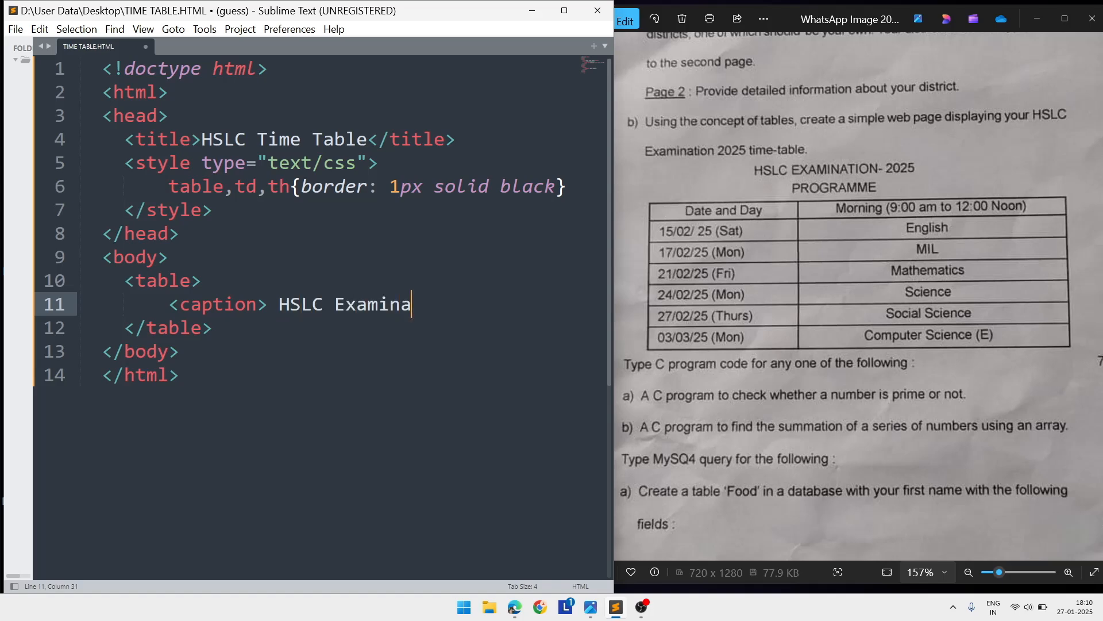
pyautogui.write('tion')
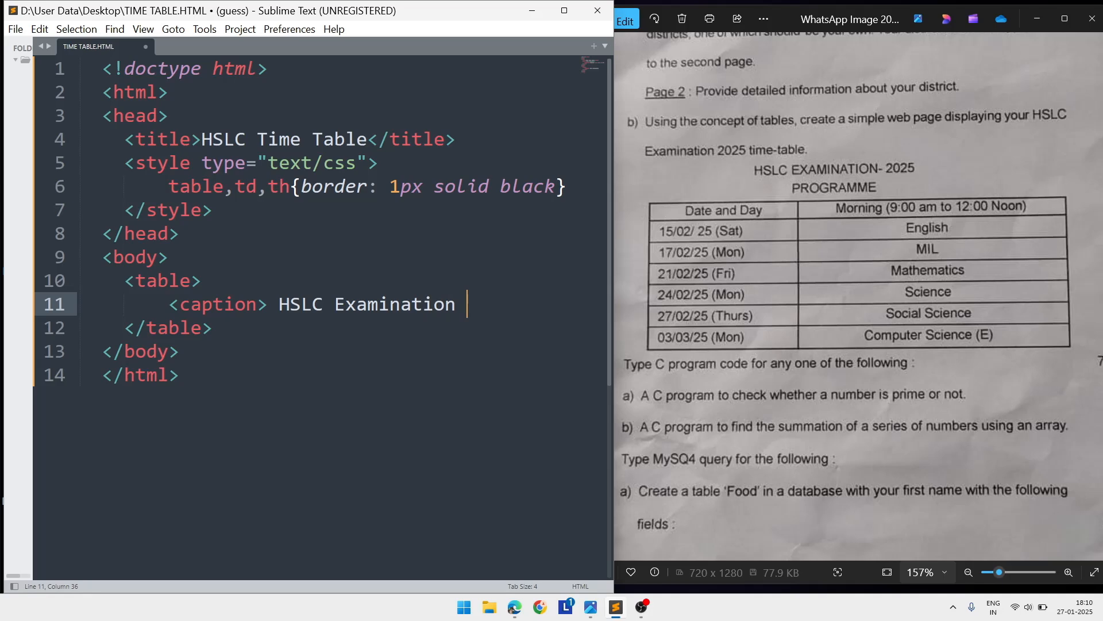
pyautogui.write('2025')
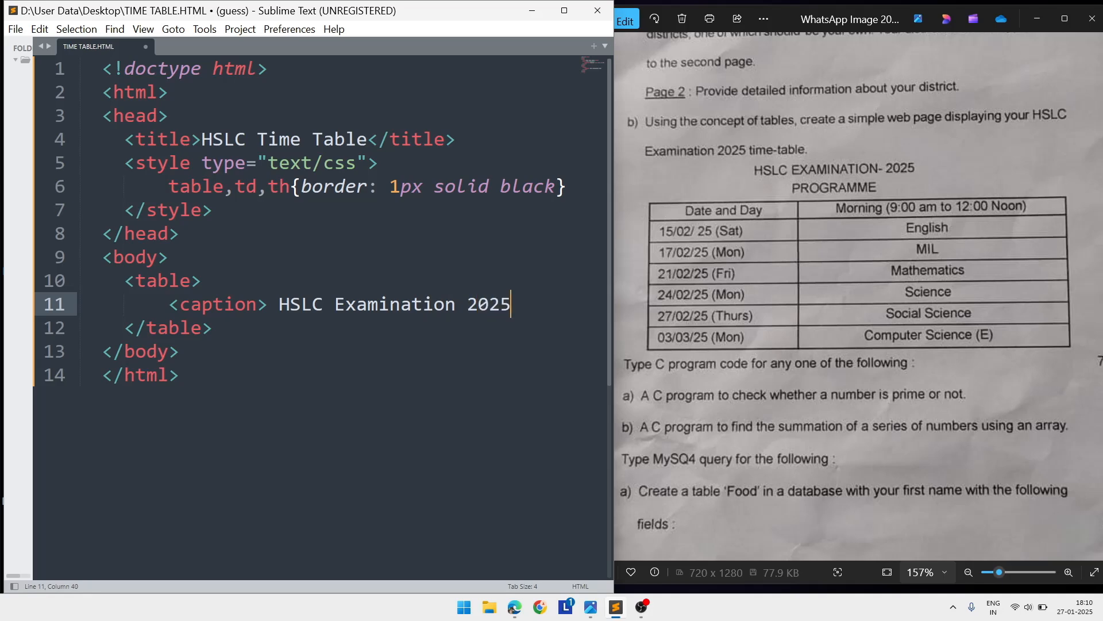
pyautogui.write('Progr')
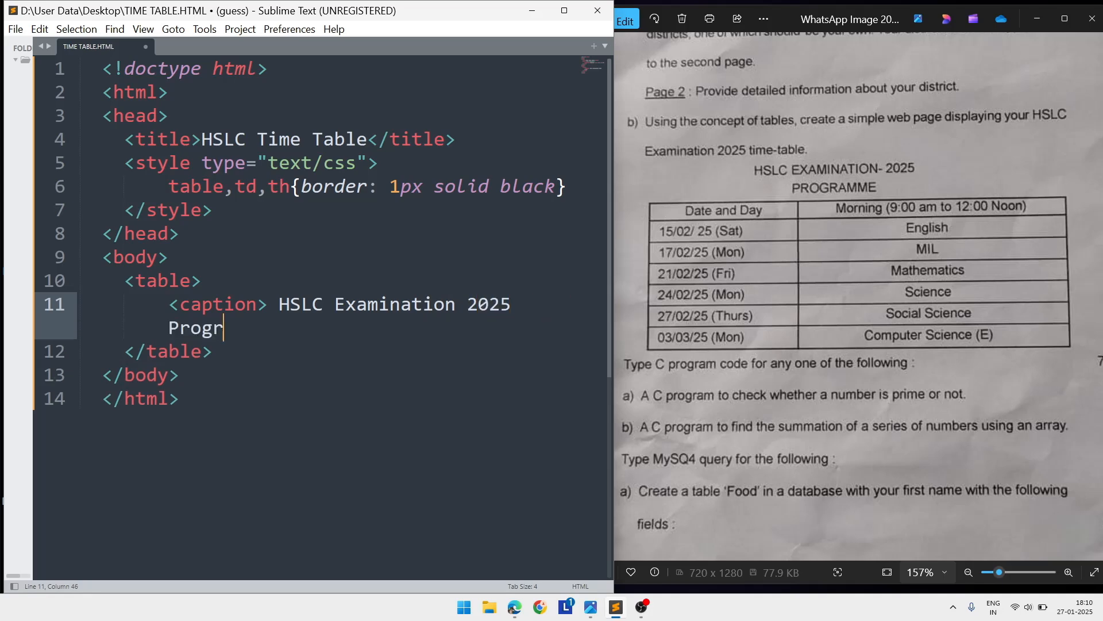
pyautogui.write('amme')
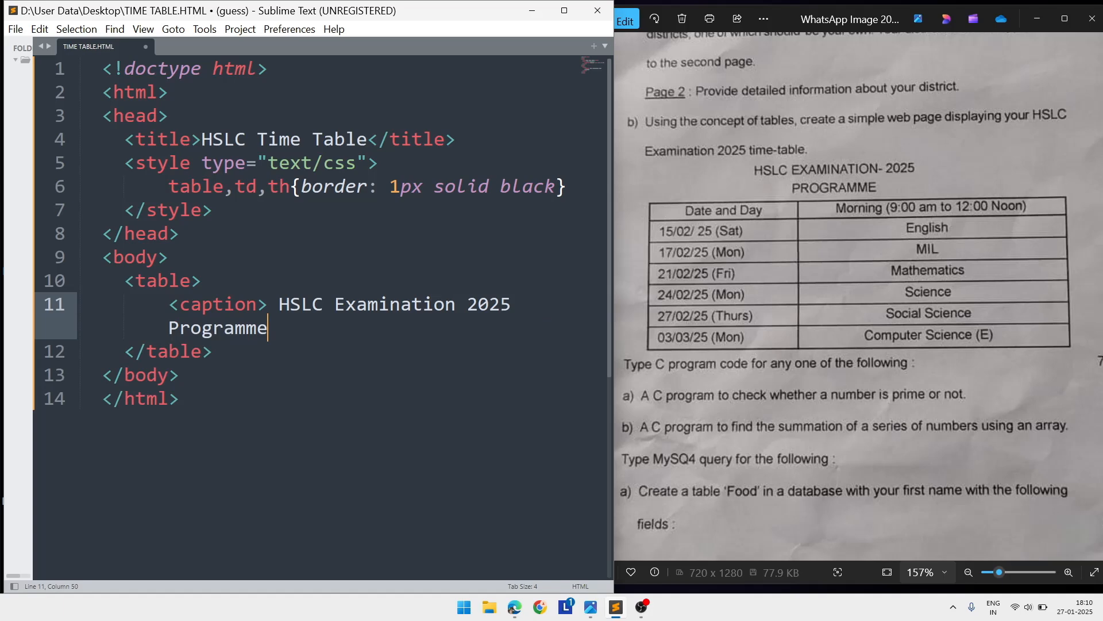
pyautogui.write('</caption>')
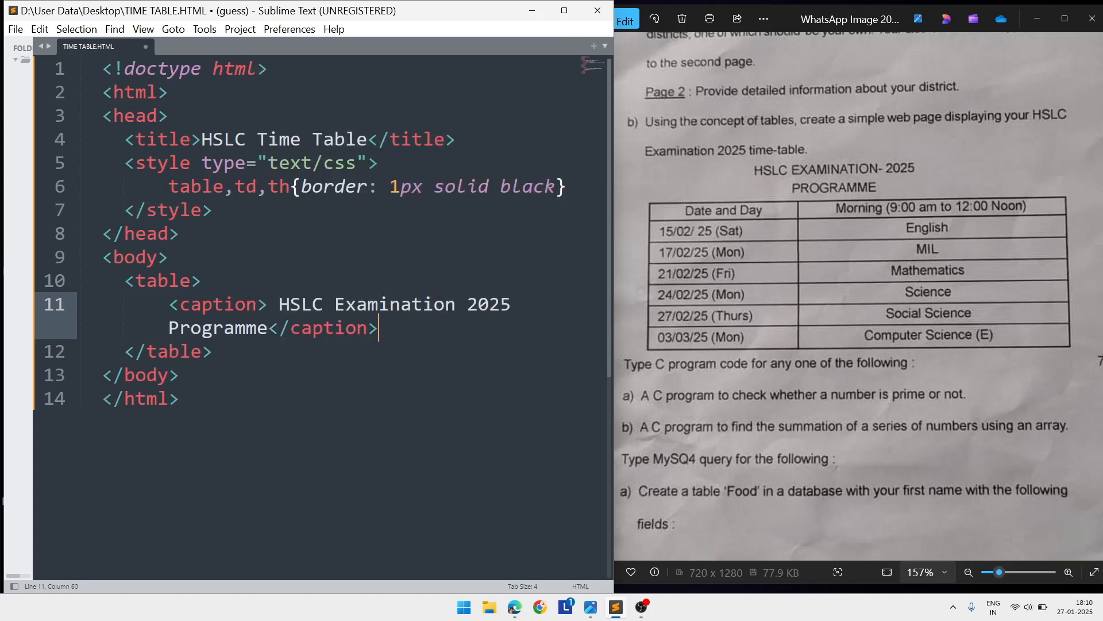
pyautogui.press('enter')
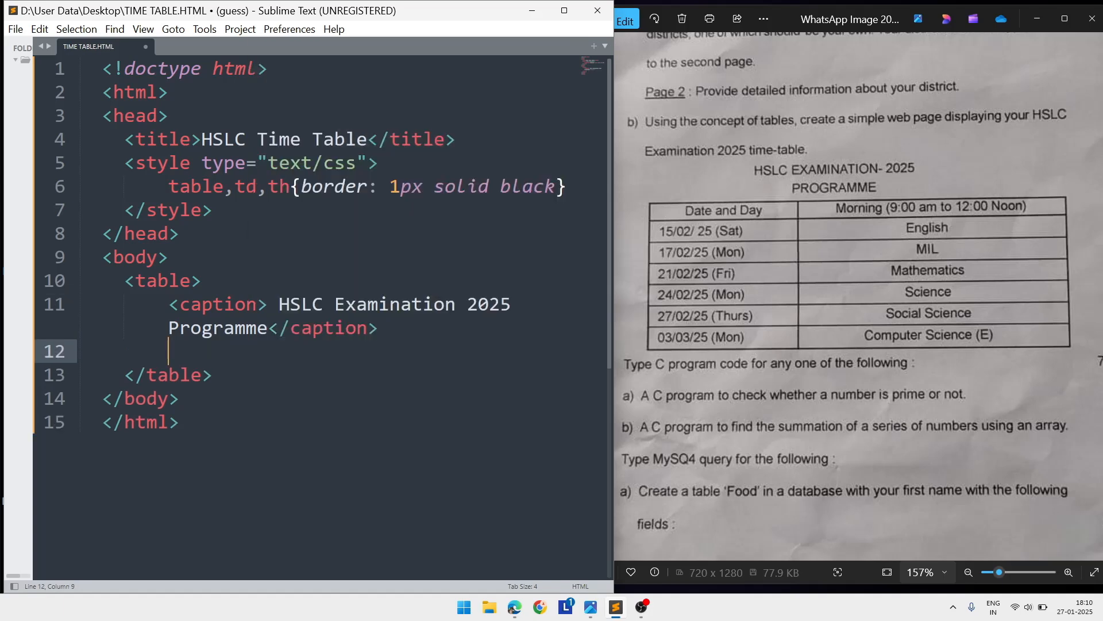
# - Add a header row <tr> with the first heading cell "Date and Day"
pyautogui.write('<tr>')
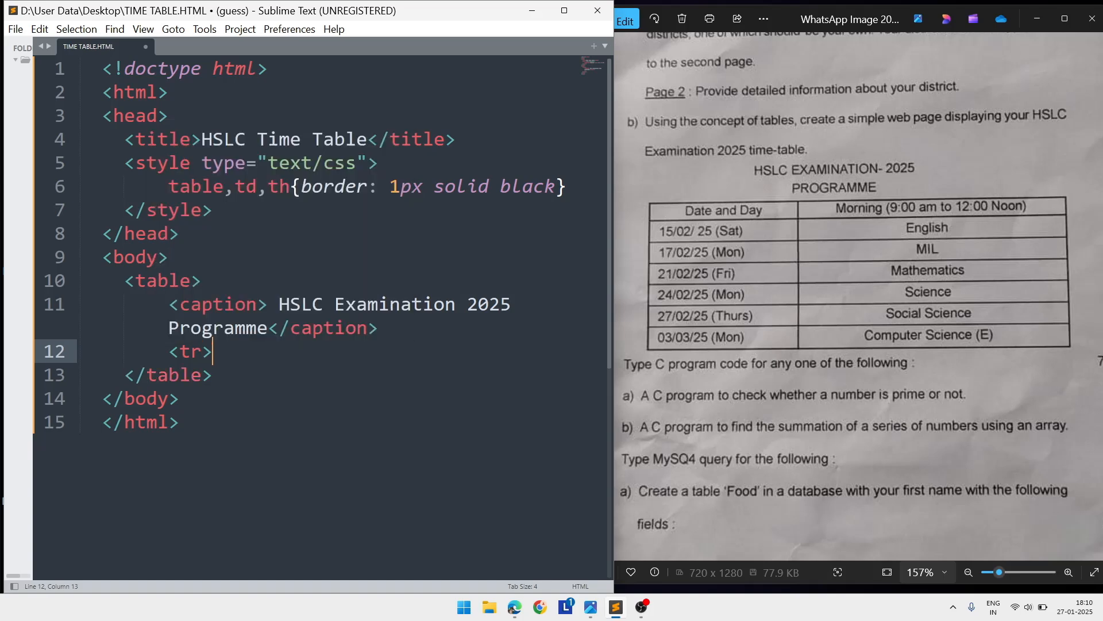
pyautogui.write('</tr>')
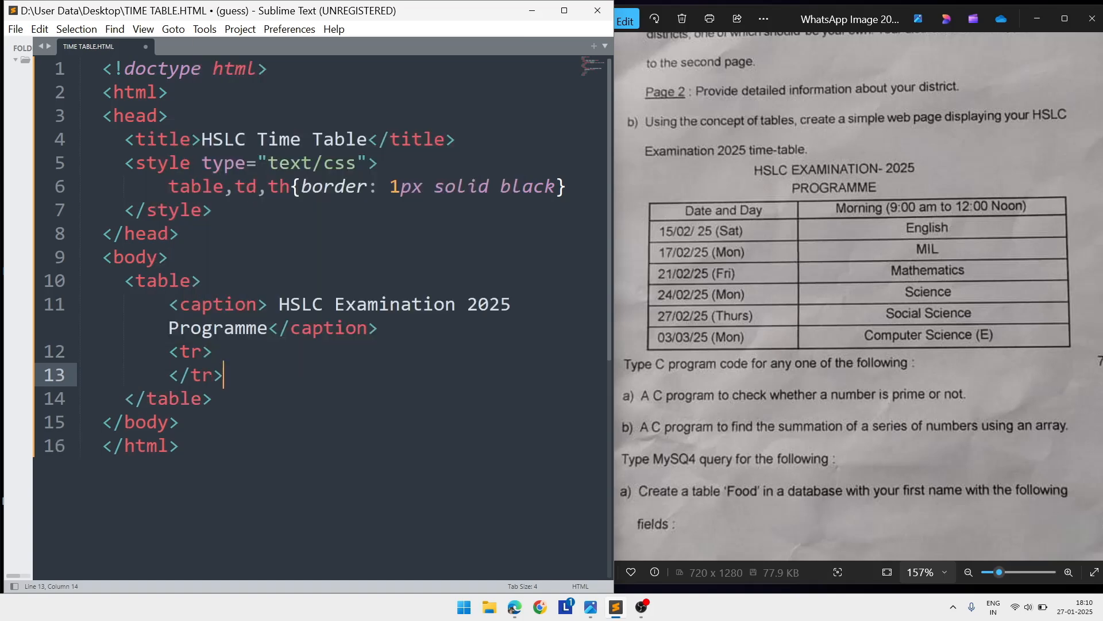
pyautogui.press('enter')
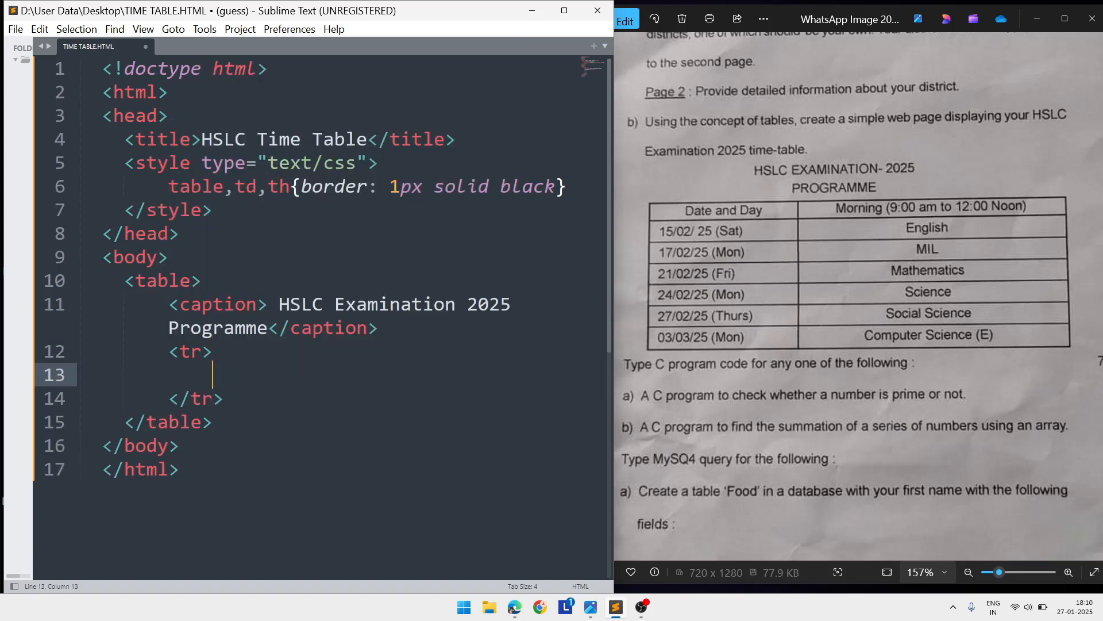
pyautogui.write('<td')
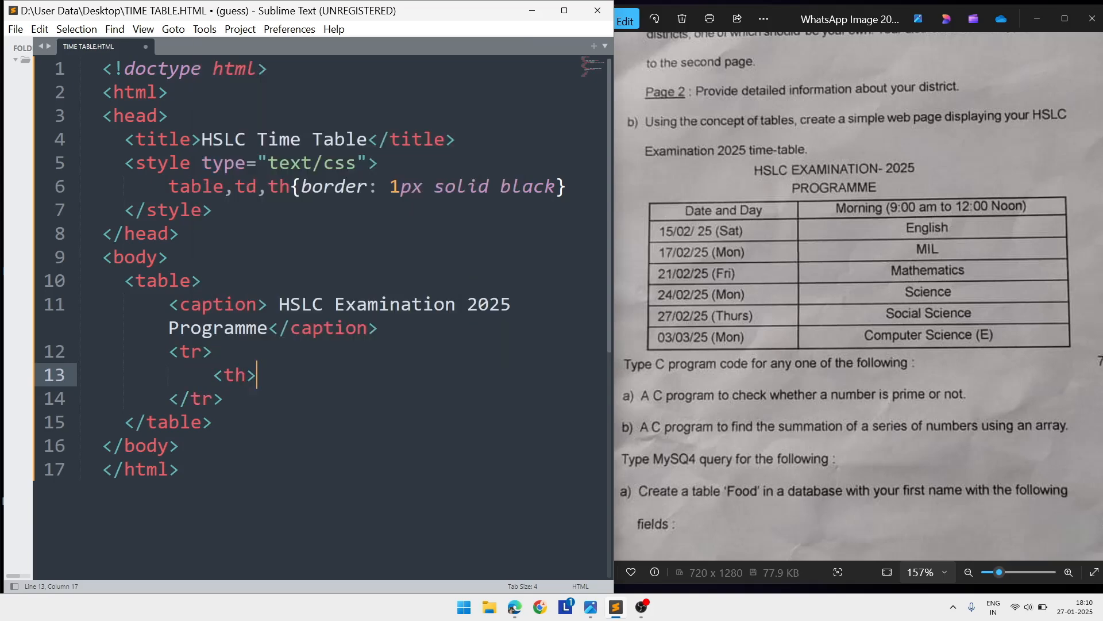
pyautogui.write('Date')
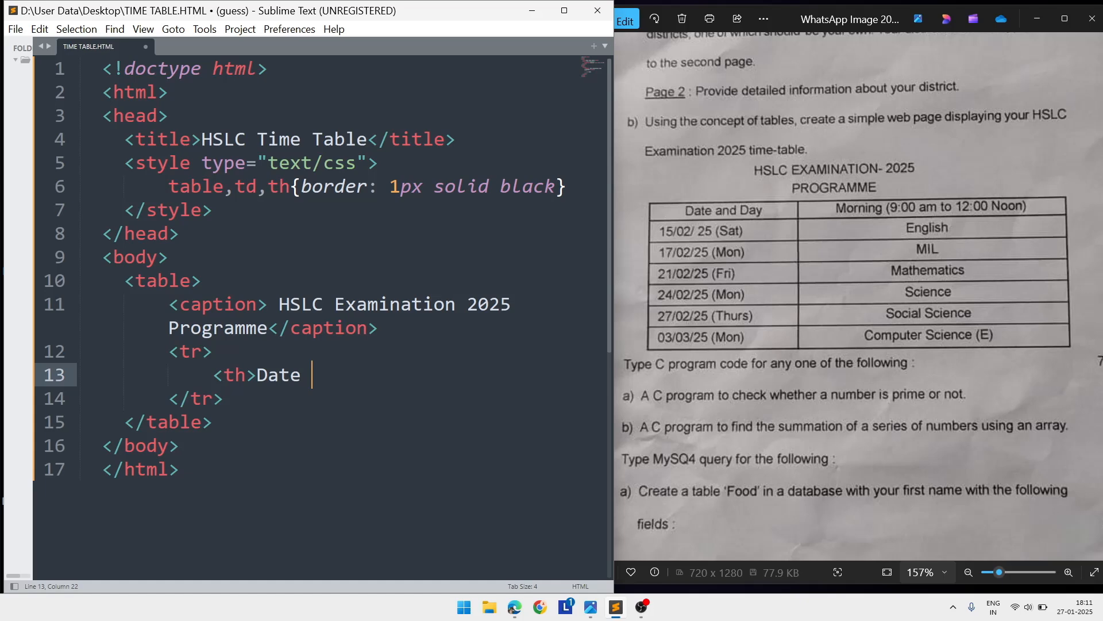
pyautogui.write('am')
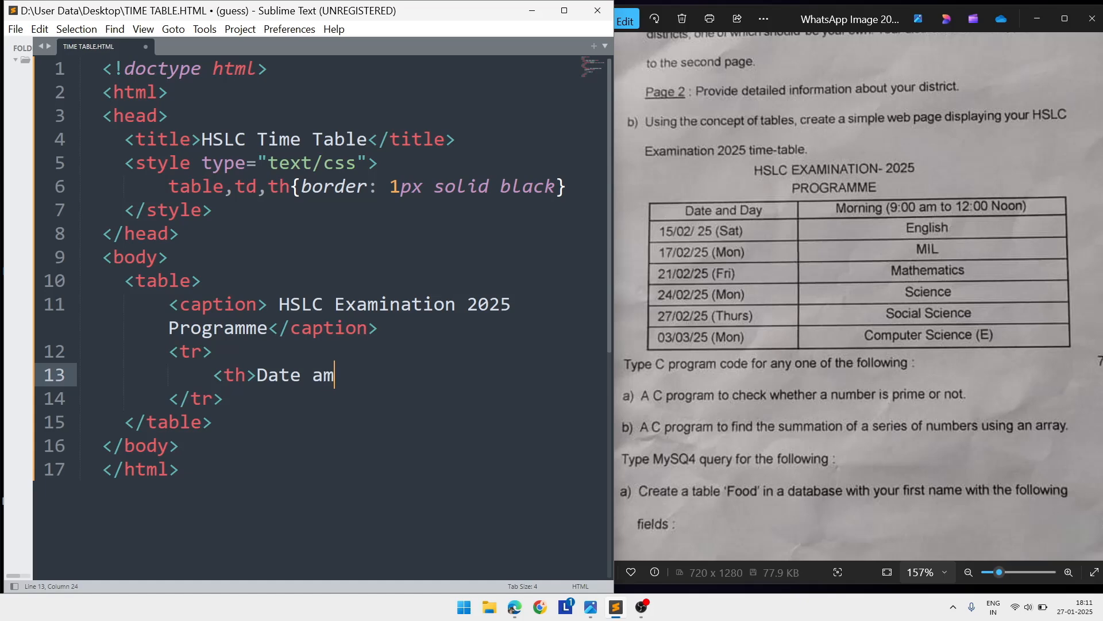
pyautogui.write('d')
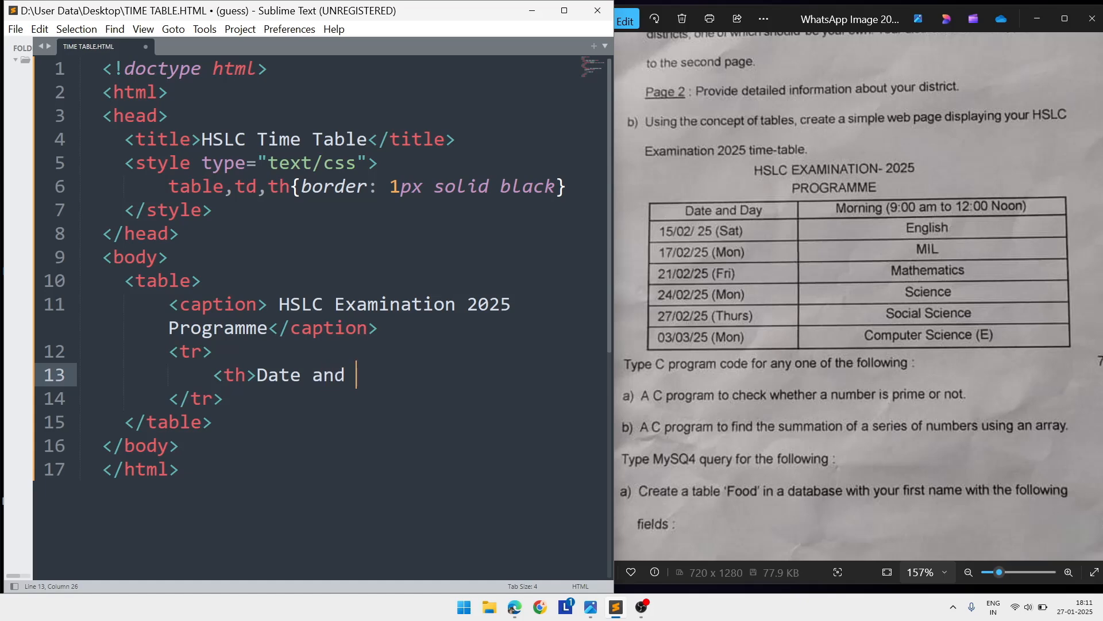
pyautogui.write('Day</th>')
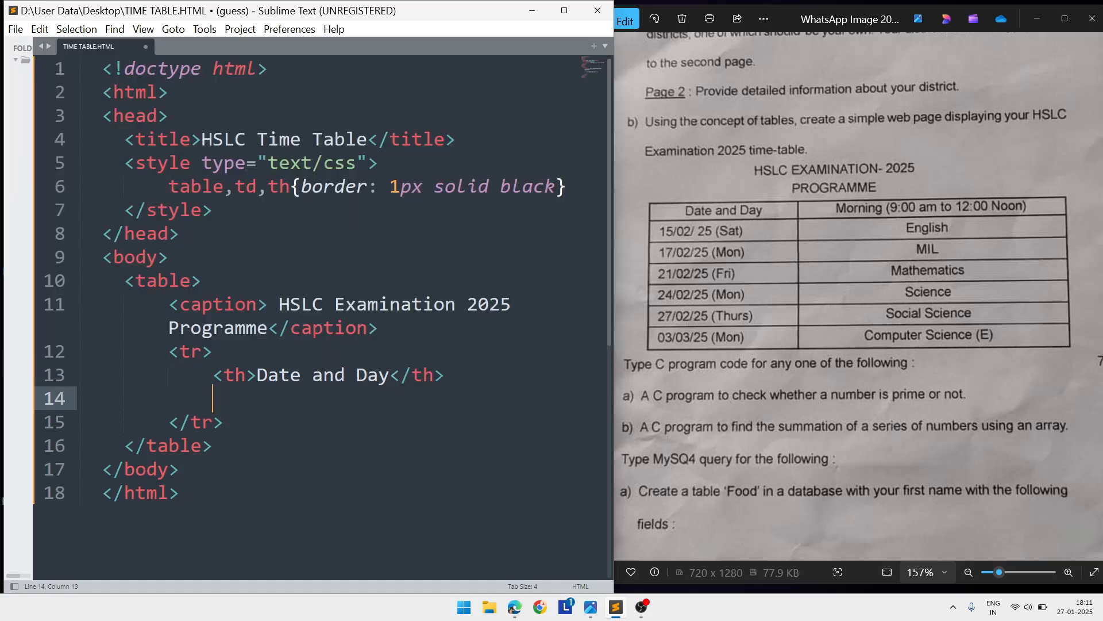
# - Add the second heading <th>Morning (90:00 am to 12:00 noon)</th> and close the row
pyautogui.write('<th>Mo')
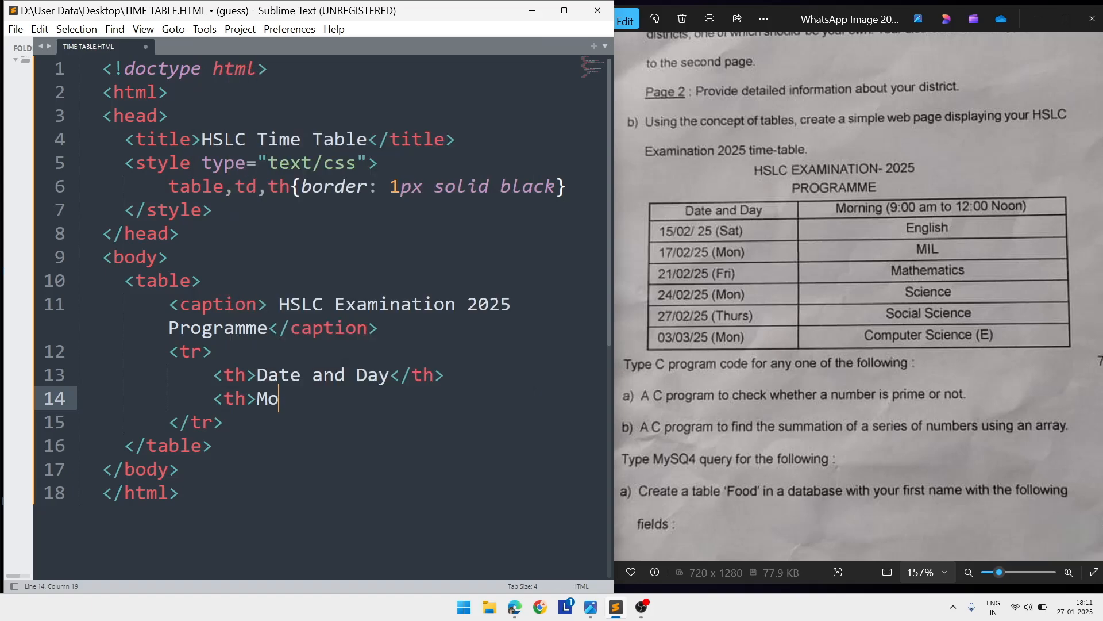
pyautogui.write('rning')
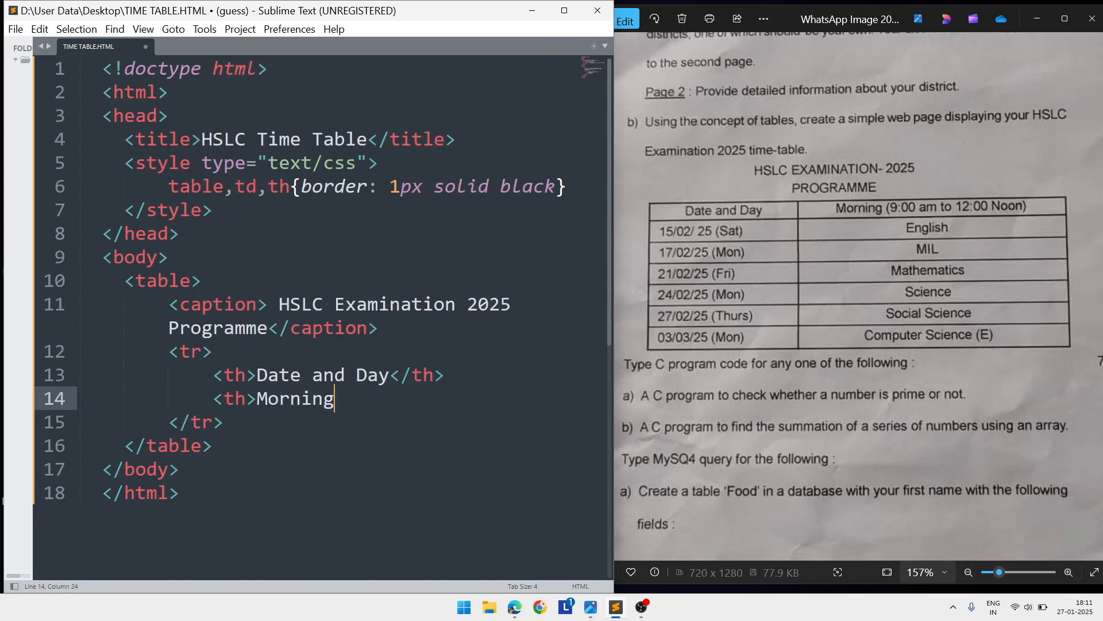
pyautogui.write('(90)')
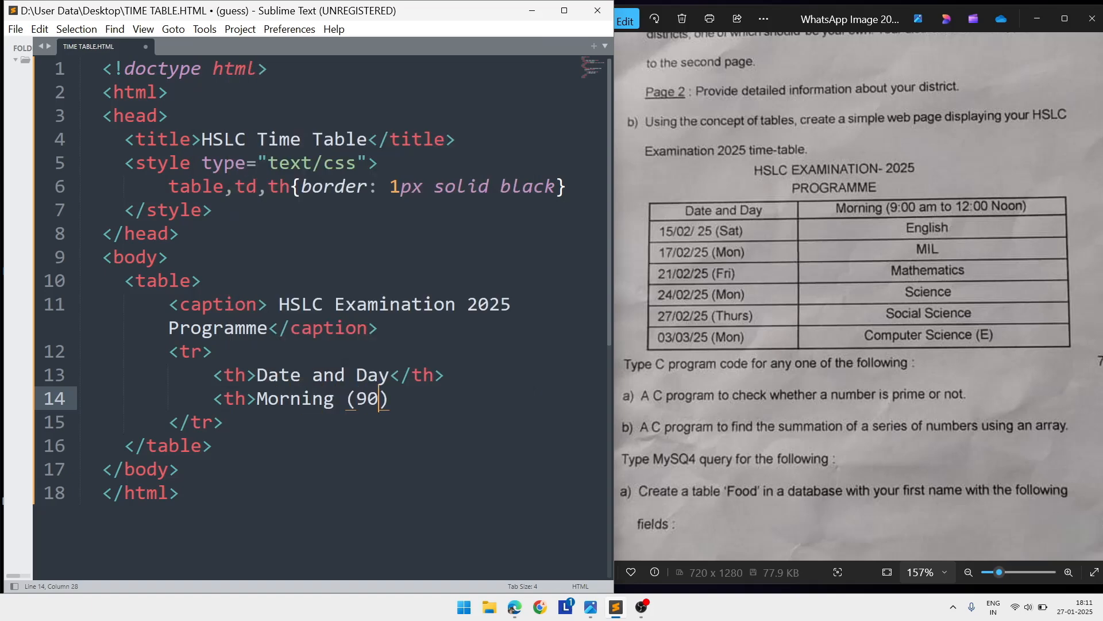
pyautogui.write(':00 am t')
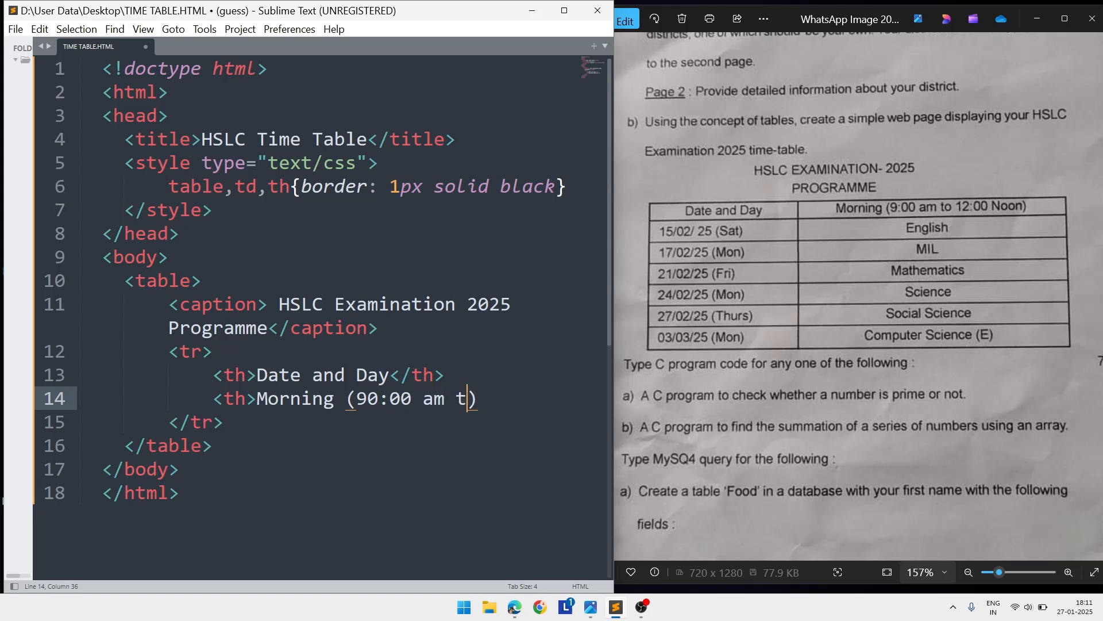
pyautogui.write('o 12')
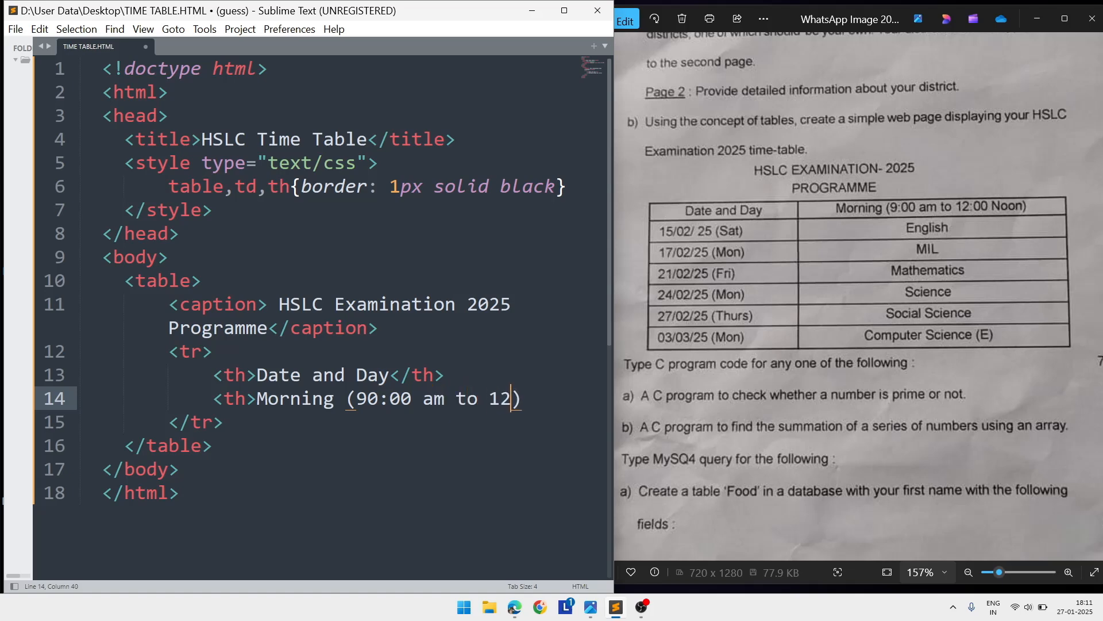
pyautogui.write(':00')
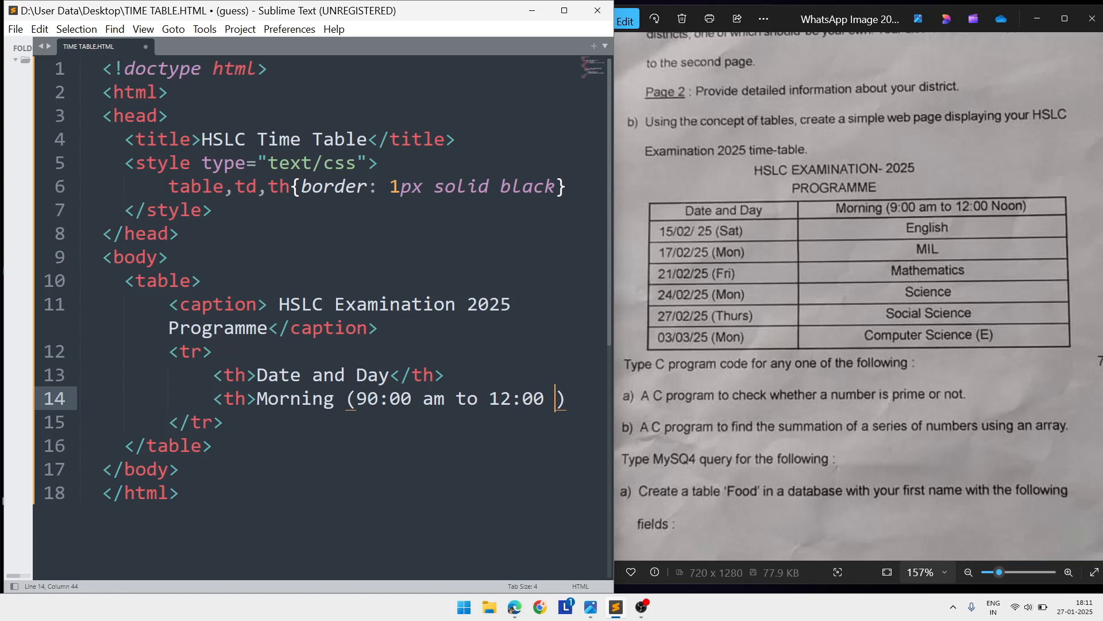
pyautogui.write('noon')
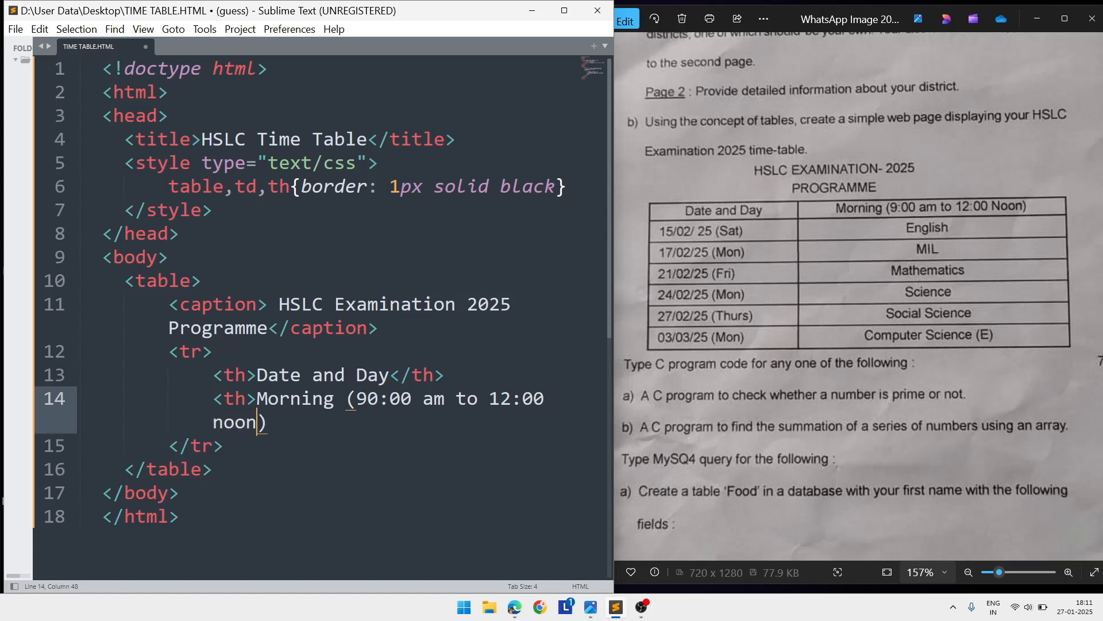
pyautogui.write('</th>t')
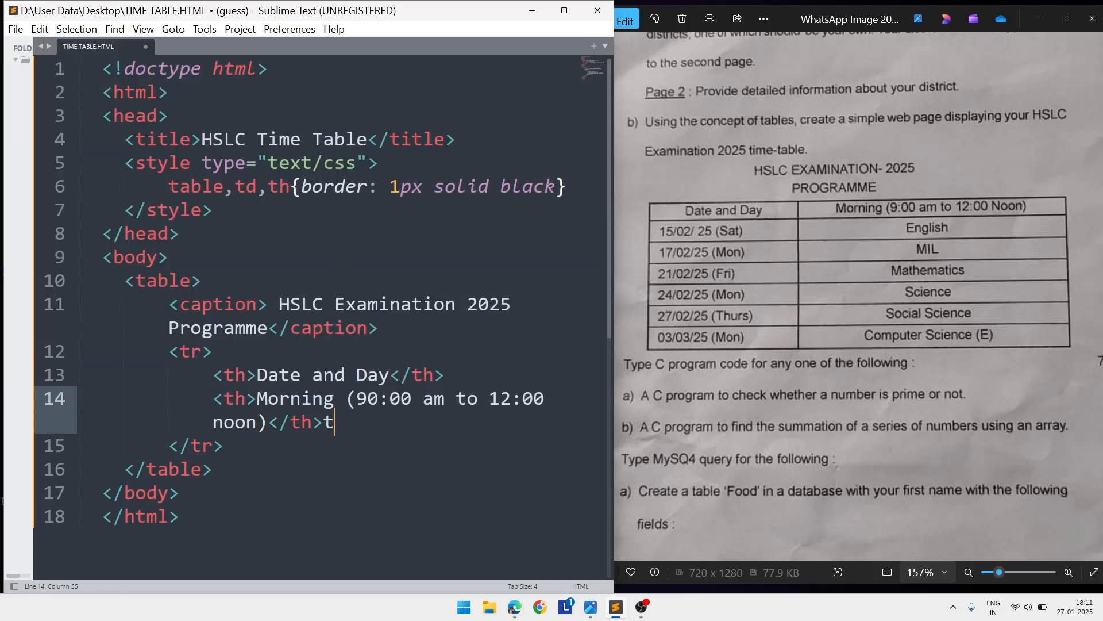
pyautogui.press('backspace')
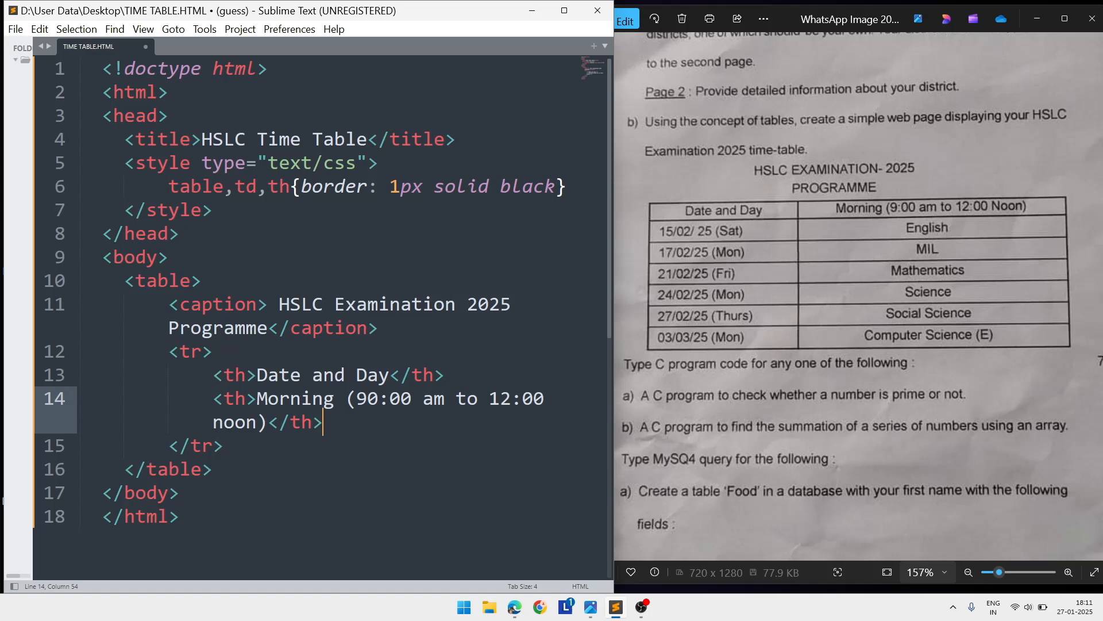
pyautogui.press('enter')
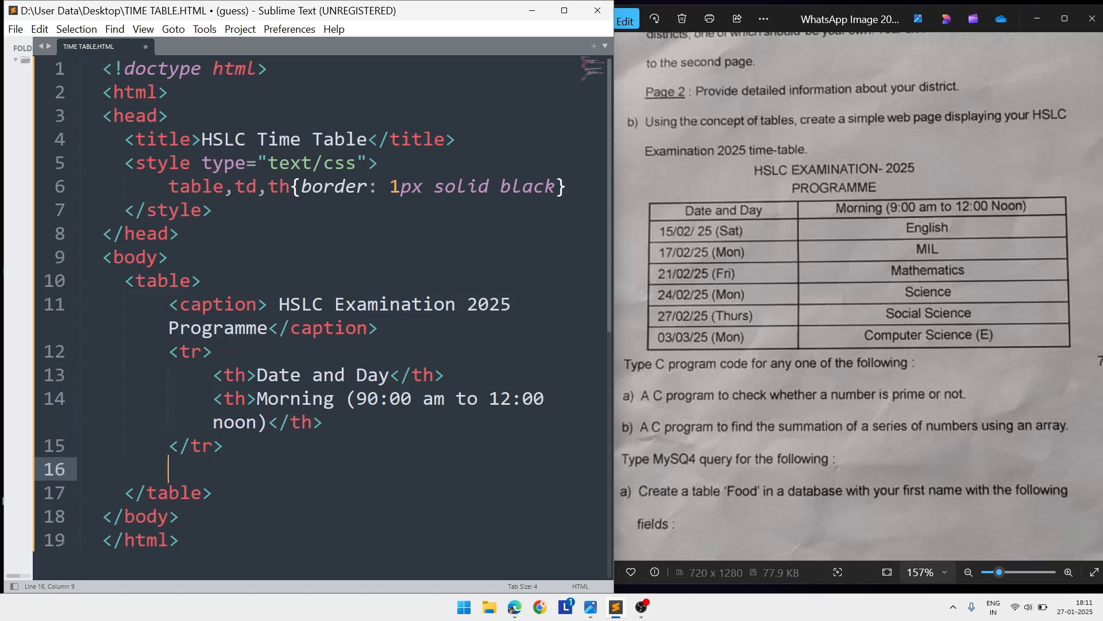
# - Begin the first data row with the cell <td>15/02/25 (Sat)</td> and start the next cell
pyautogui.write('<tr>')
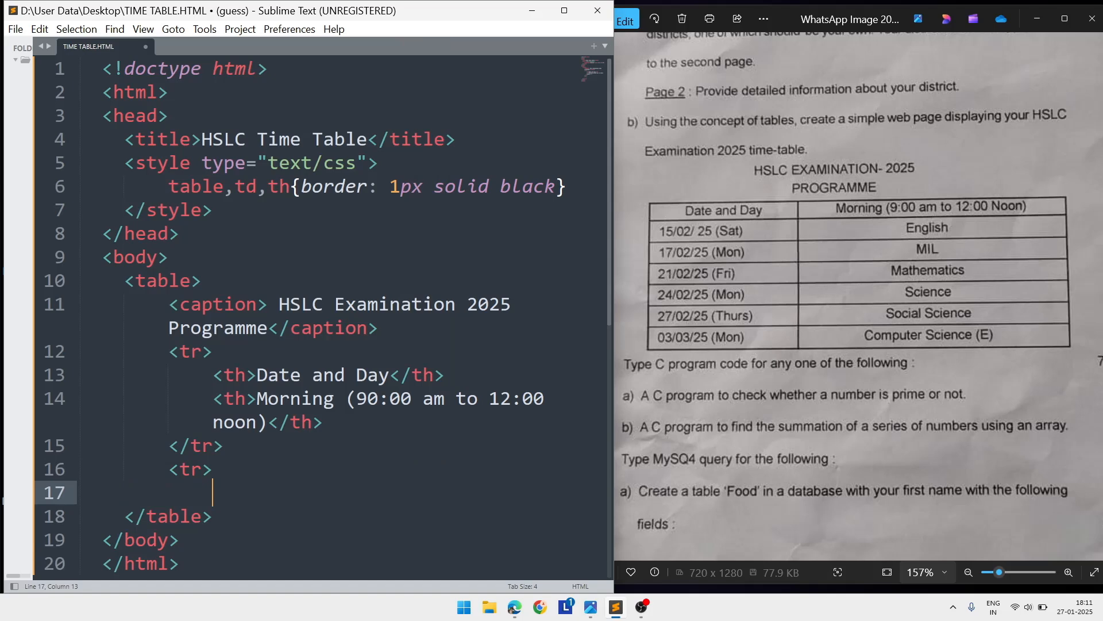
pyautogui.write('<td>')
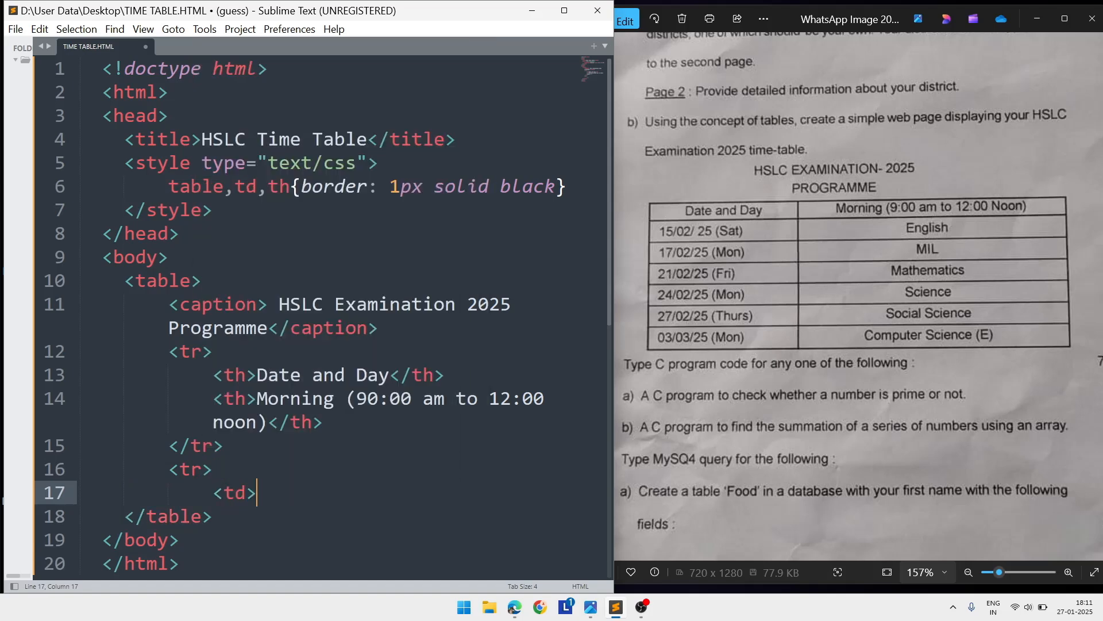
pyautogui.write('15')
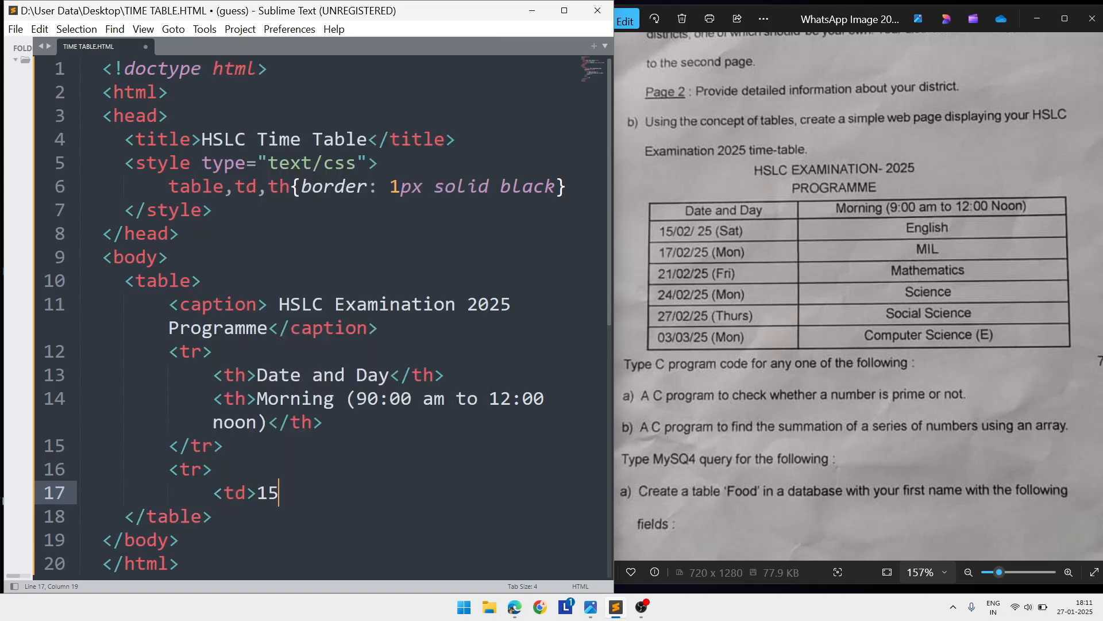
pyautogui.write('/02')
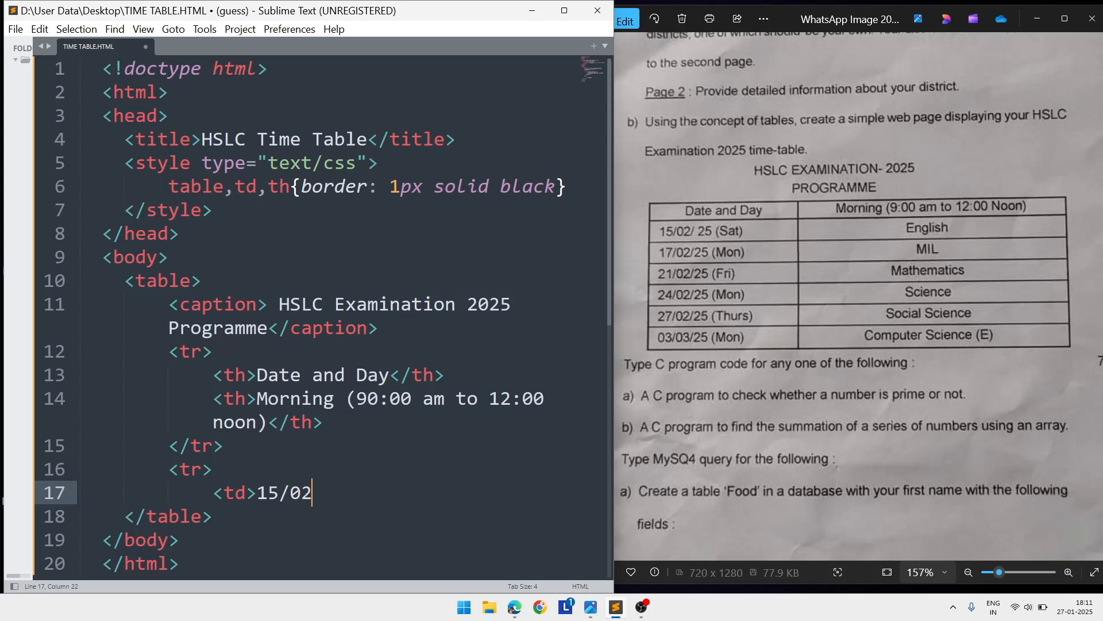
pyautogui.write('/')
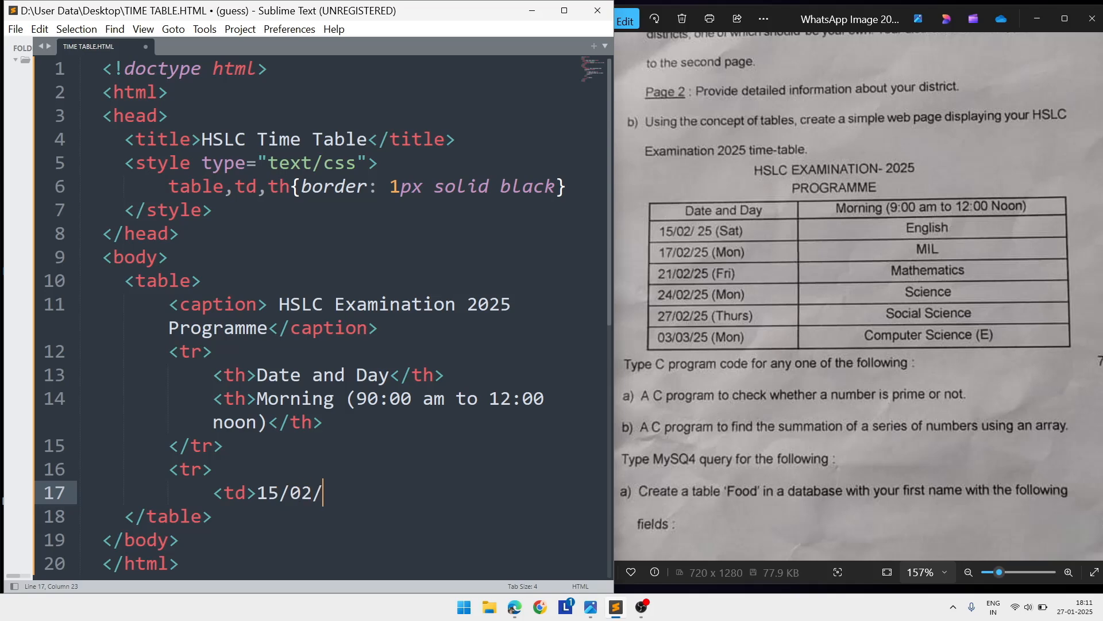
pyautogui.write('25 (S')
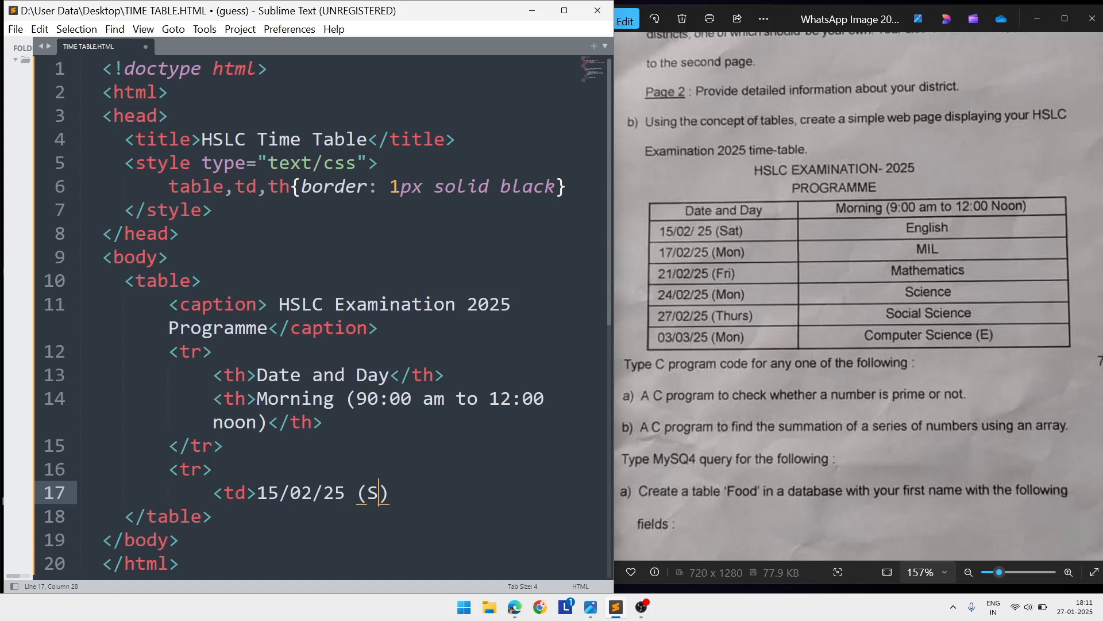
pyautogui.write('at')
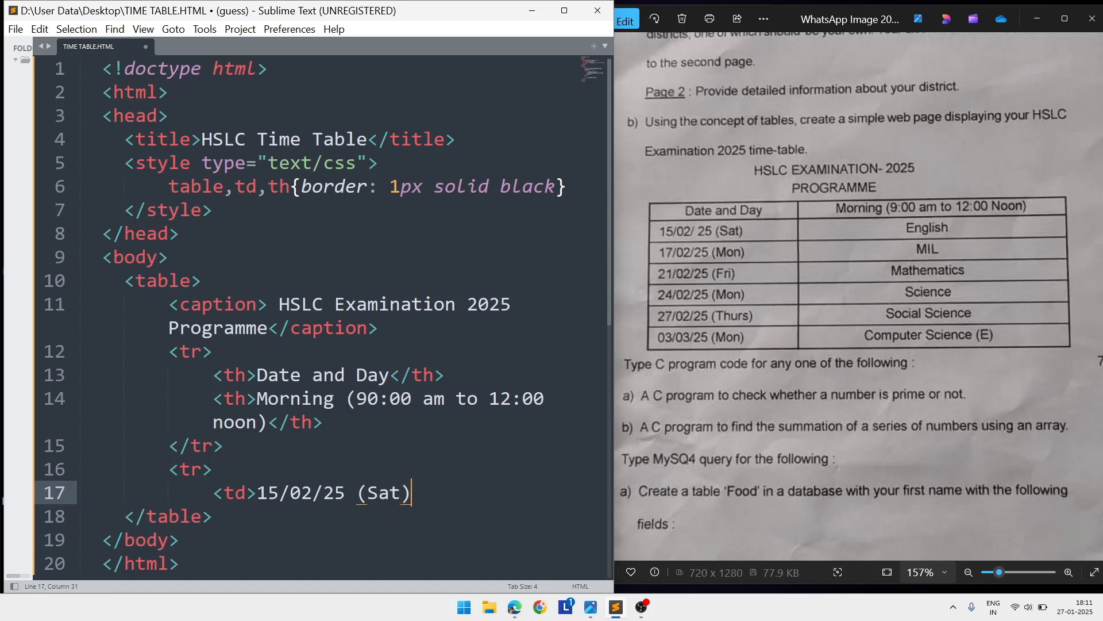
pyautogui.write('</td>')
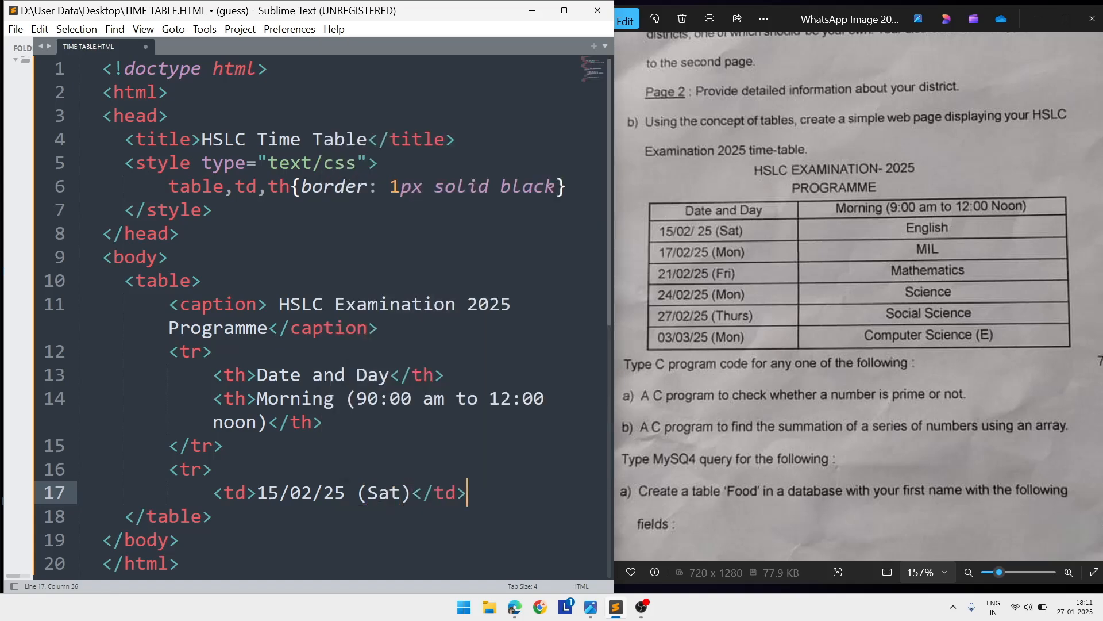
pyautogui.write('<td>')
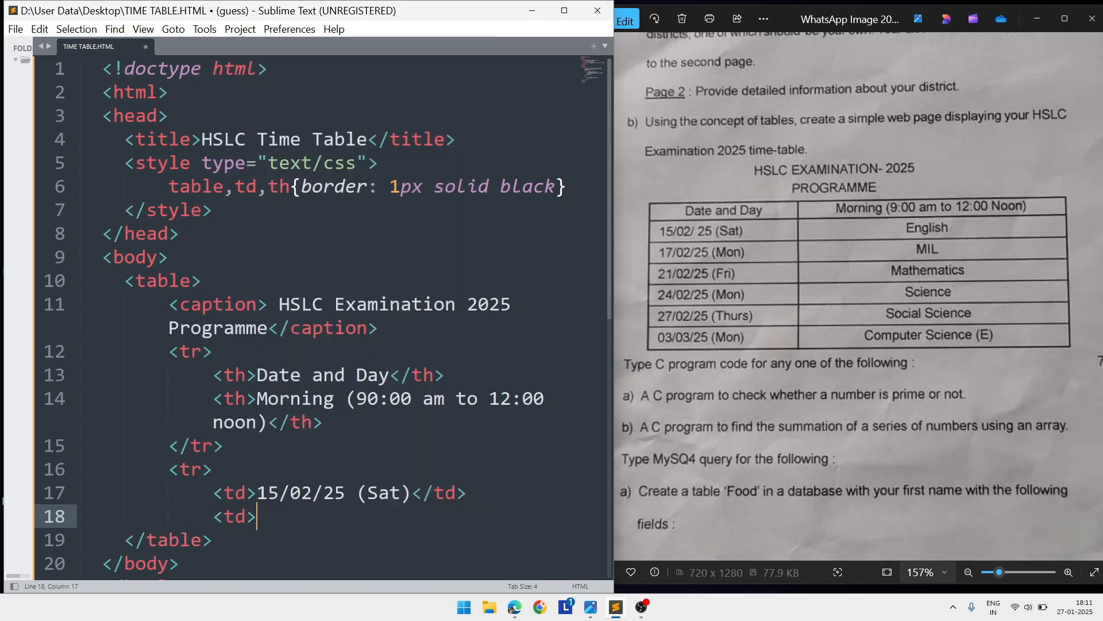
# - Fill the second cell with English</td> and begin the row's closing tag
pyautogui.write('Engl')
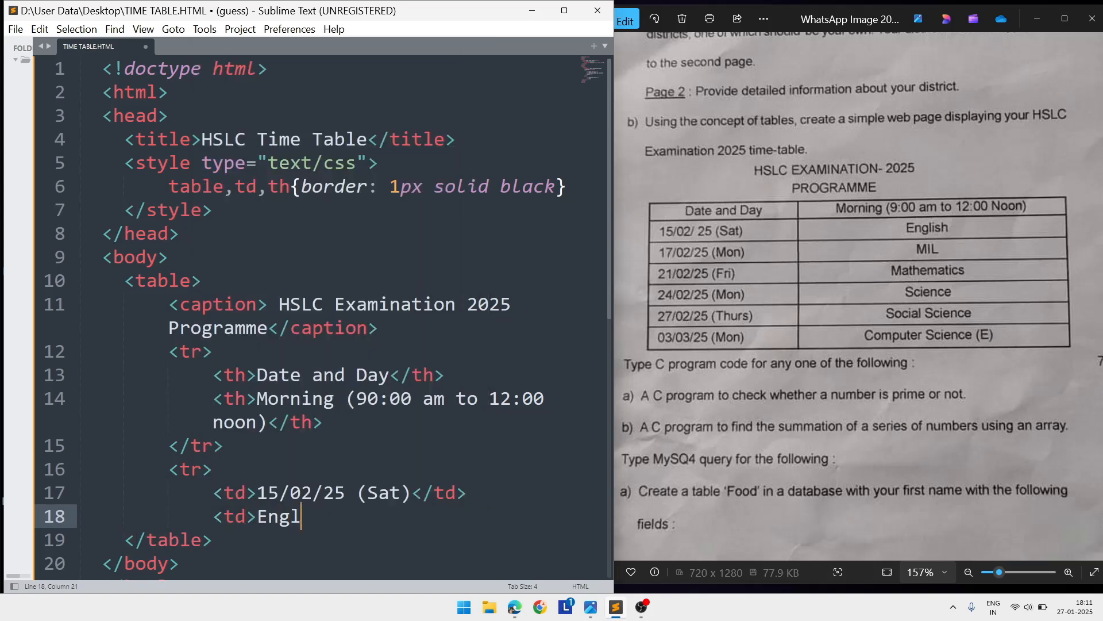
pyautogui.write('ish</td>')
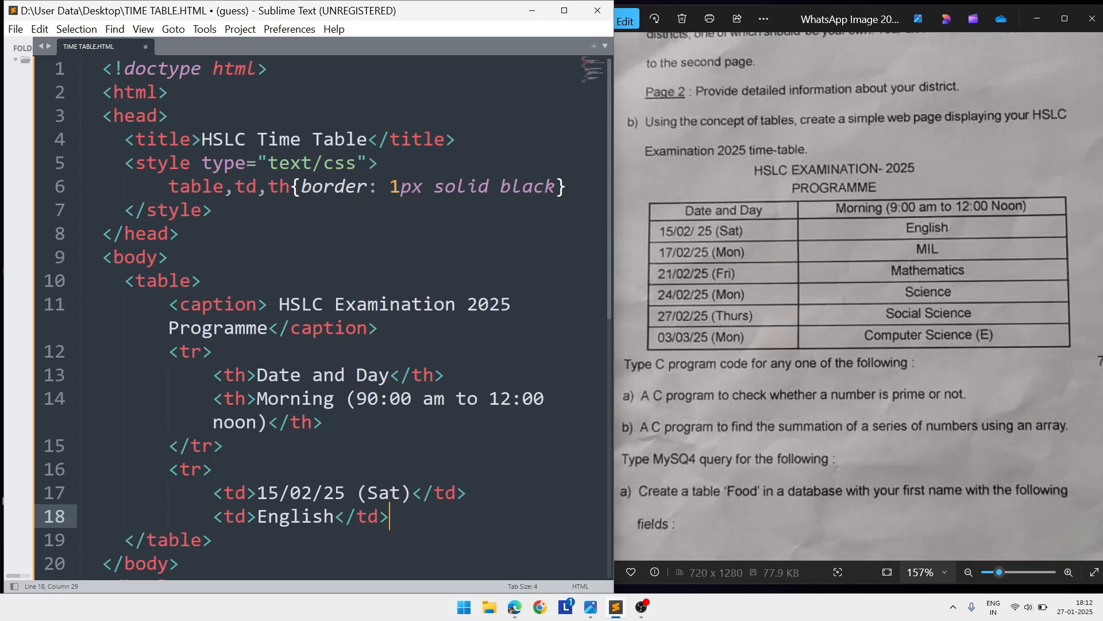
pyautogui.write('<')
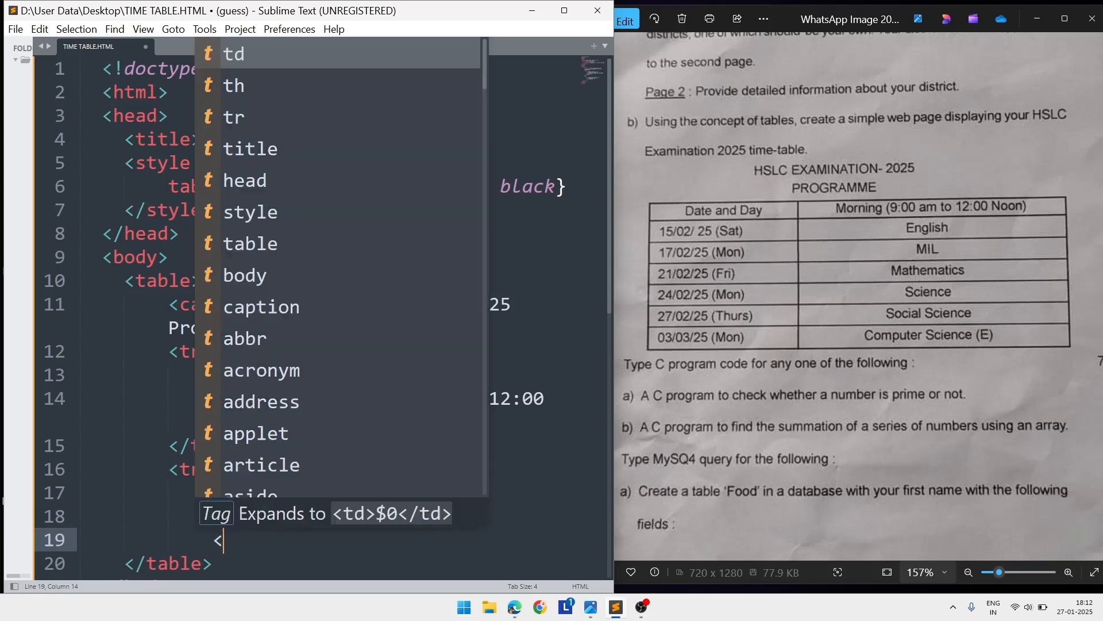
# - Close the row with </tr> and duplicate it into five identical 15/02/25 (Sat) English rows
pyautogui.press('Escape')
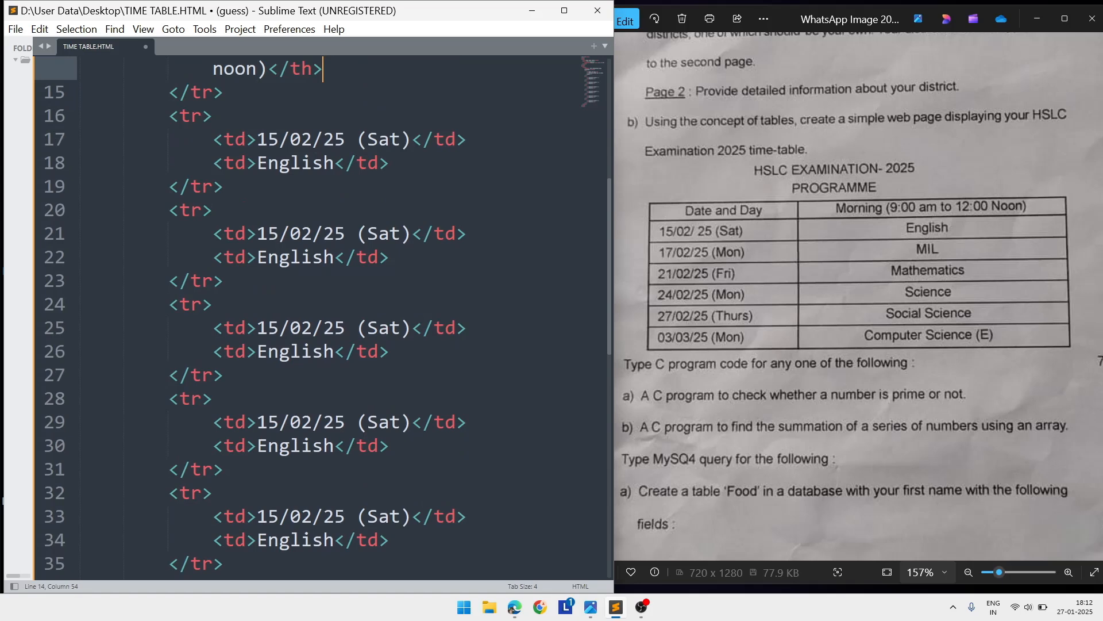
pyautogui.moveTo(291, 223)
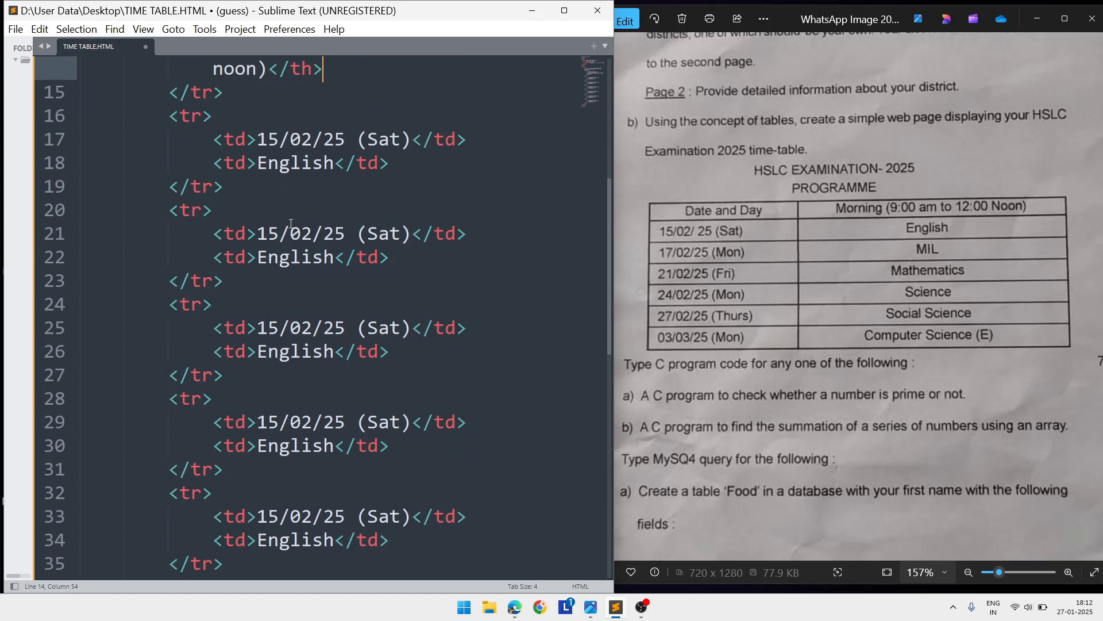
# - Change the second row to 17/02/25 (Mon) with subject MIL
pyautogui.click(277, 234)
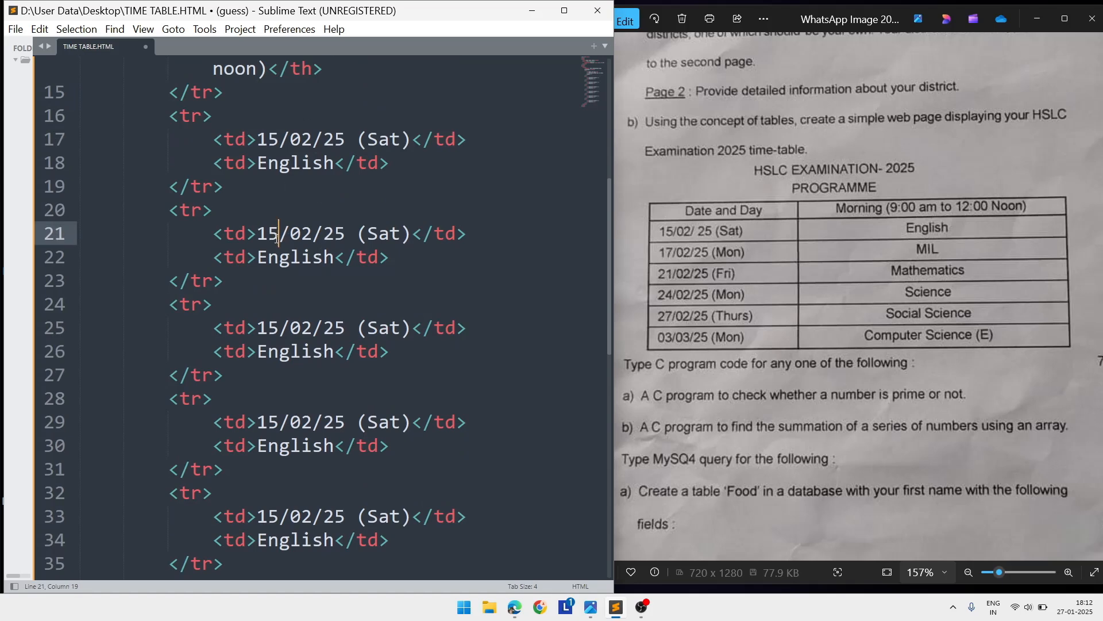
pyautogui.write('17')
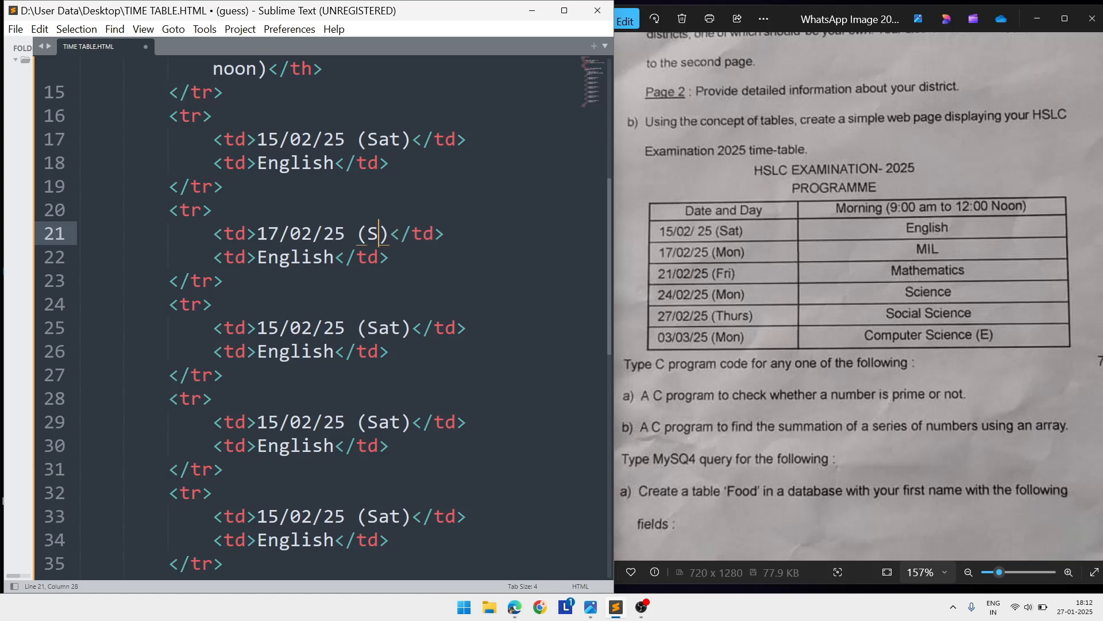
pyautogui.write('on')
pyautogui.click(301, 256)
pyautogui.write('M')
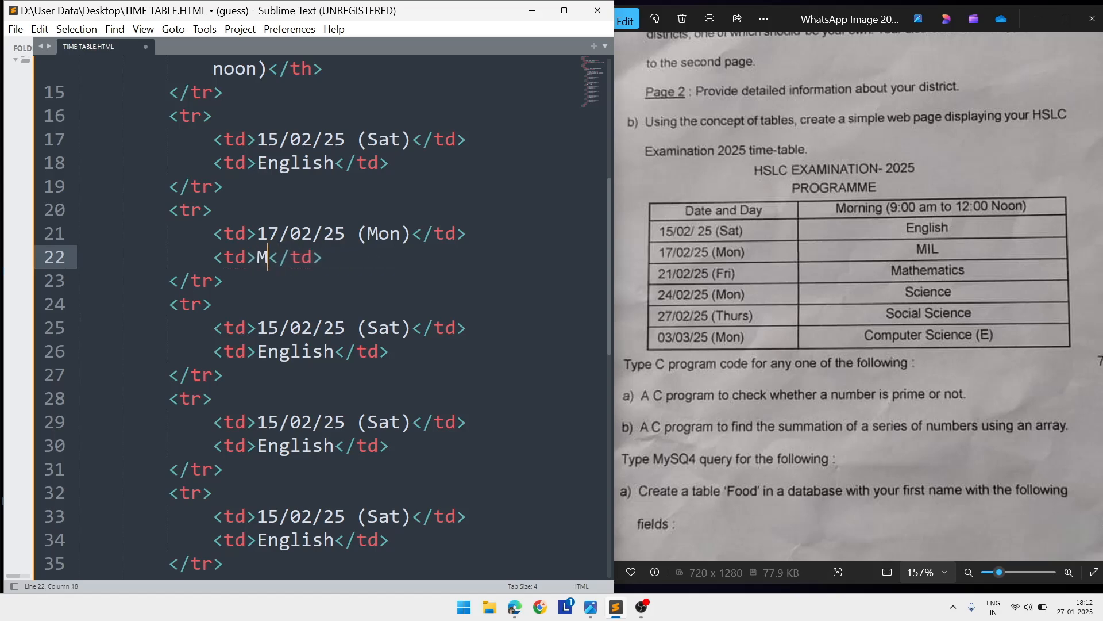
pyautogui.write('IL')
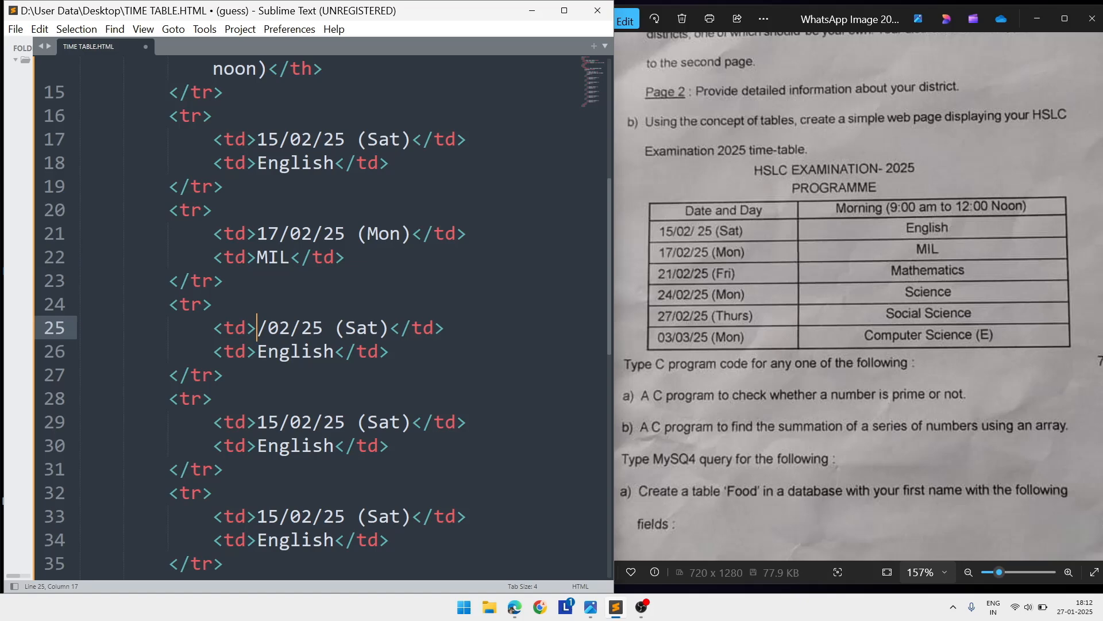
# - Change the third row to 21/02/25 (Fri) with subject Mathematics
pyautogui.write('21')
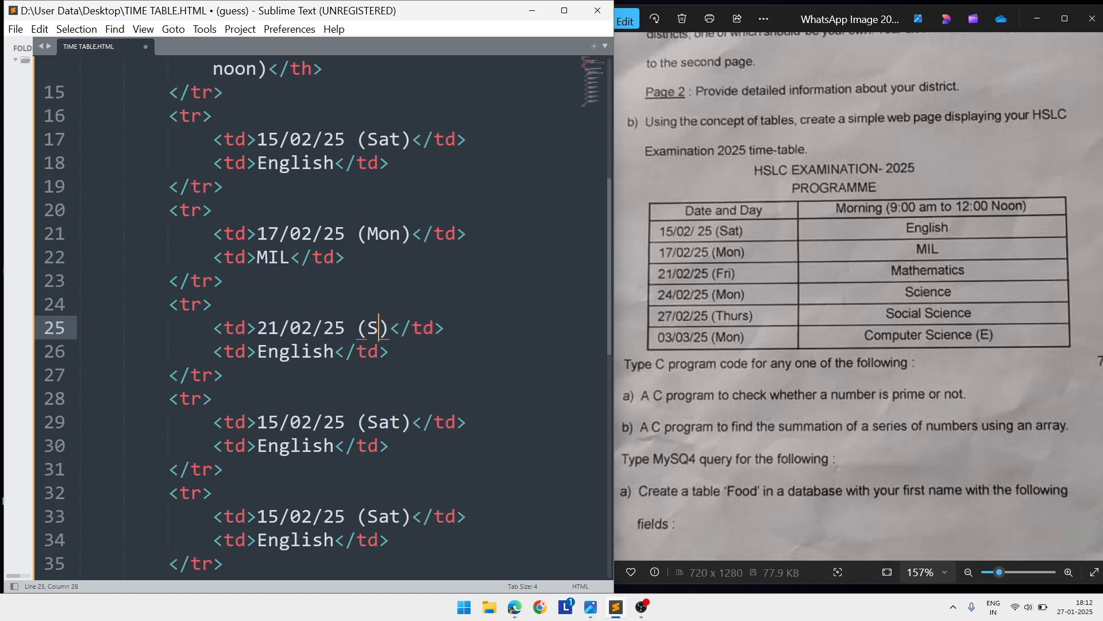
pyautogui.write('ri')
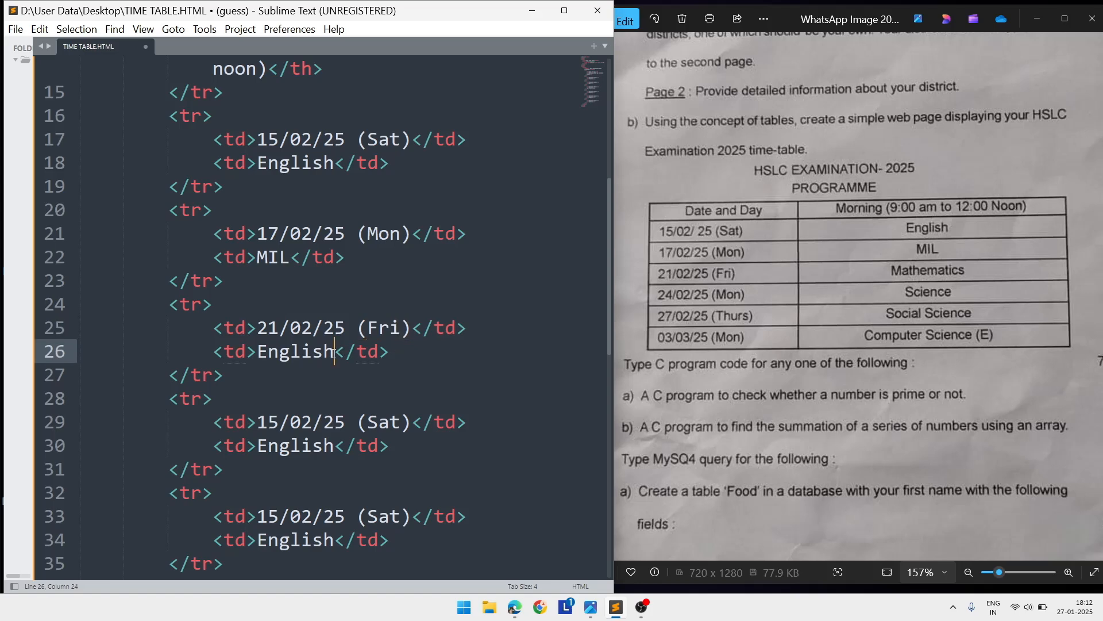
pyautogui.press('Backspace')
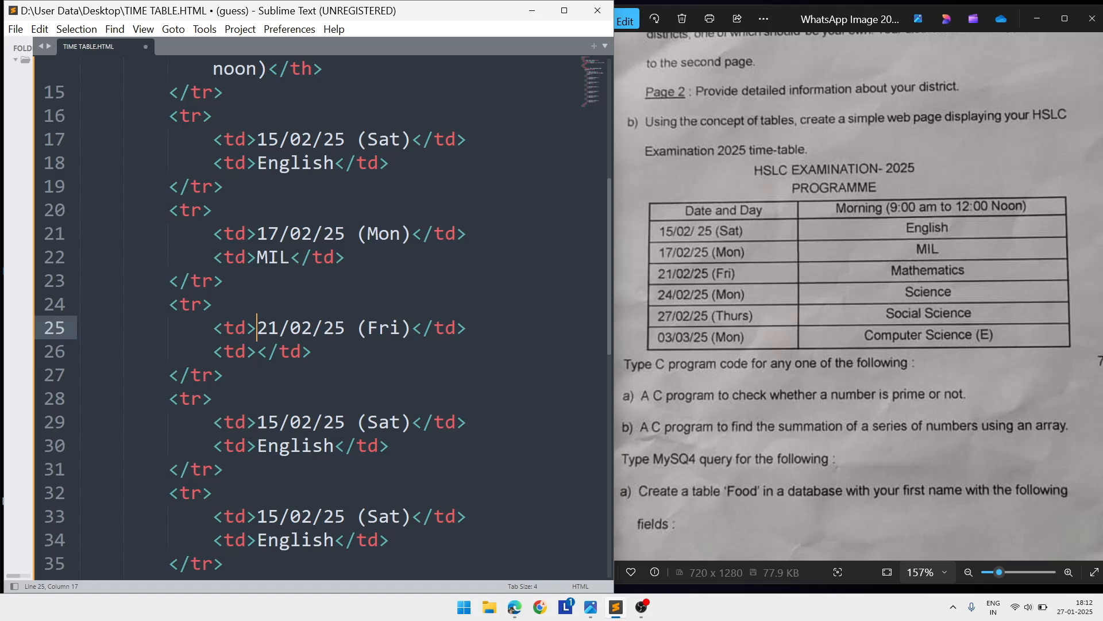
pyautogui.write('Ma')
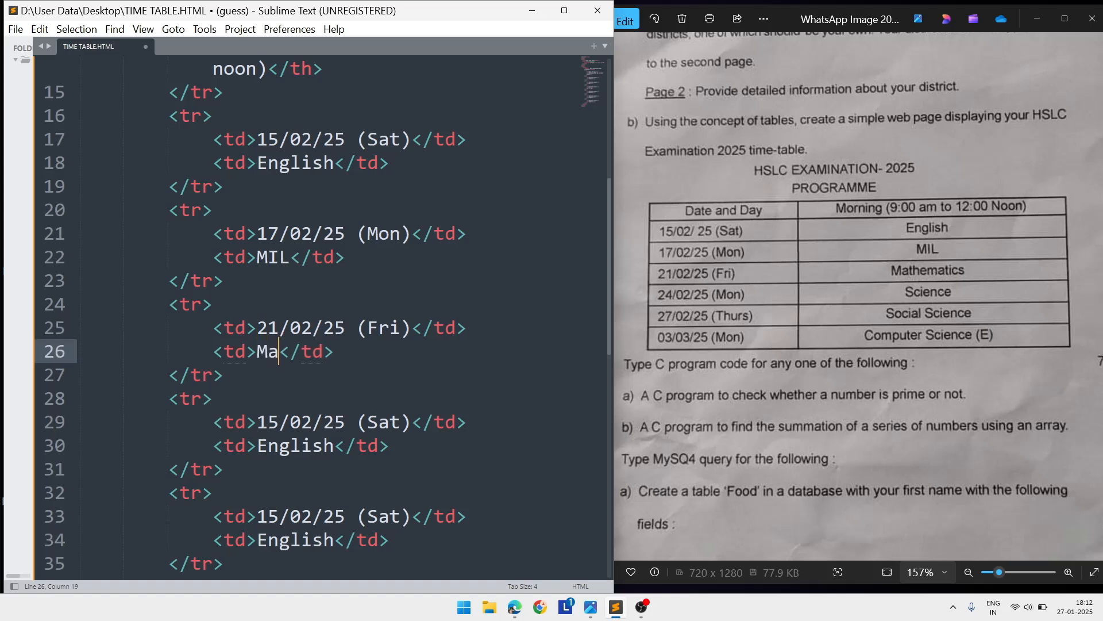
pyautogui.write('thematics')
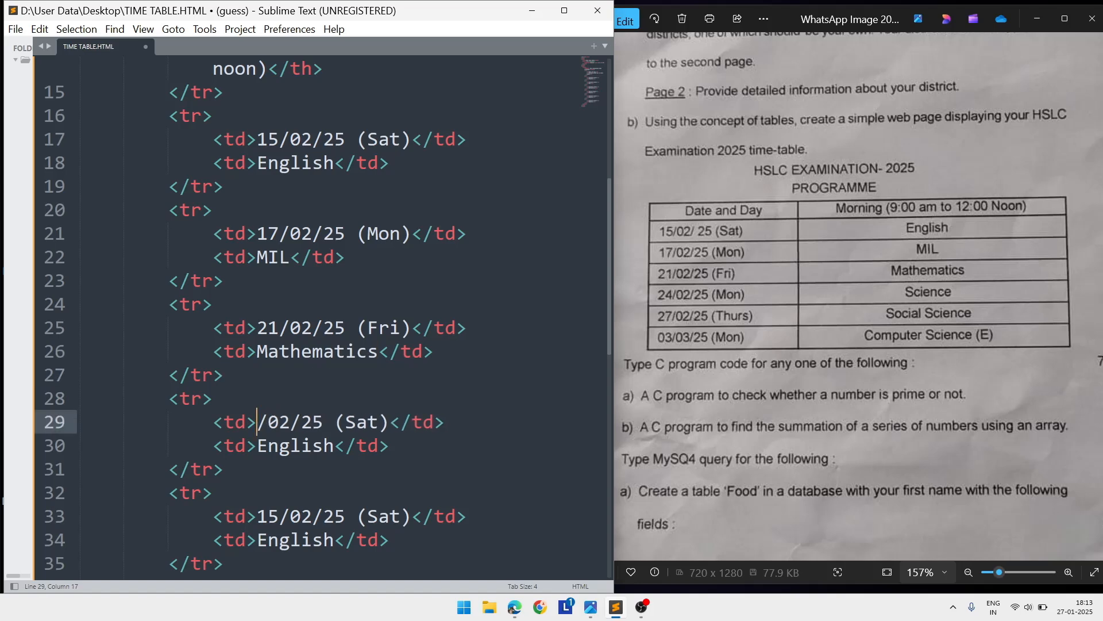
# - Change the fourth row to 24/02/25 (Mon) with subject Science
pyautogui.write('24')
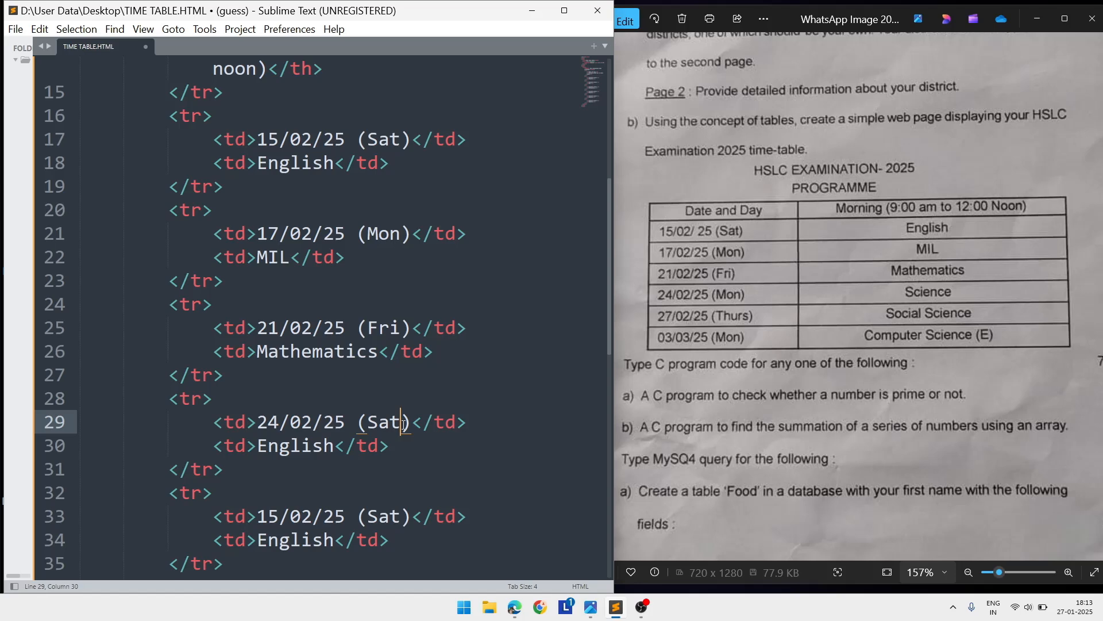
pyautogui.write('Mon')
pyautogui.click(301, 445)
pyautogui.write('S')
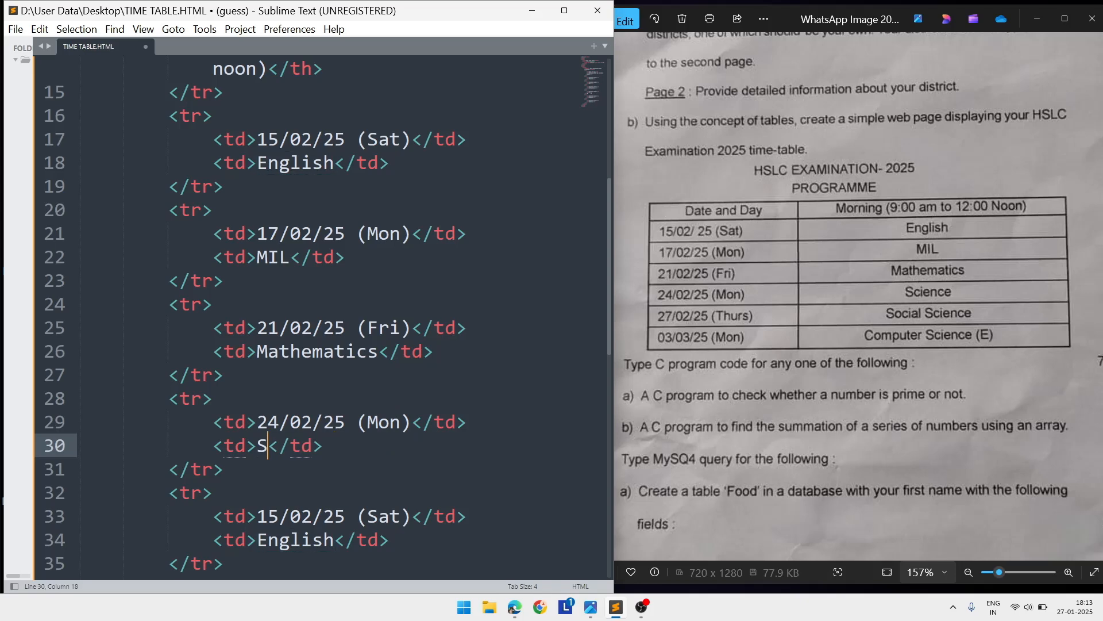
pyautogui.write('cie')
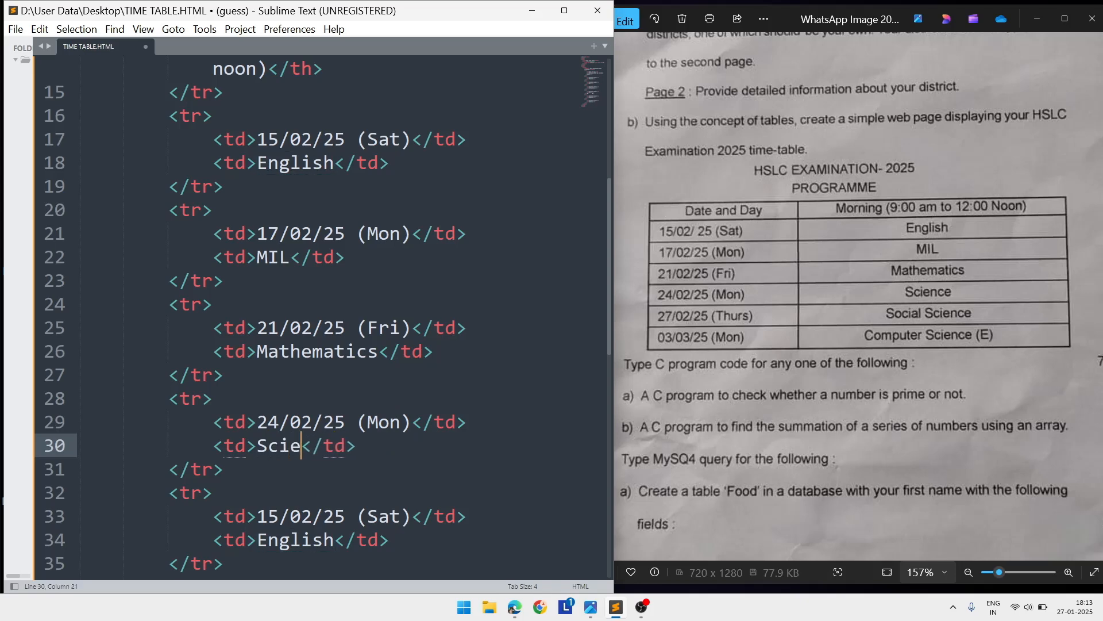
pyautogui.write('nce')
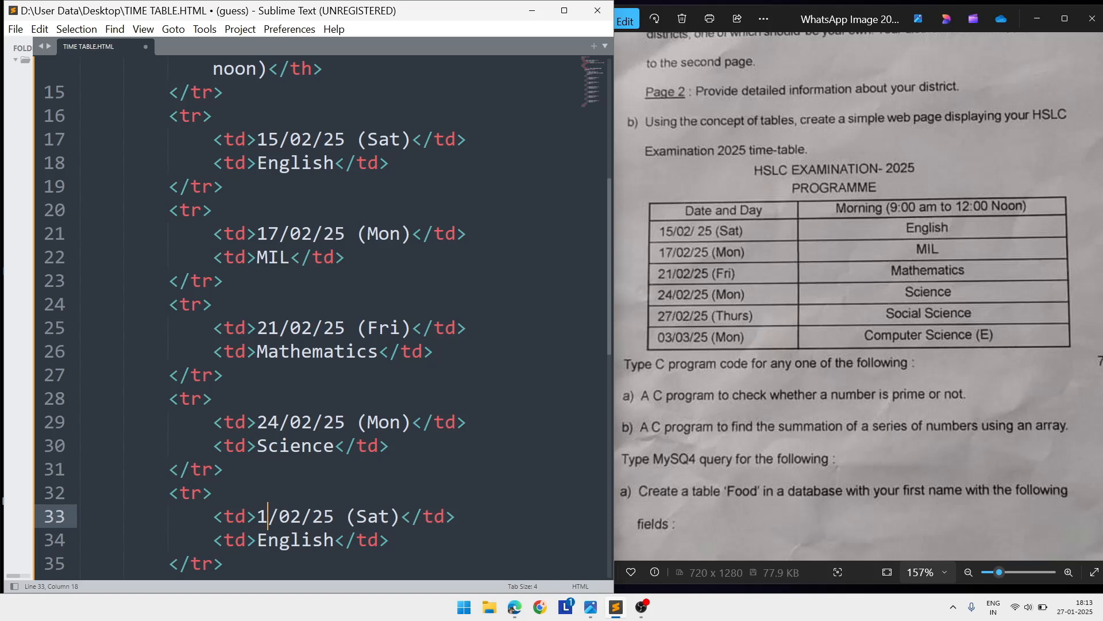
# - Change the fifth row to 27/02/25 (Thurs) with subject Social Science
pyautogui.write('7')
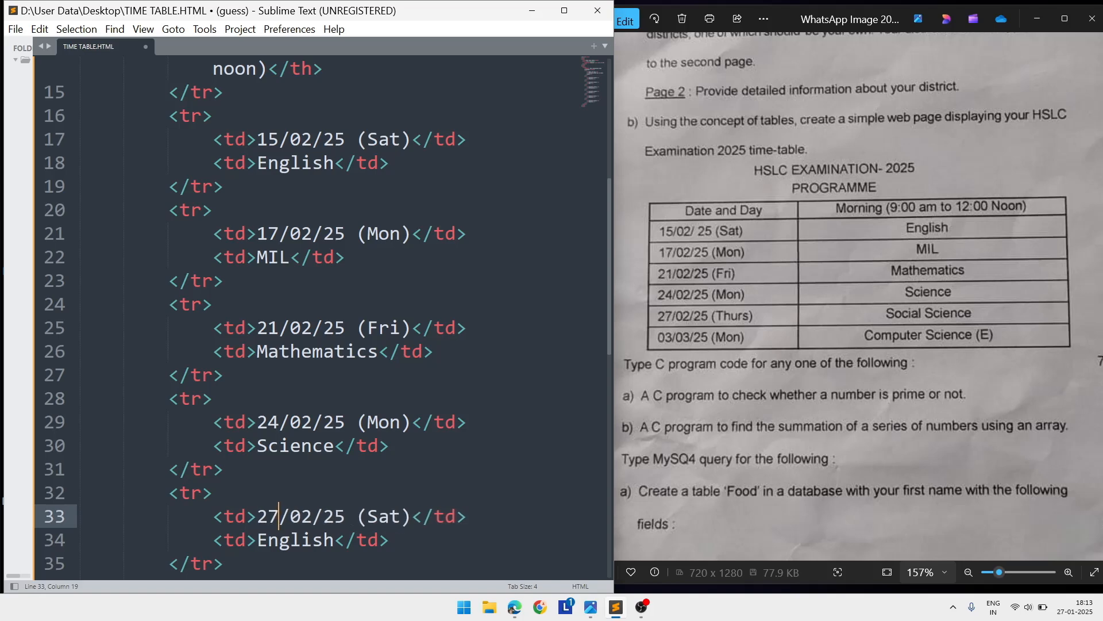
pyautogui.click(401, 516)
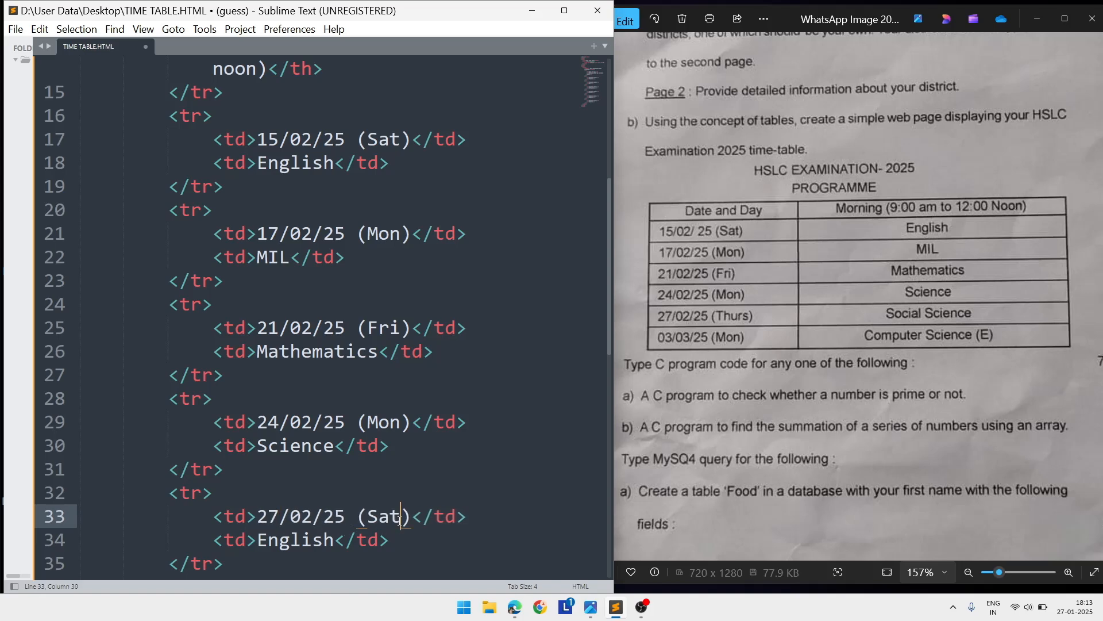
pyautogui.press('Backspace')
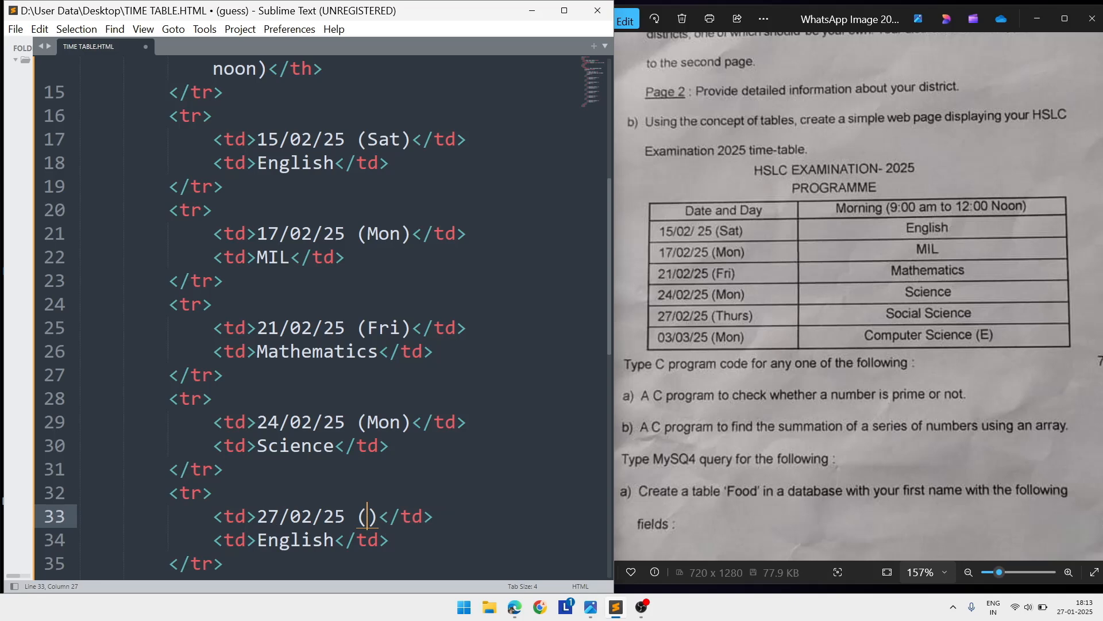
pyautogui.write('TH')
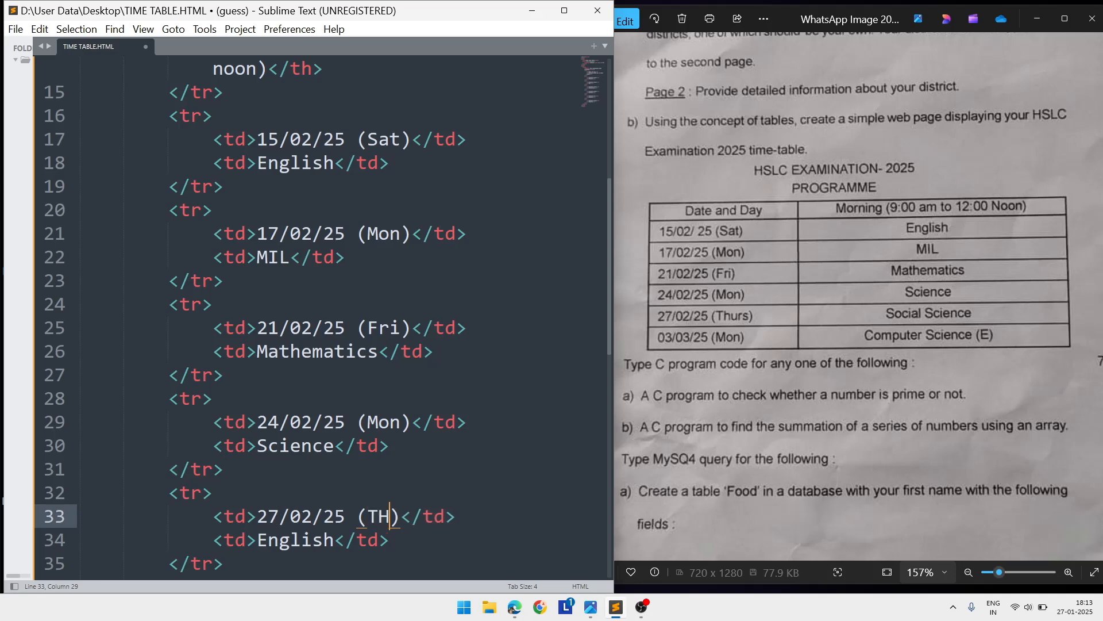
pyautogui.write('urs')
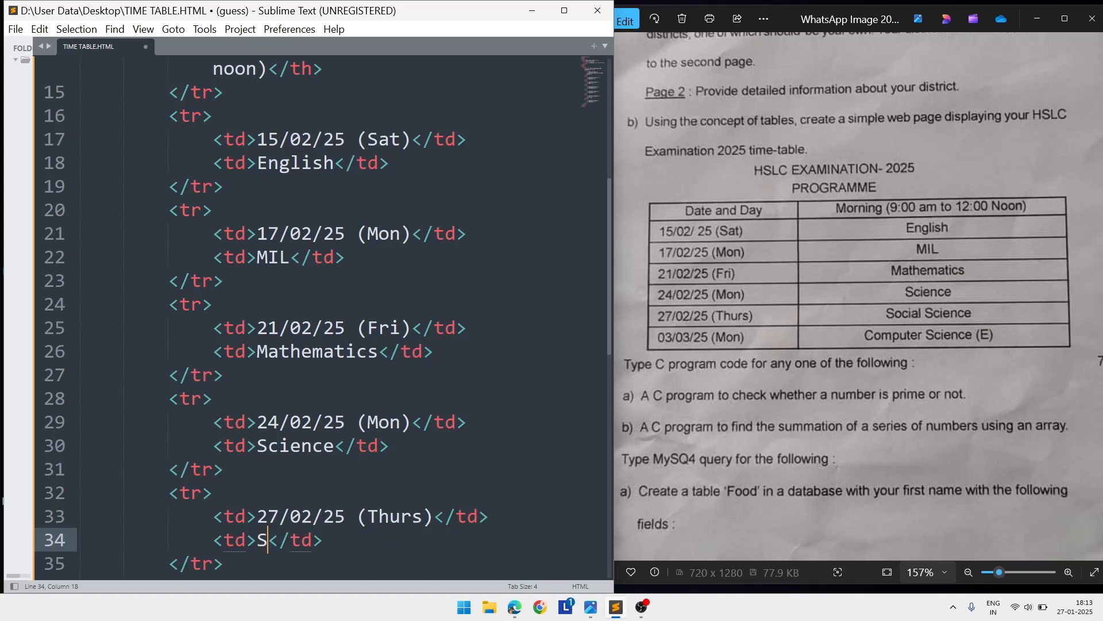
pyautogui.write('ocial')
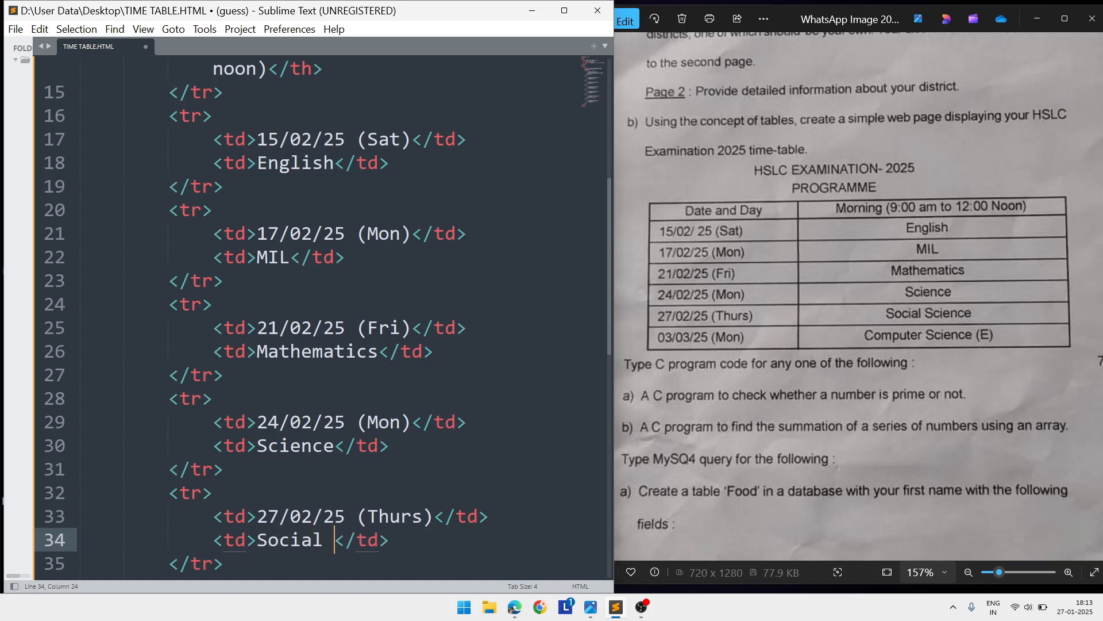
pyautogui.write('Science')
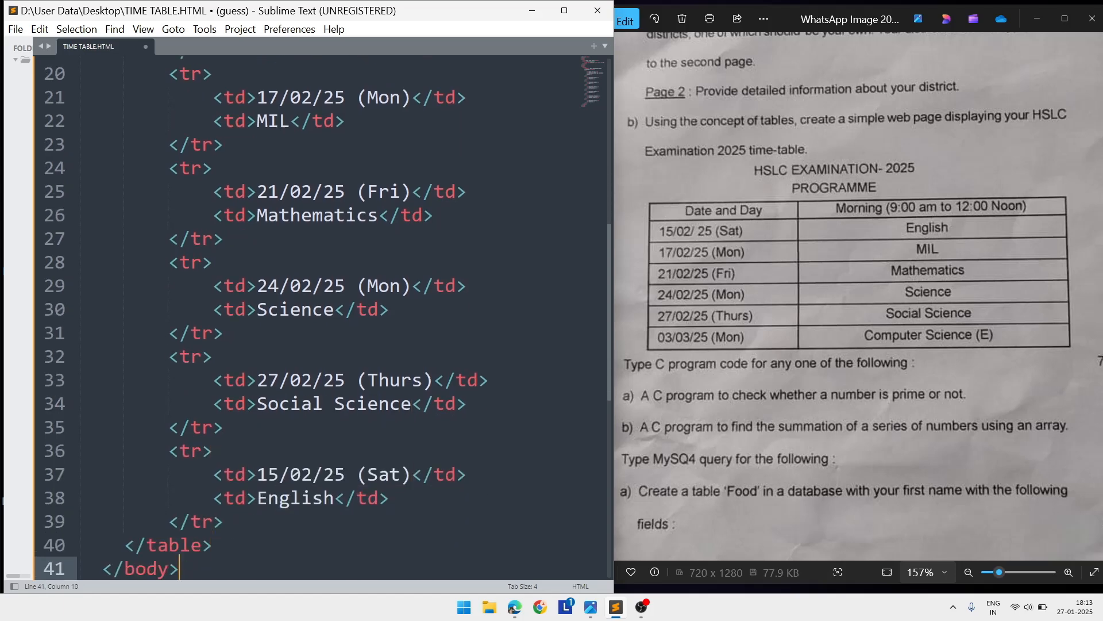
# - Edit the Thursday row toward 03/03/25 (Mon) Computer Science (later undone)
pyautogui.press('Backspace')
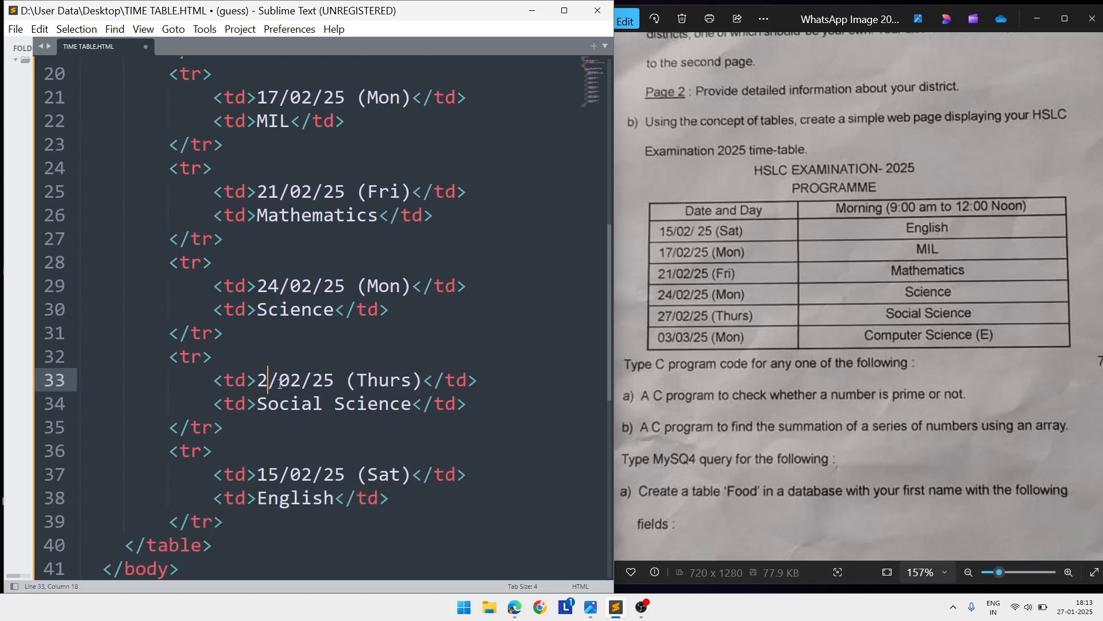
pyautogui.write('03')
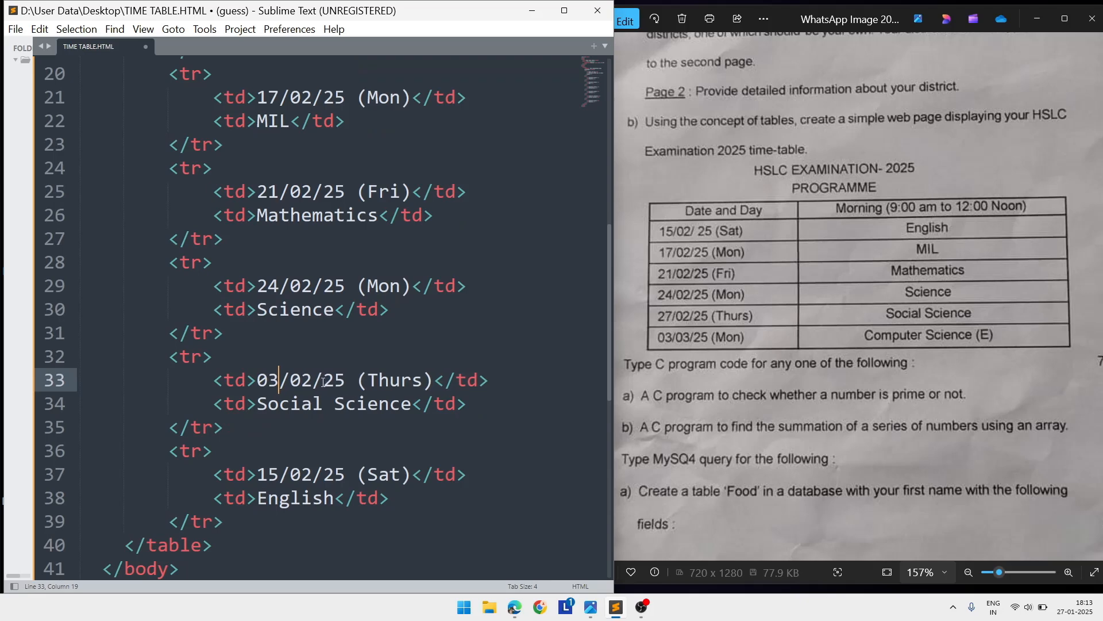
pyautogui.write('03')
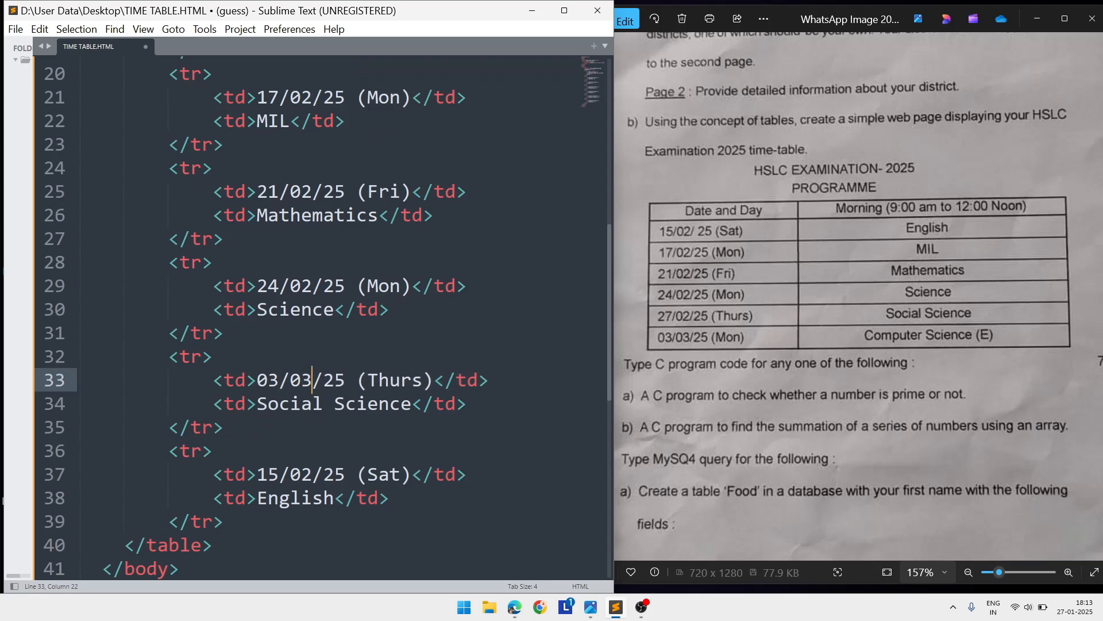
pyautogui.doubleClick(394, 380)
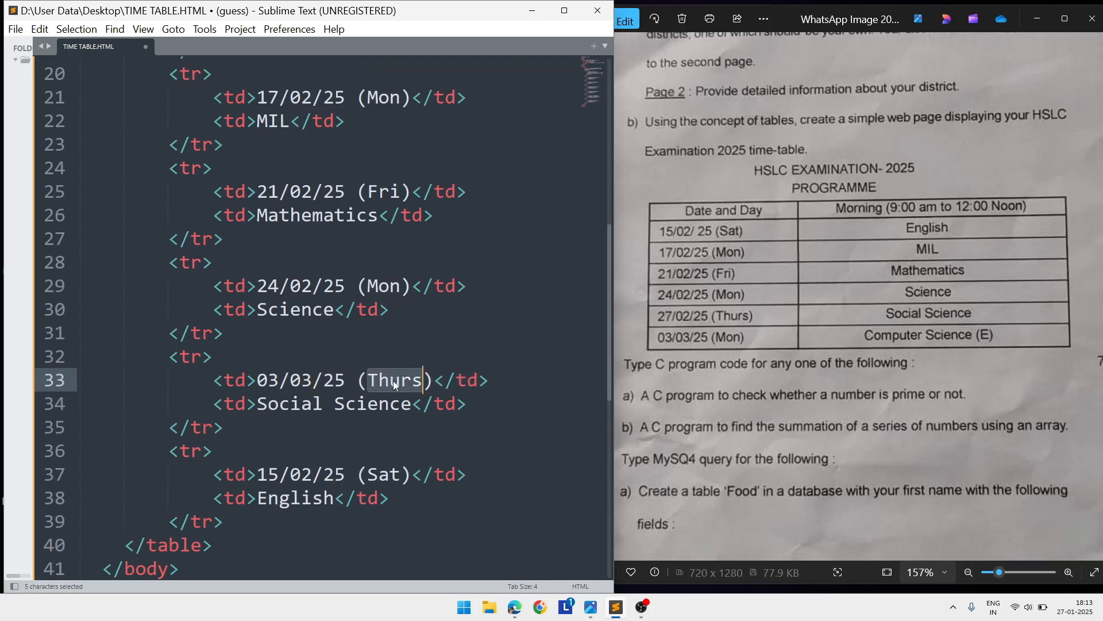
pyautogui.write('Mon')
pyautogui.click(338, 404)
pyautogui.write('Com')
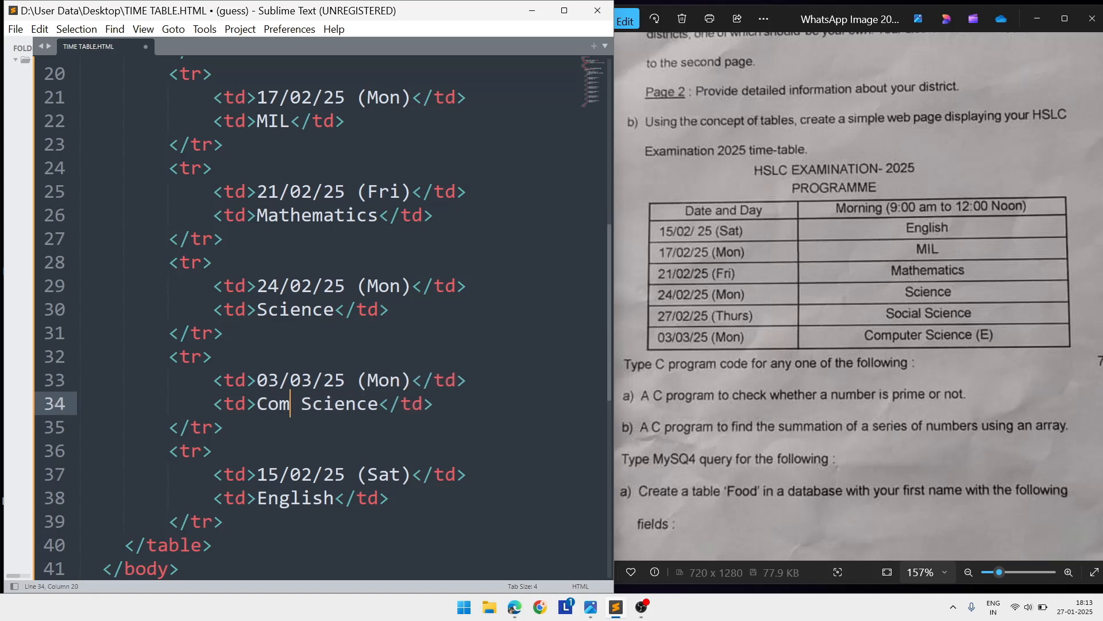
pyautogui.write('puter')
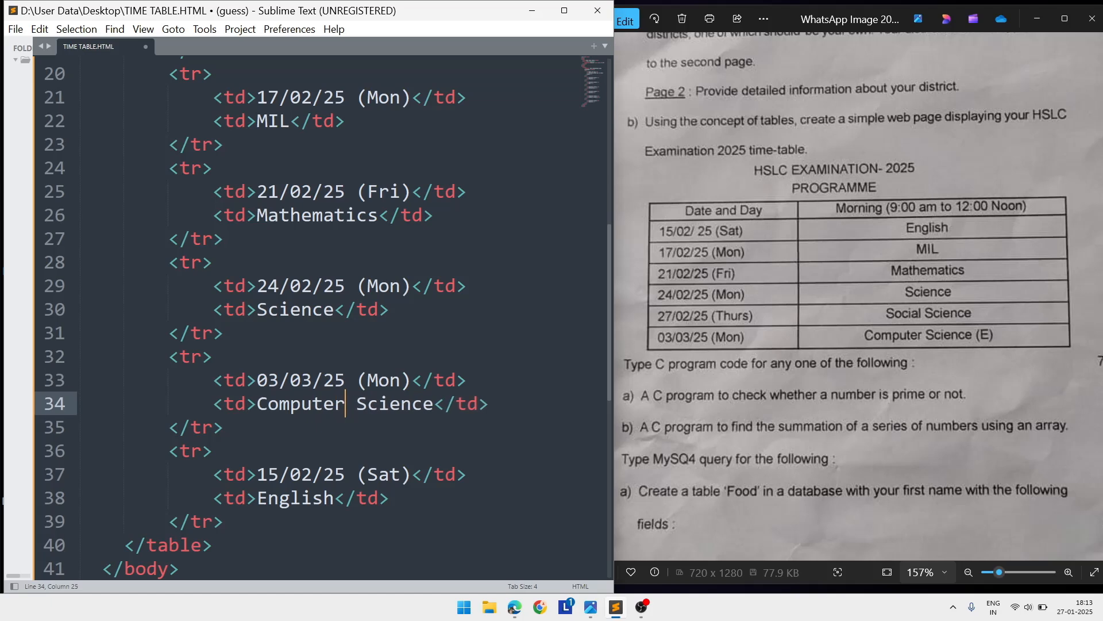
pyautogui.moveTo(608, 358)
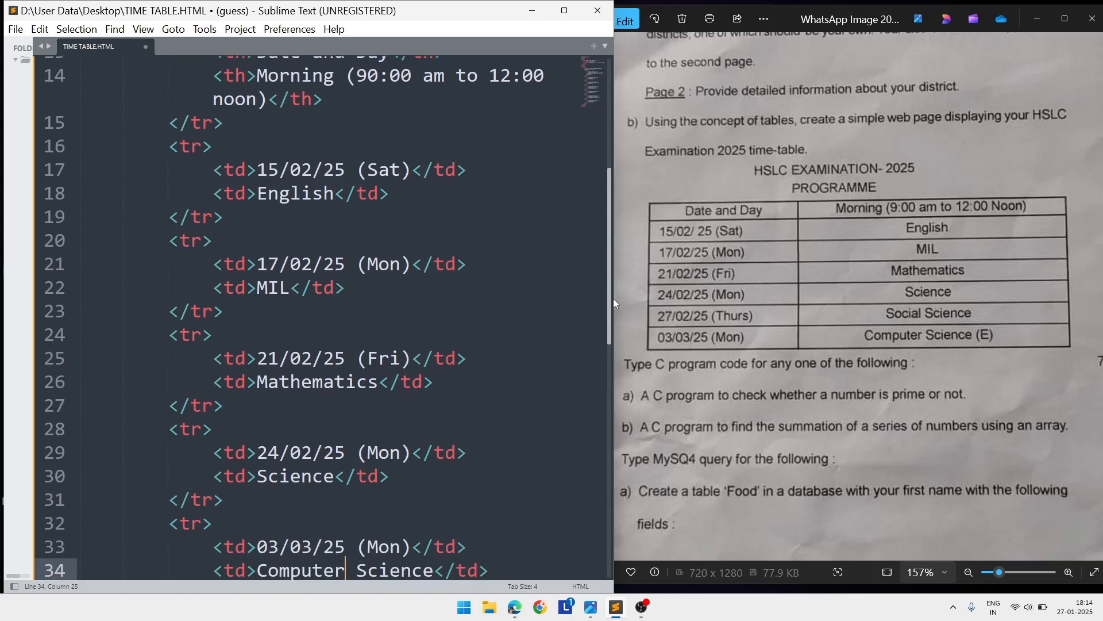
# - Scroll down to the last English row and select its date for editing
pyautogui.scroll(-3)
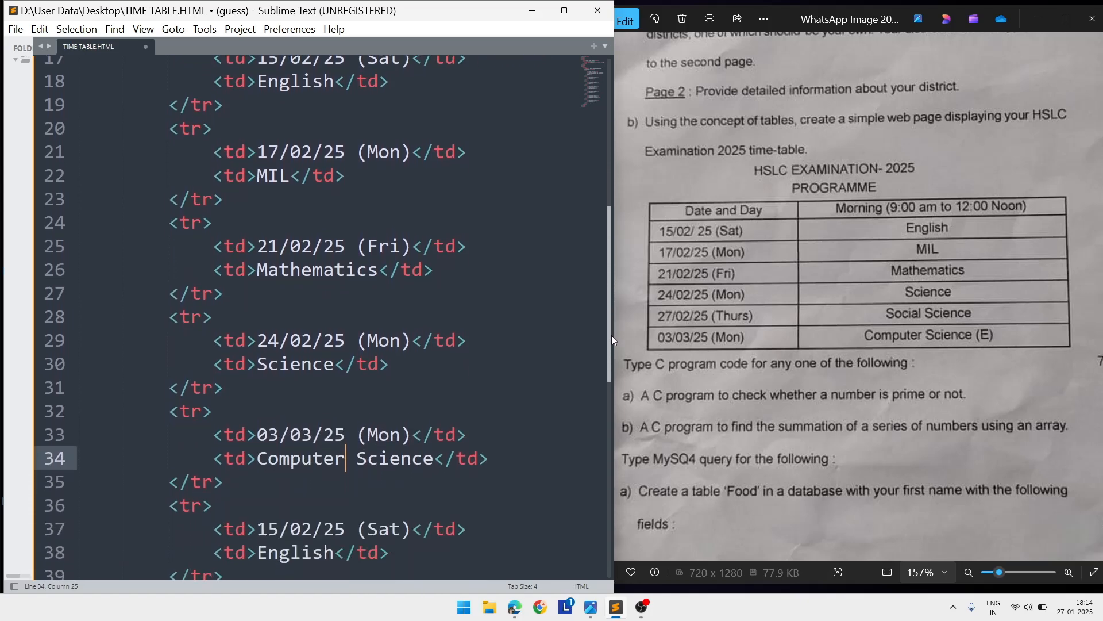
pyautogui.scroll(-3)
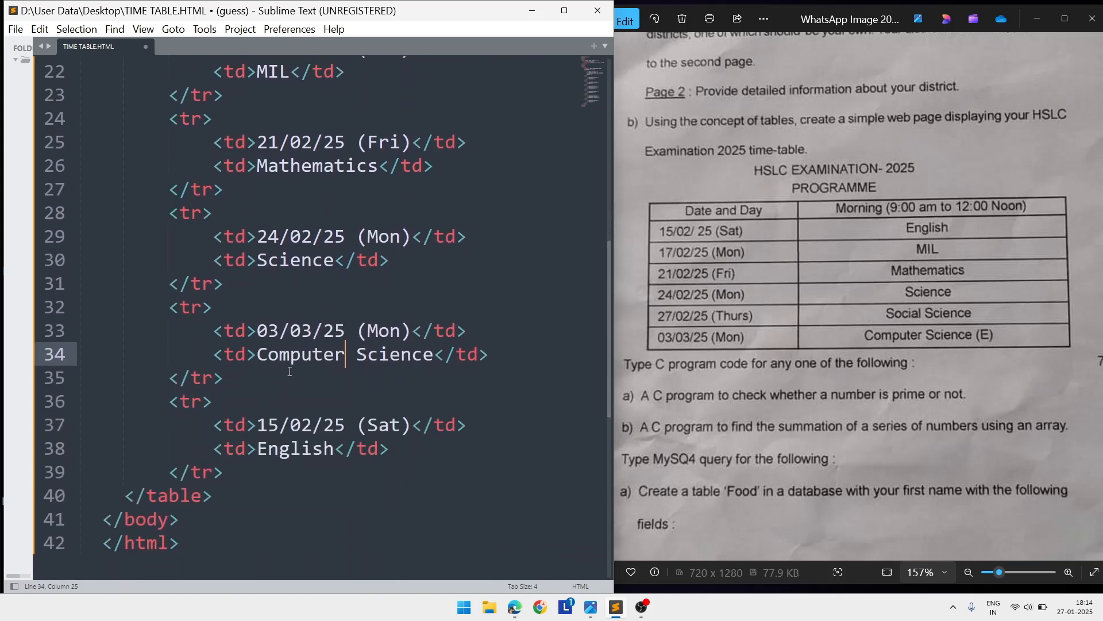
pyautogui.doubleClick(299, 354)
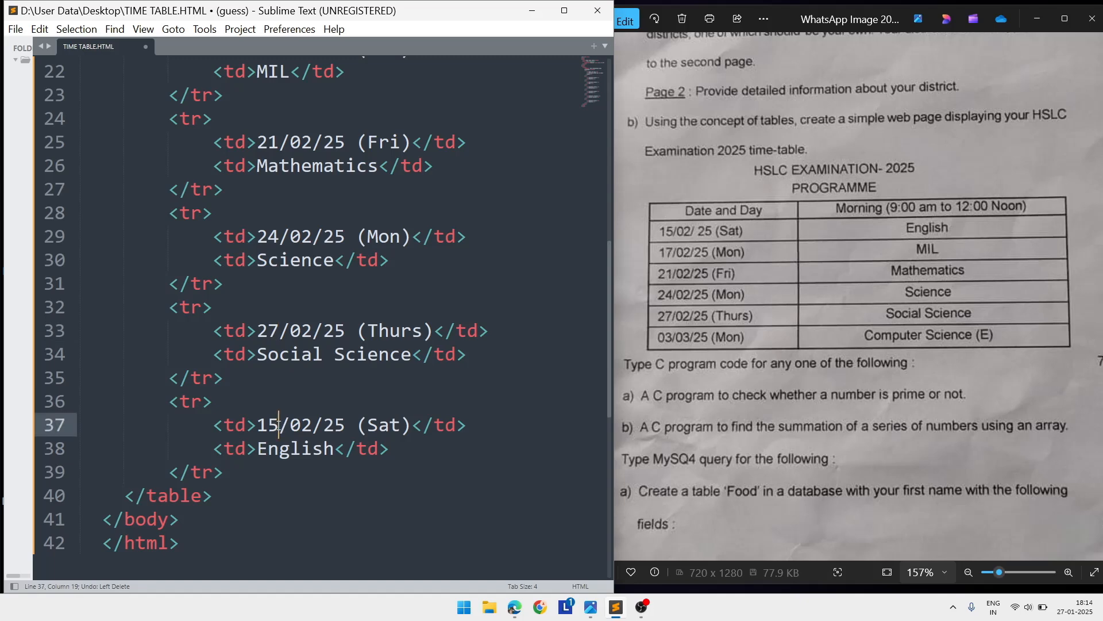
# - Make the last row read 03/03/25 (Mon) with subject Computer Science
pyautogui.write('03')
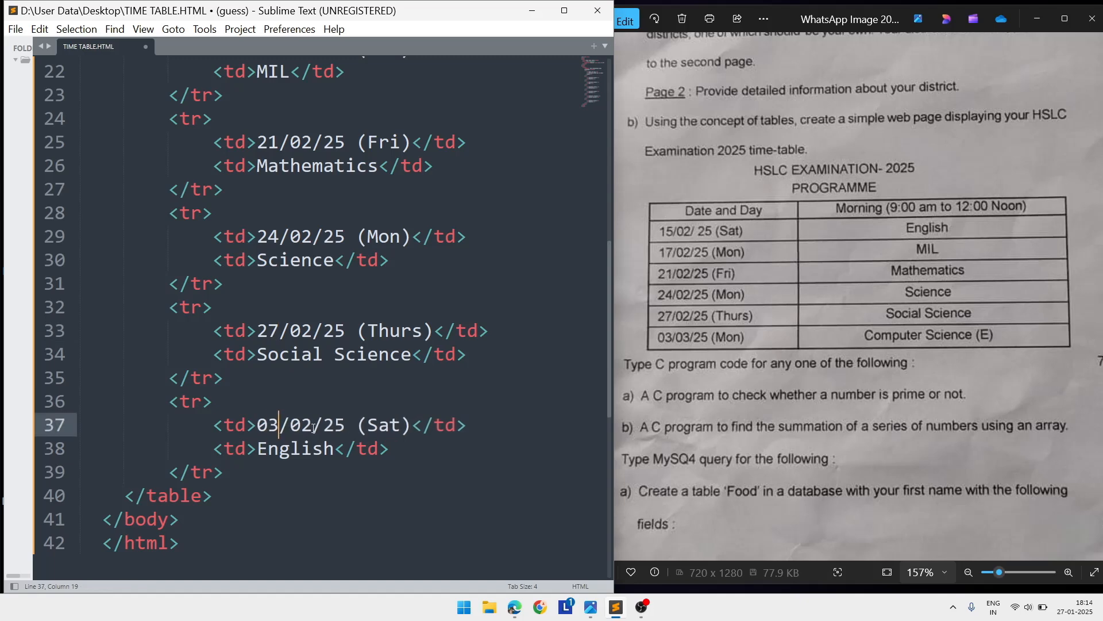
pyautogui.press('Backspace')
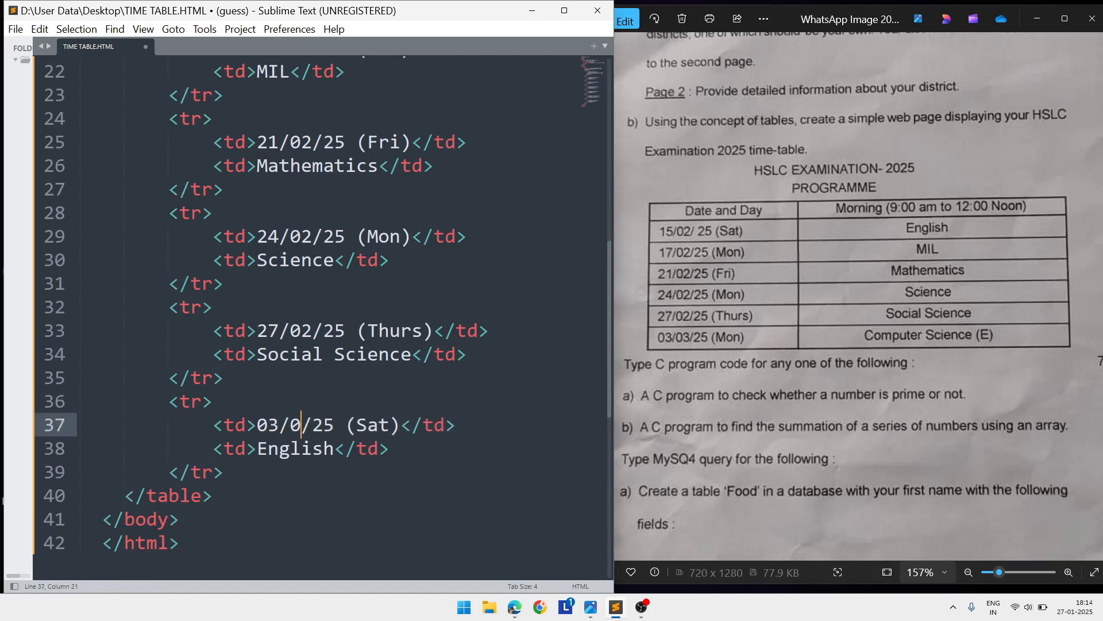
pyautogui.write('3')
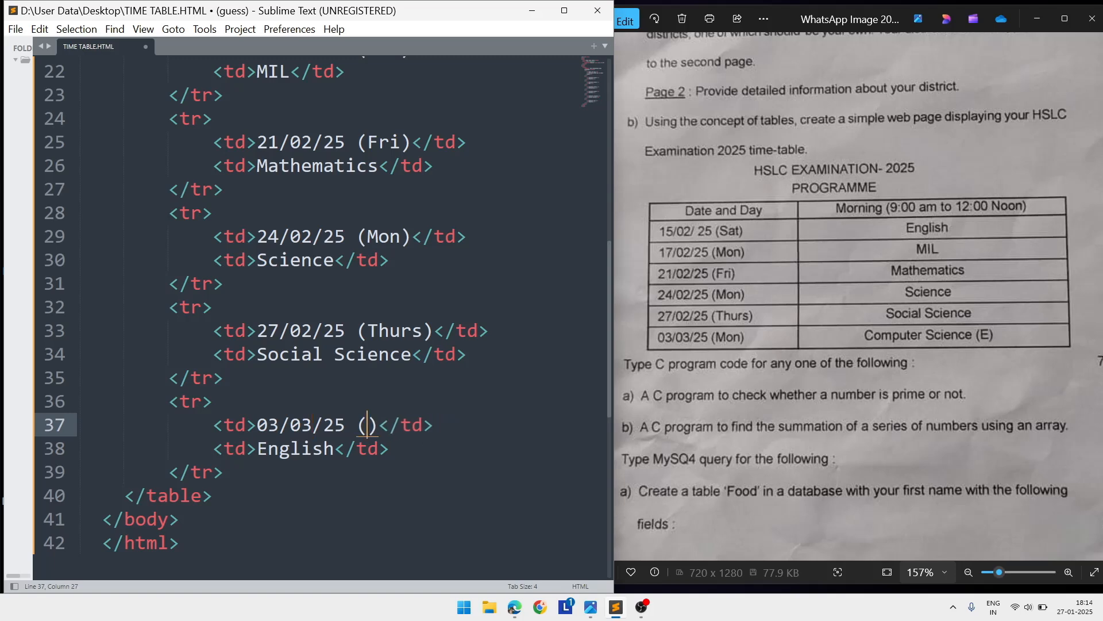
pyautogui.write('Mon')
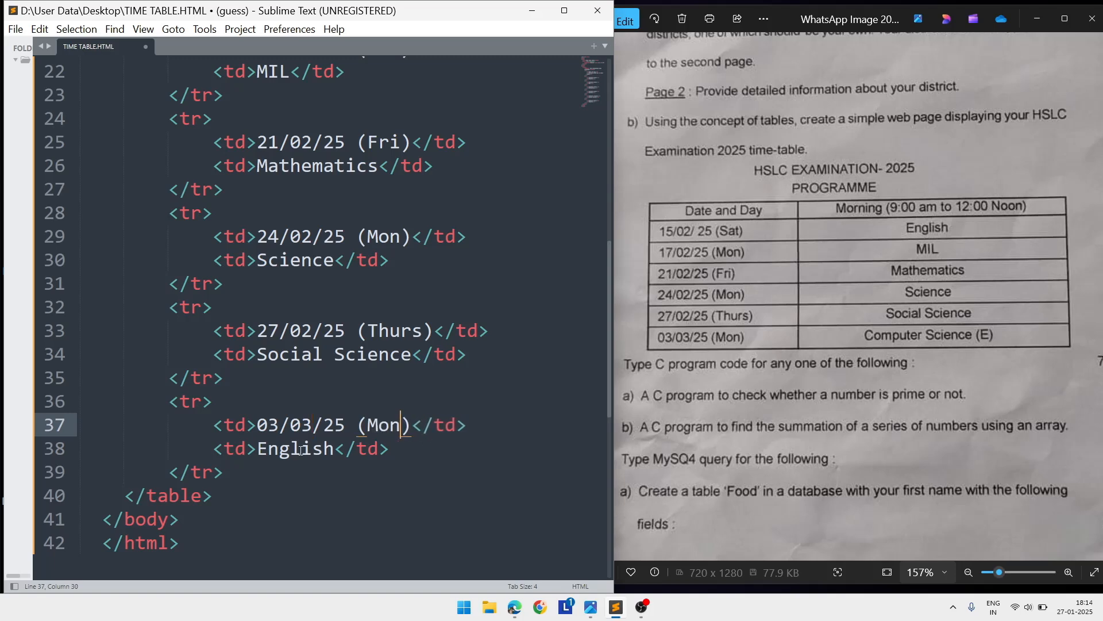
pyautogui.write('Co')
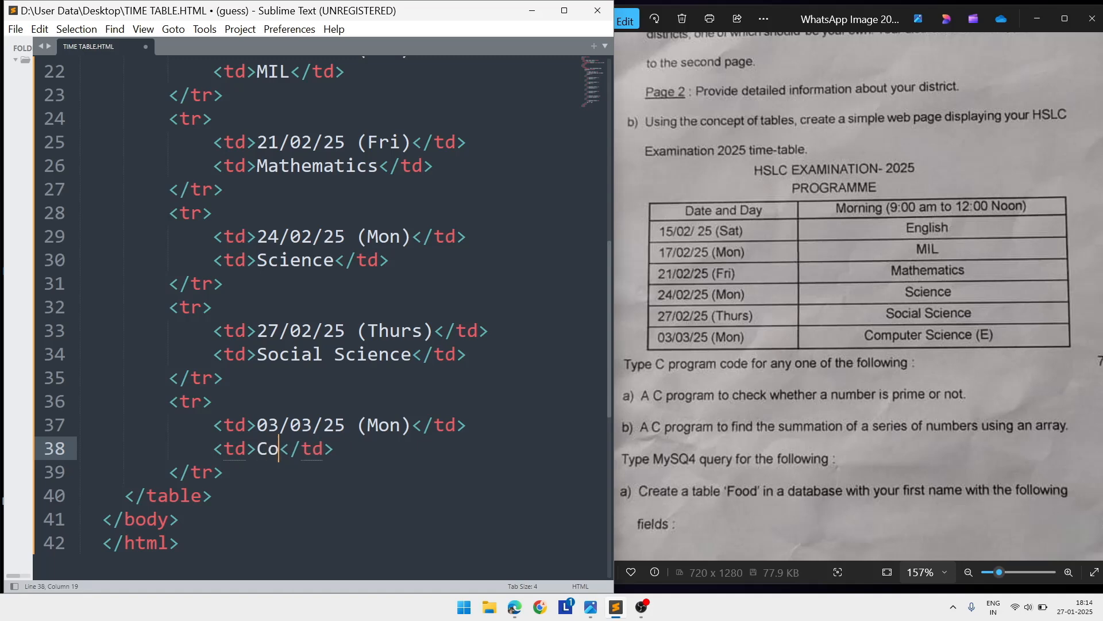
pyautogui.write('mputer Sci')
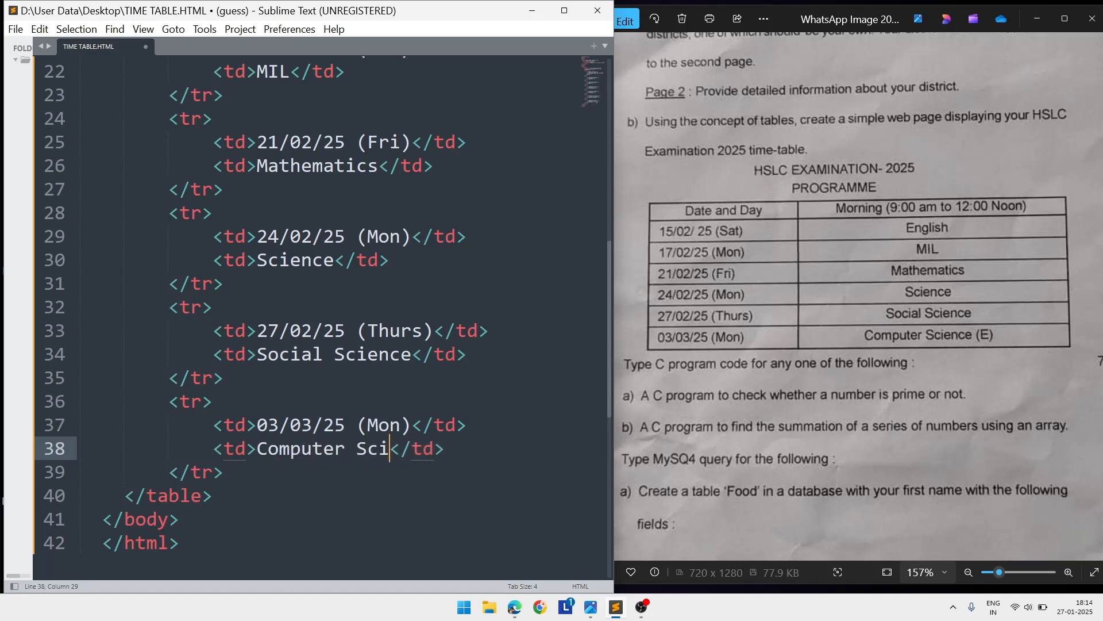
pyautogui.write('ence')
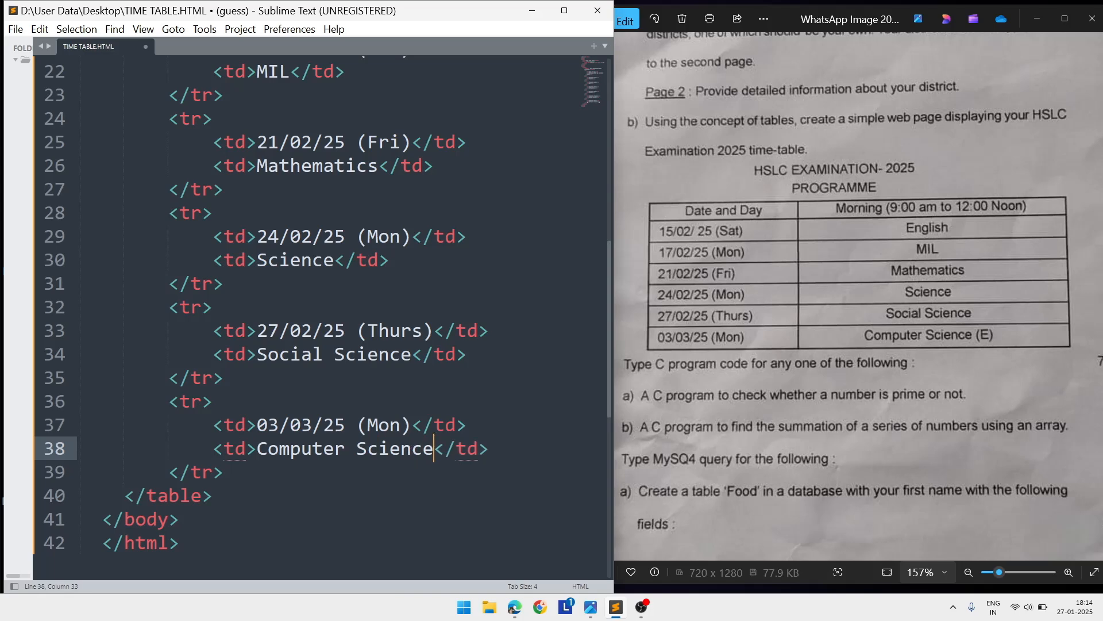
pyautogui.moveTo(604, 381)
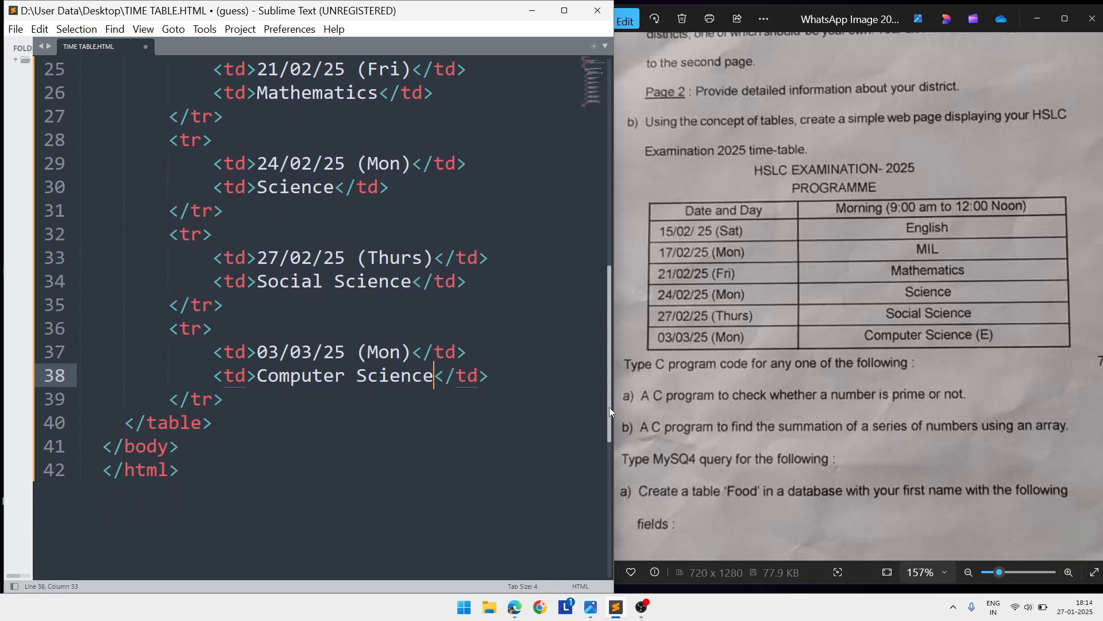
pyautogui.scroll(-3)
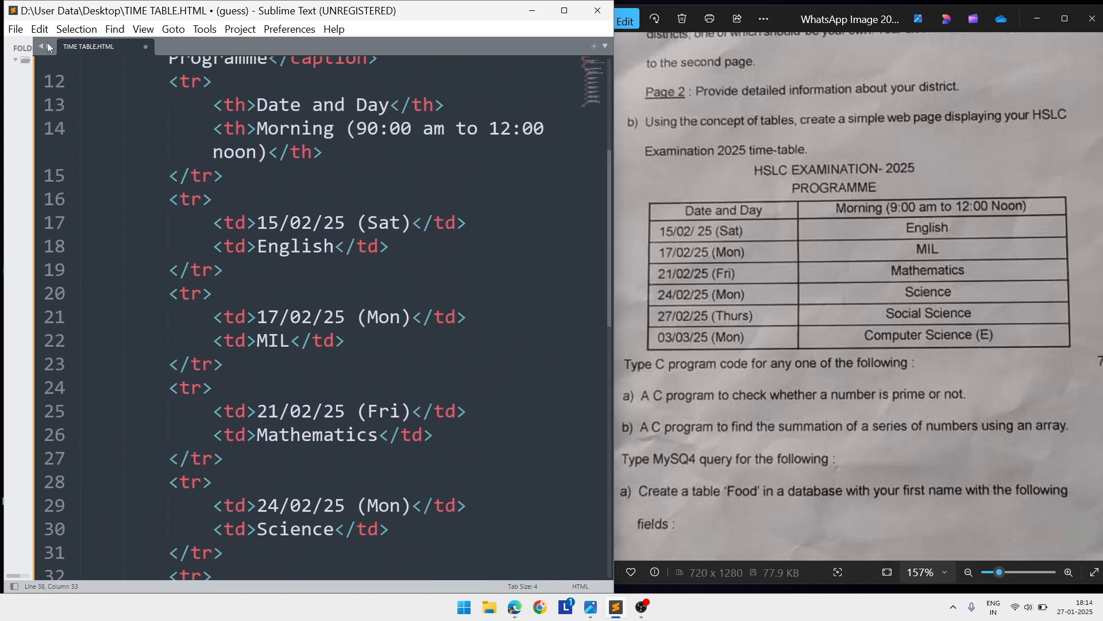
# - Start Save As with the Desktop chosen as the location and the file name selected
pyautogui.click(14, 29)
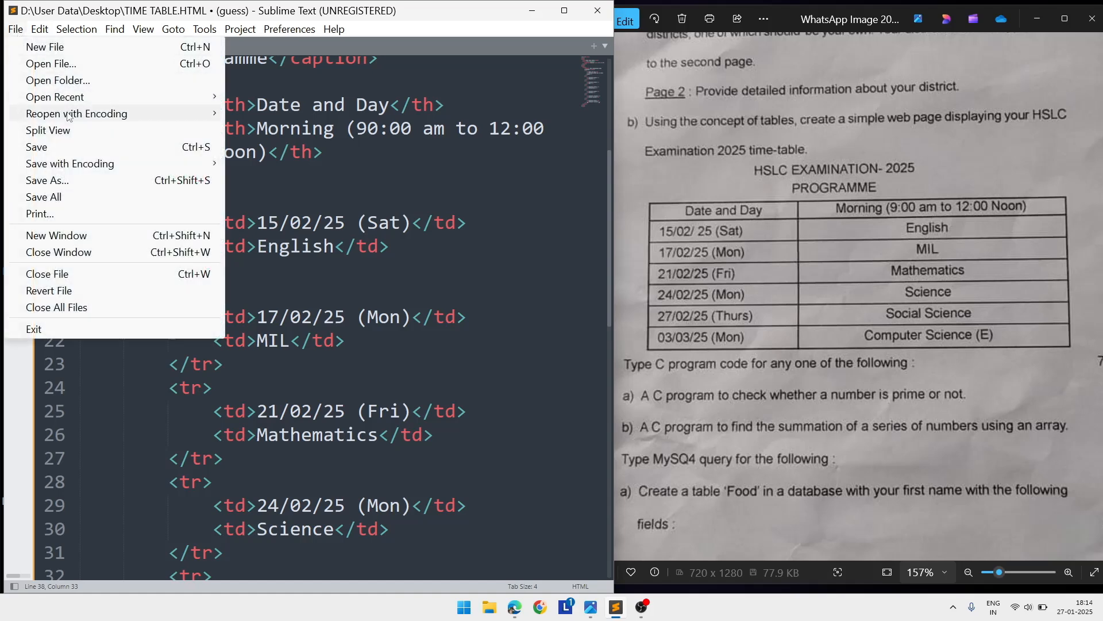
pyautogui.moveTo(69, 163)
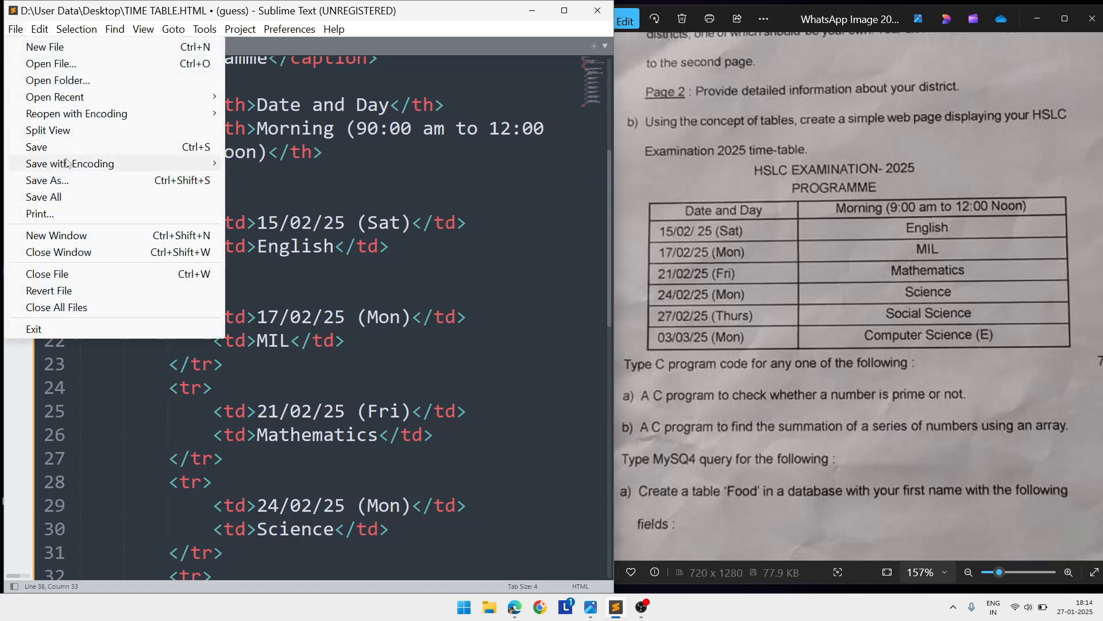
pyautogui.click(46, 181)
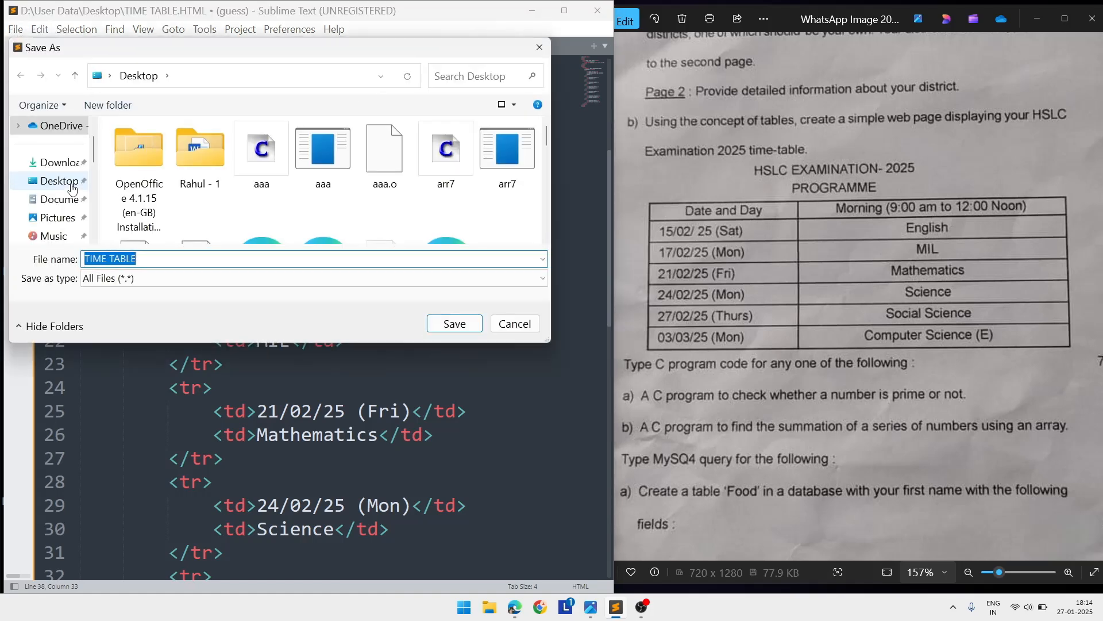
pyautogui.click(59, 180)
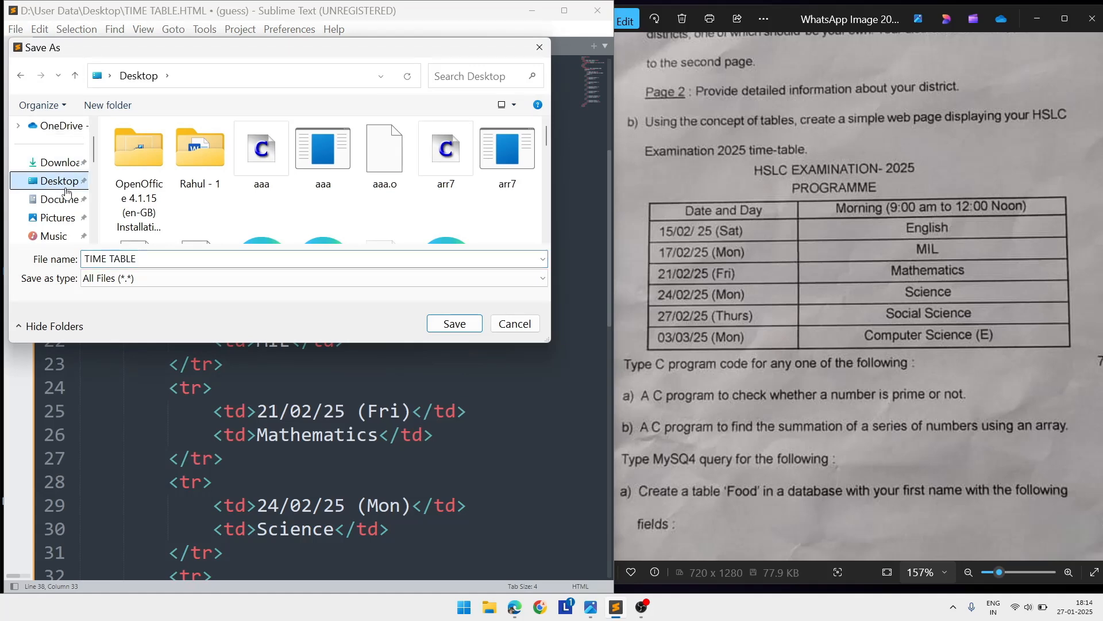
pyautogui.click(176, 259)
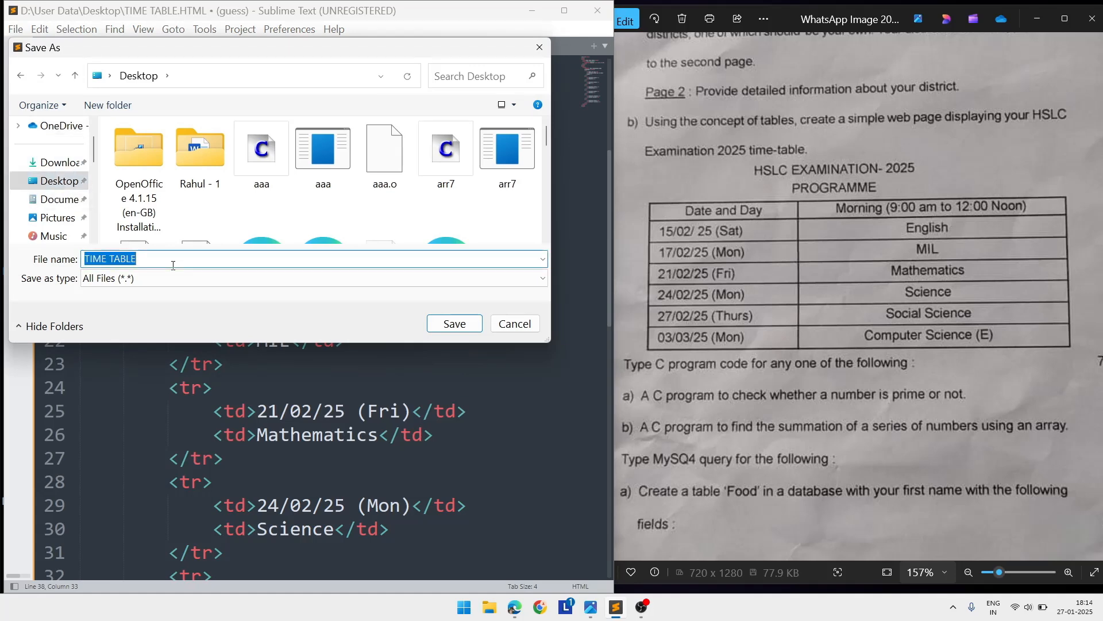
# - Enter the new file name 'Rahul - Practical Work.html'
pyautogui.write('Rahul - Prac')
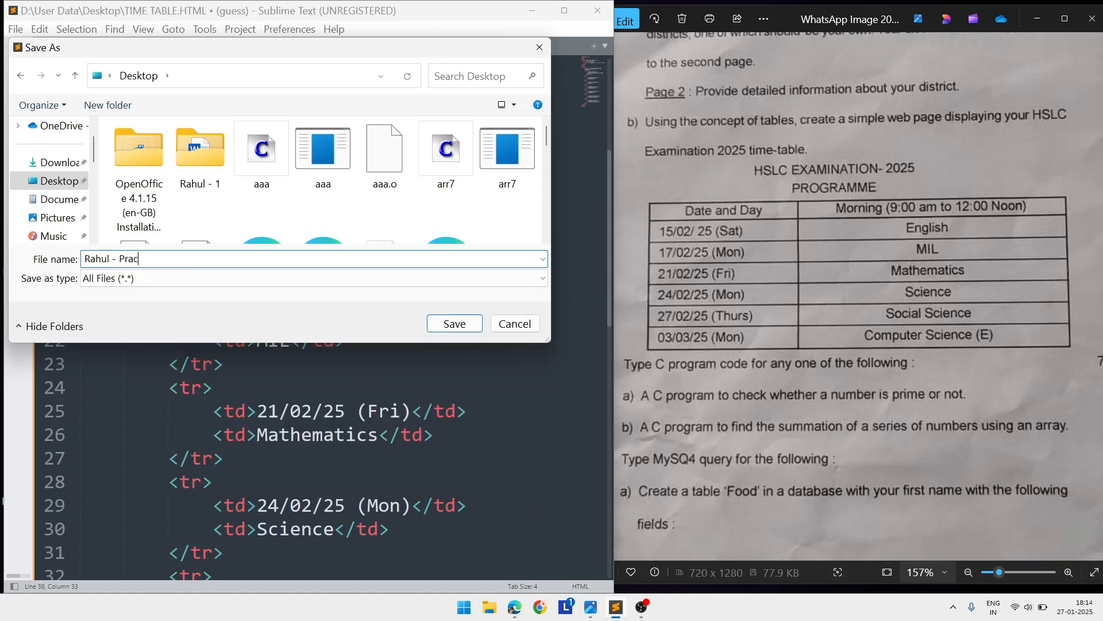
pyautogui.write('tical')
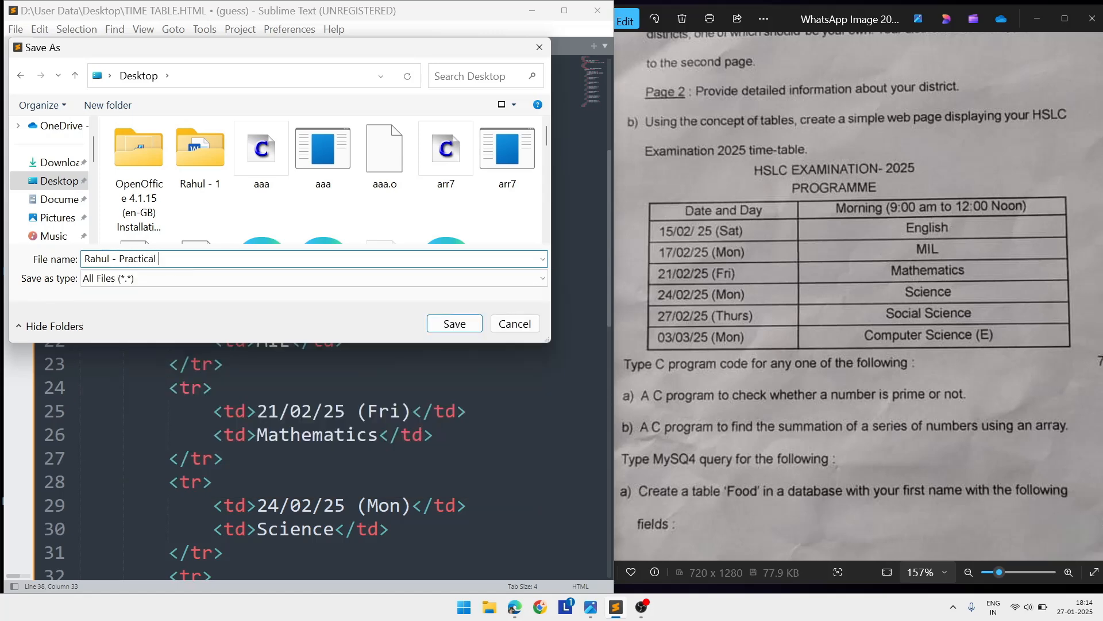
pyautogui.write('Work')
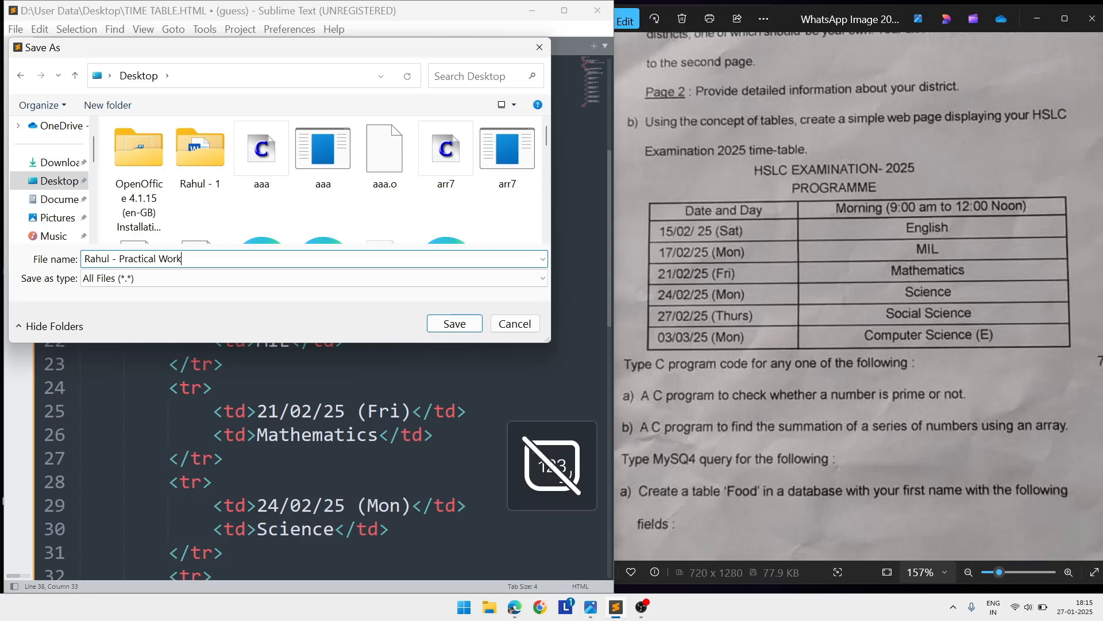
pyautogui.write('.ht')
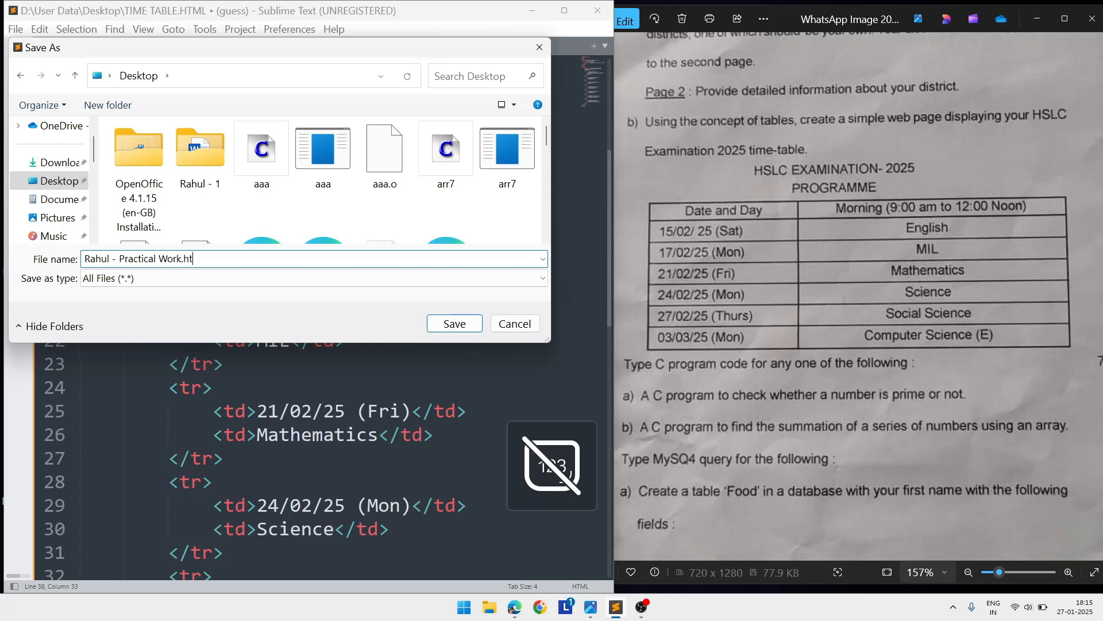
# - Save as 'Rahul - Practical Work.html' and view the bordered timetable in Microsoft Edge
pyautogui.click(454, 323)
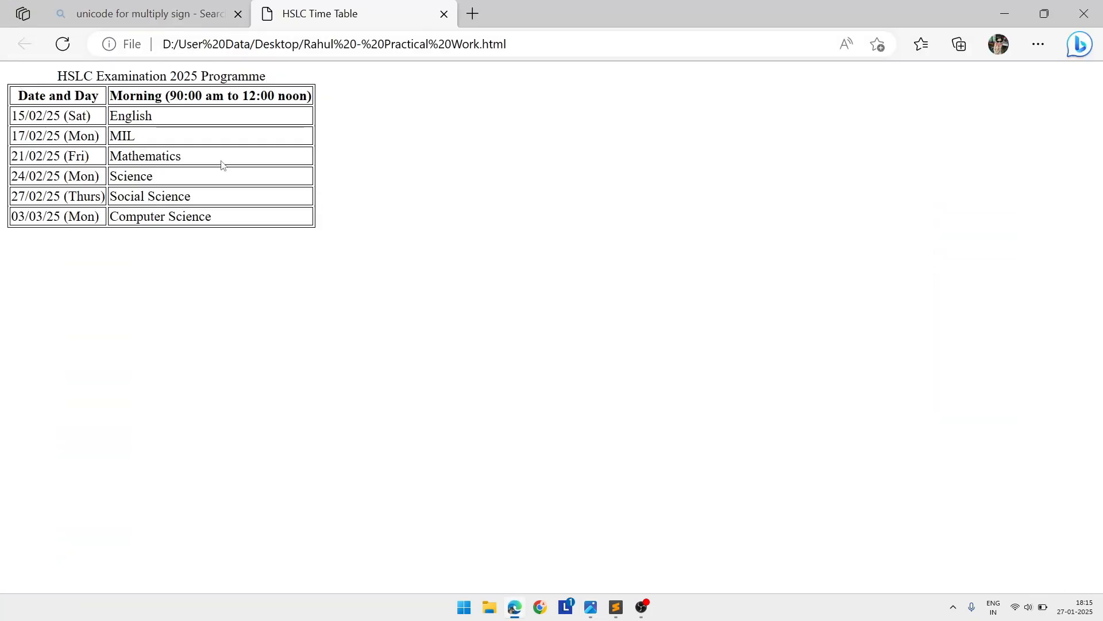
pyautogui.moveTo(326, 254)
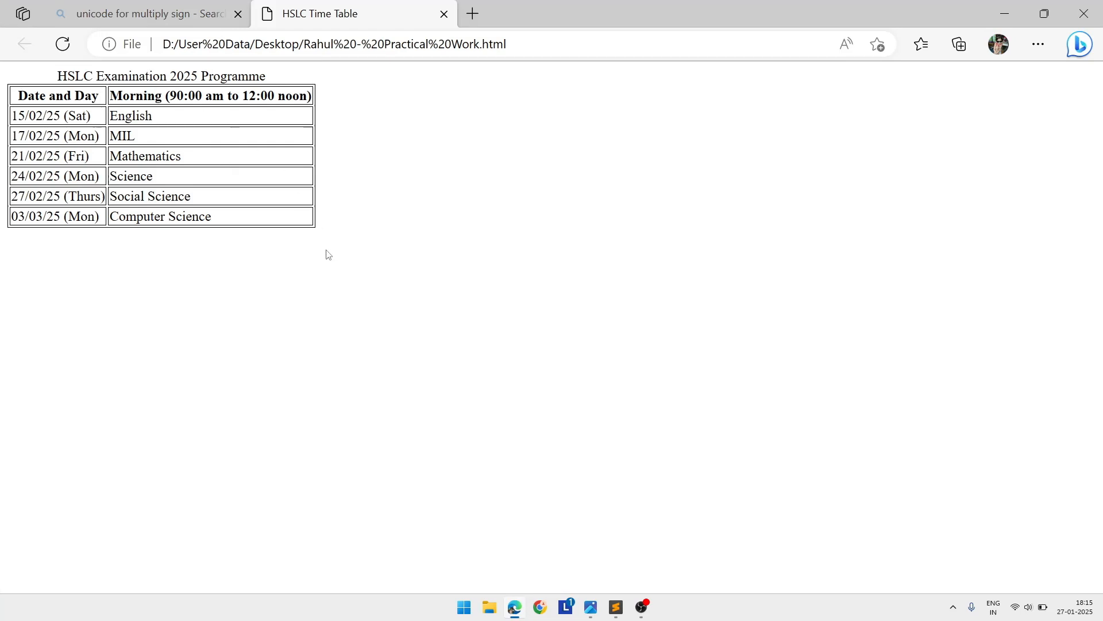
pyautogui.click(613, 606)
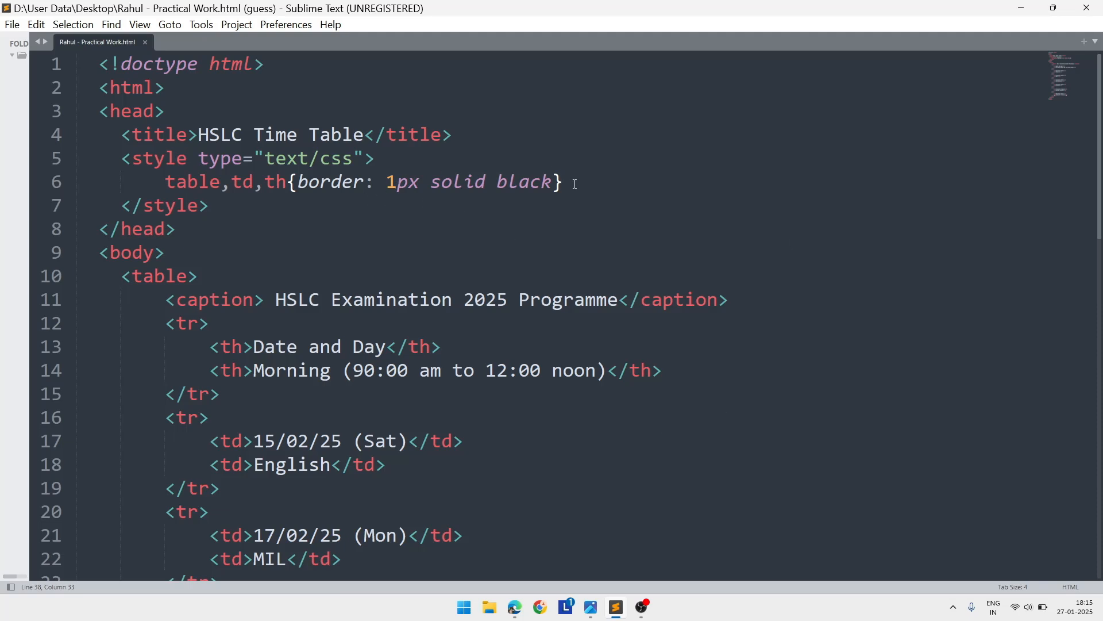
pyautogui.moveTo(1090, 175)
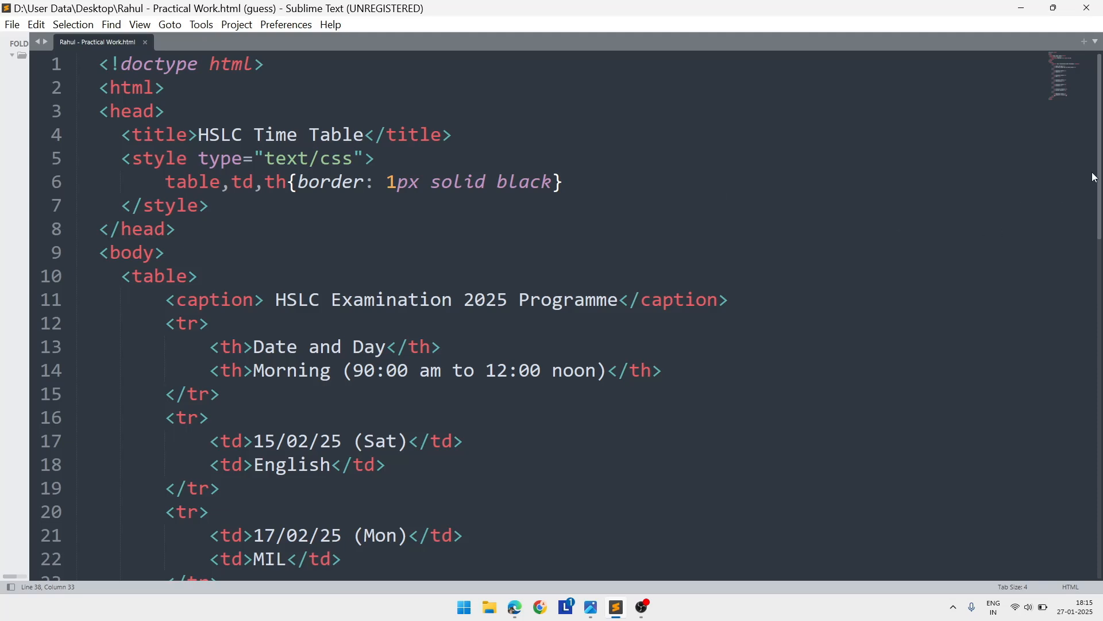
# - Scroll through the whole timetable HTML to the end and back to the top
pyautogui.scroll(-3)
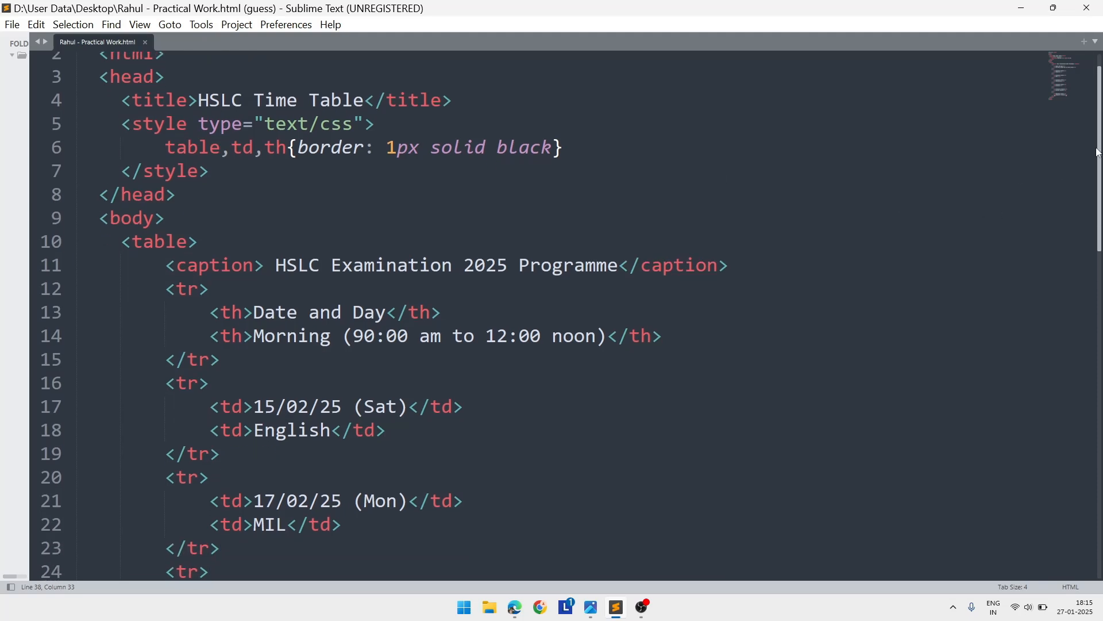
pyautogui.scroll(-3)
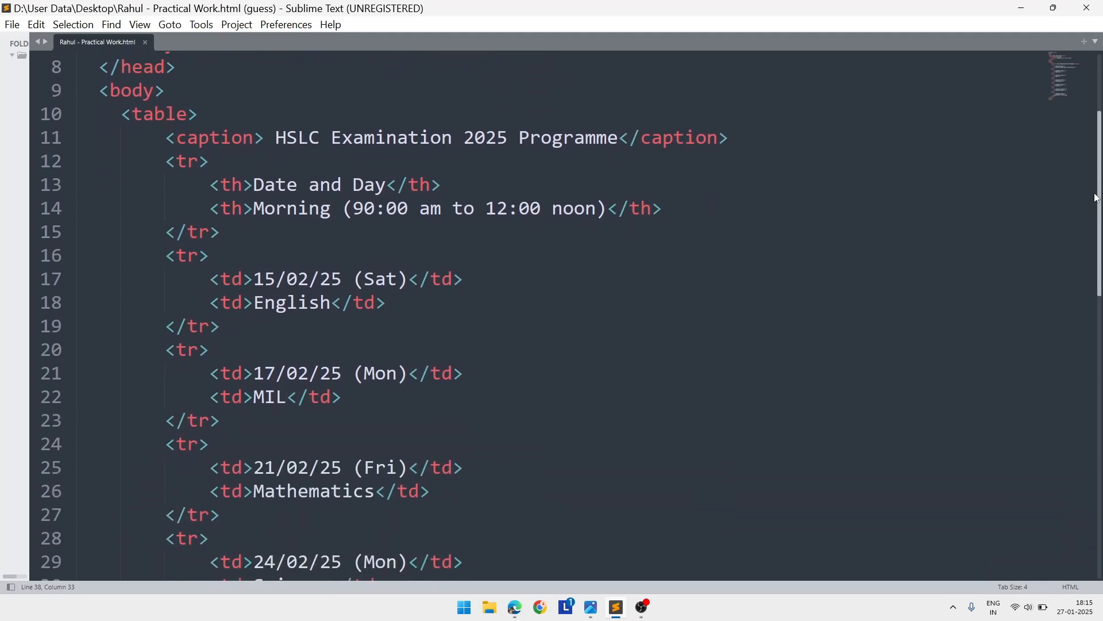
pyautogui.scroll(-3)
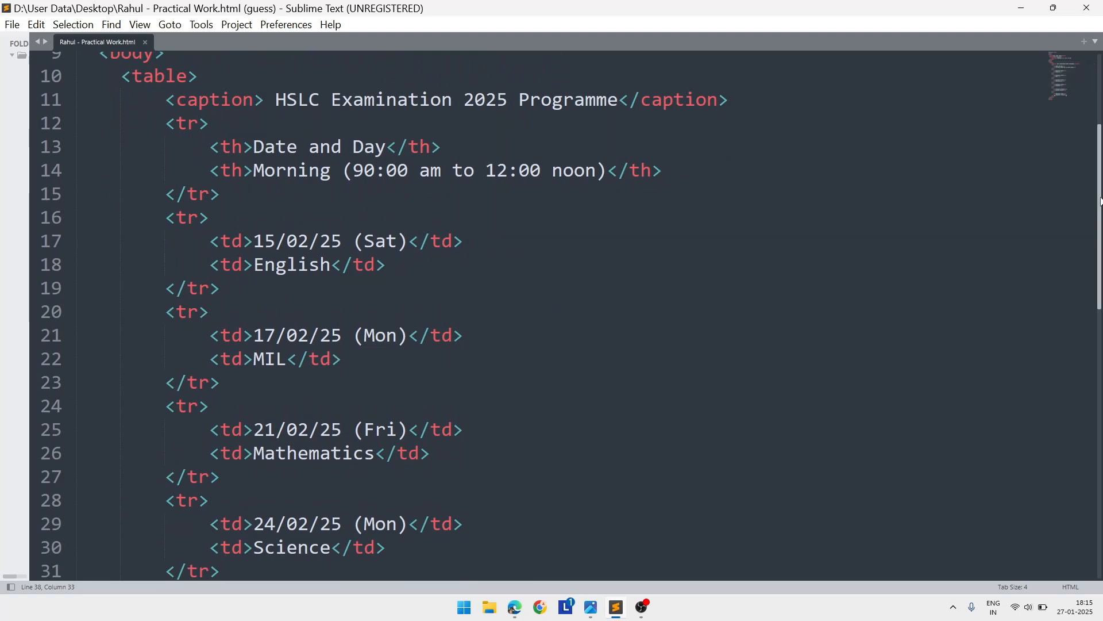
pyautogui.scroll(-3)
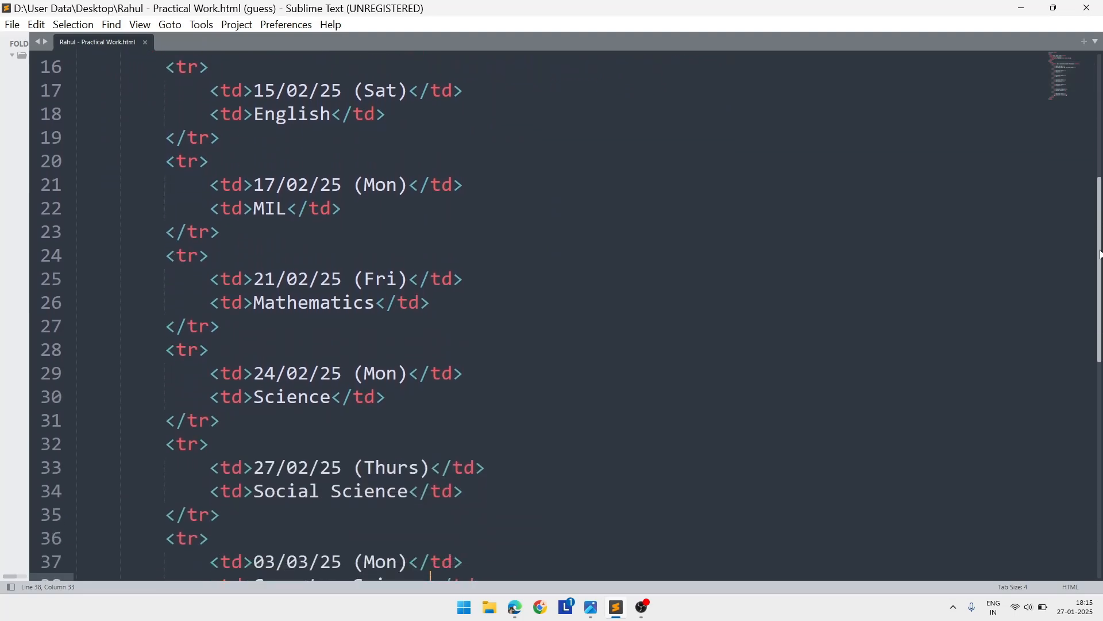
pyautogui.scroll(-3)
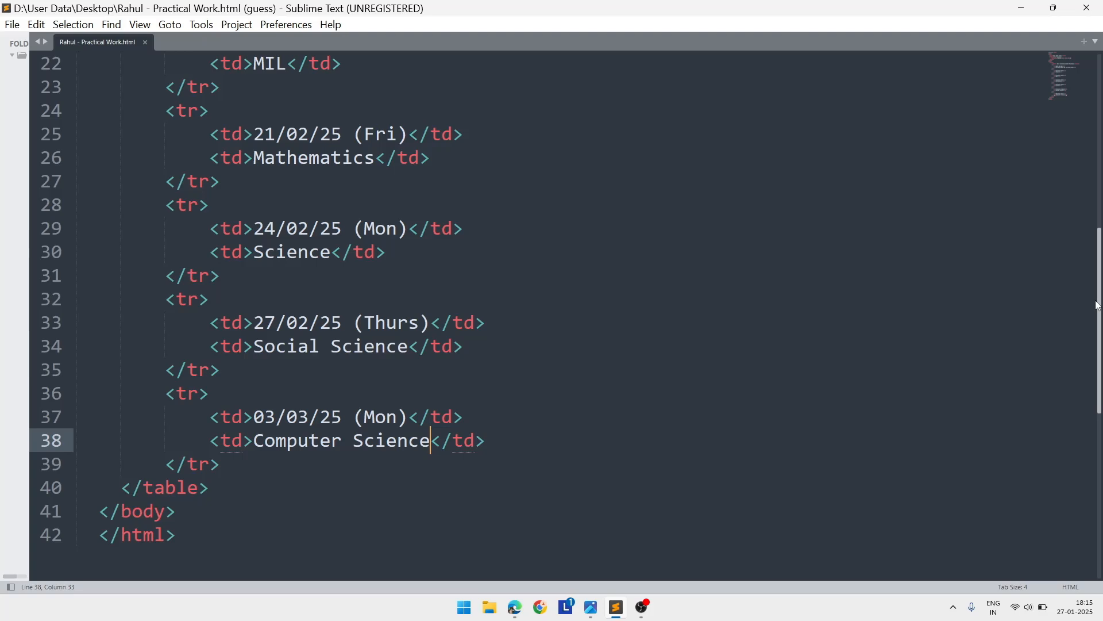
pyautogui.scroll(3)
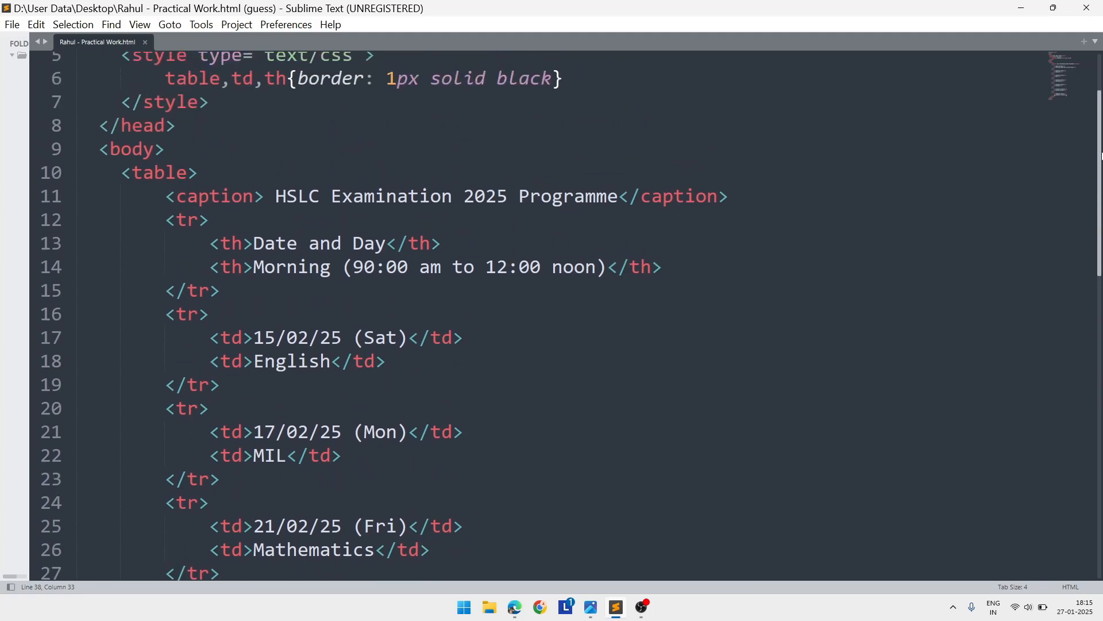
pyautogui.scroll(3)
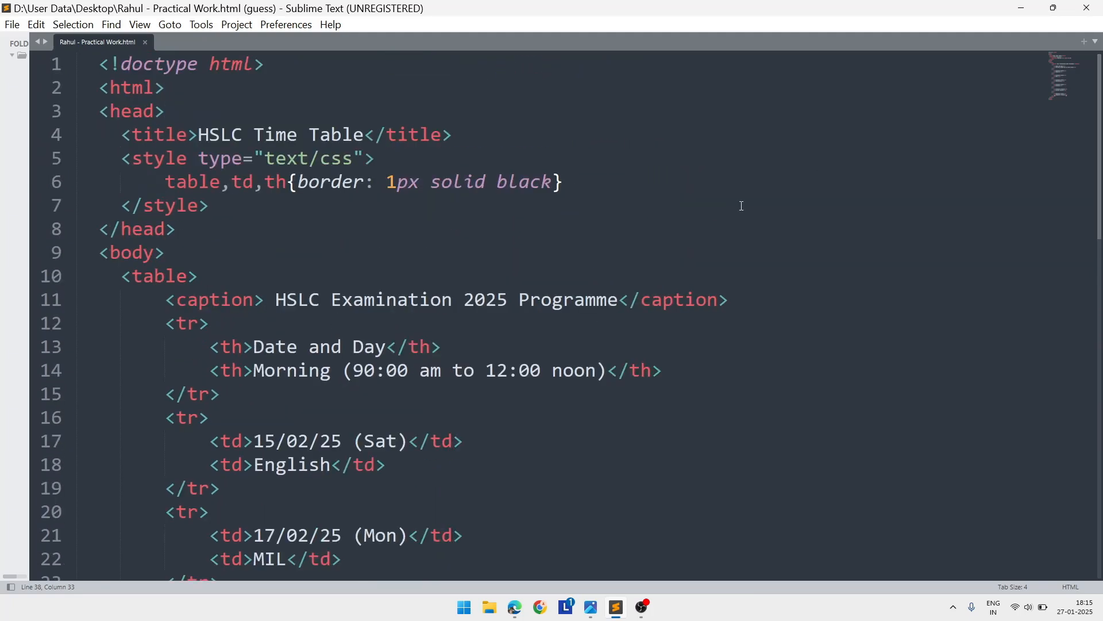
pyautogui.moveTo(496, 536)
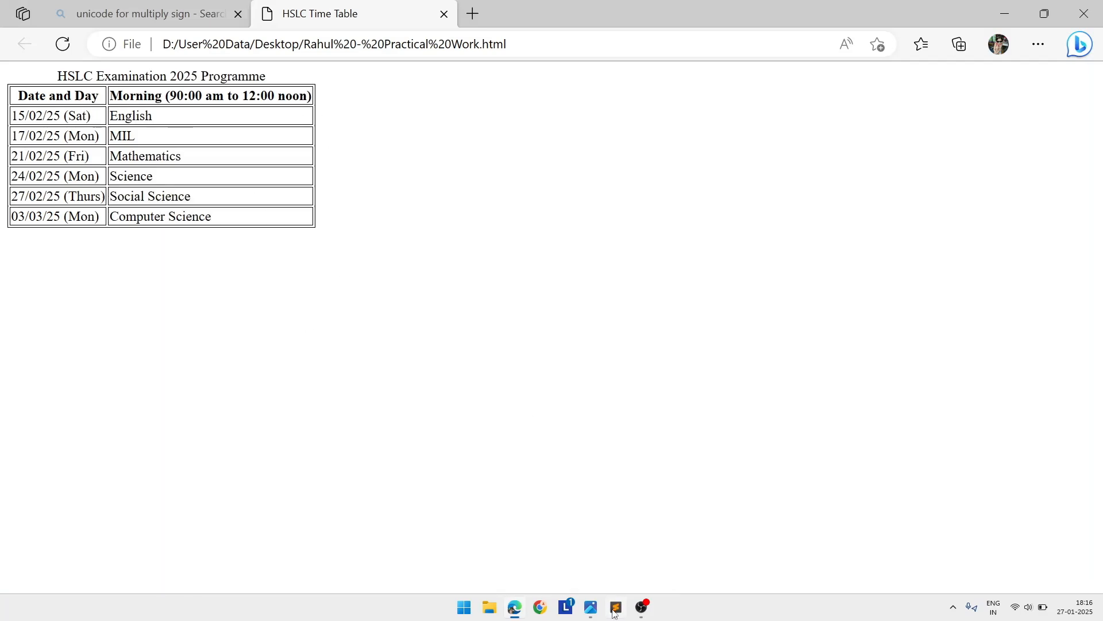
# - Add 'border-collapse: collapse;' on its own line in the table, td, th style rule
pyautogui.click(614, 607)
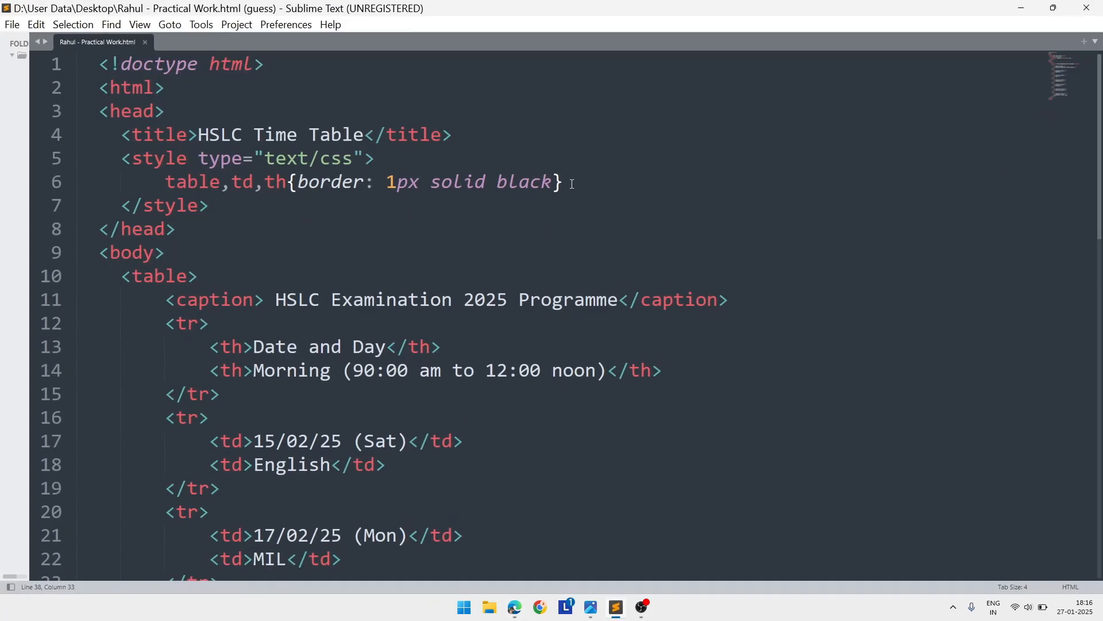
pyautogui.press('Enter')
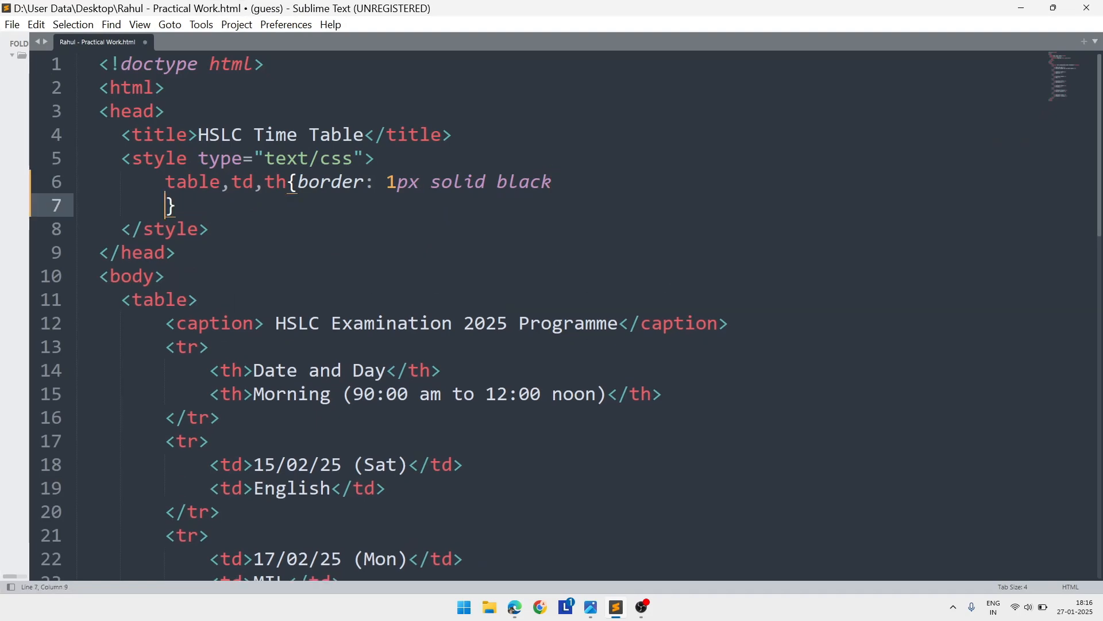
pyautogui.press('enter')
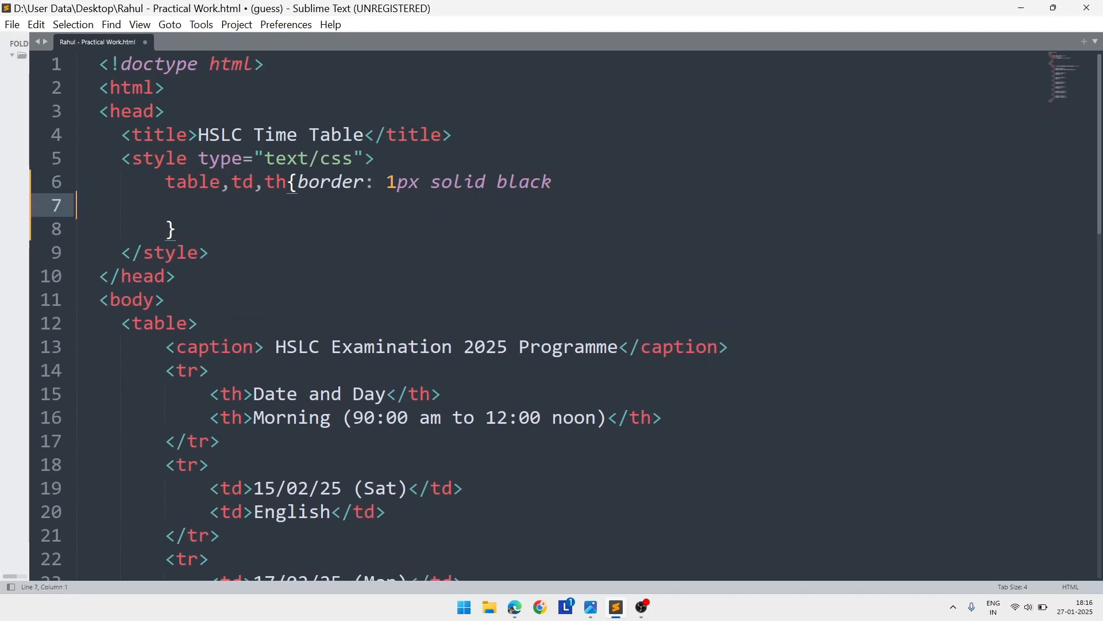
pyautogui.write('b')
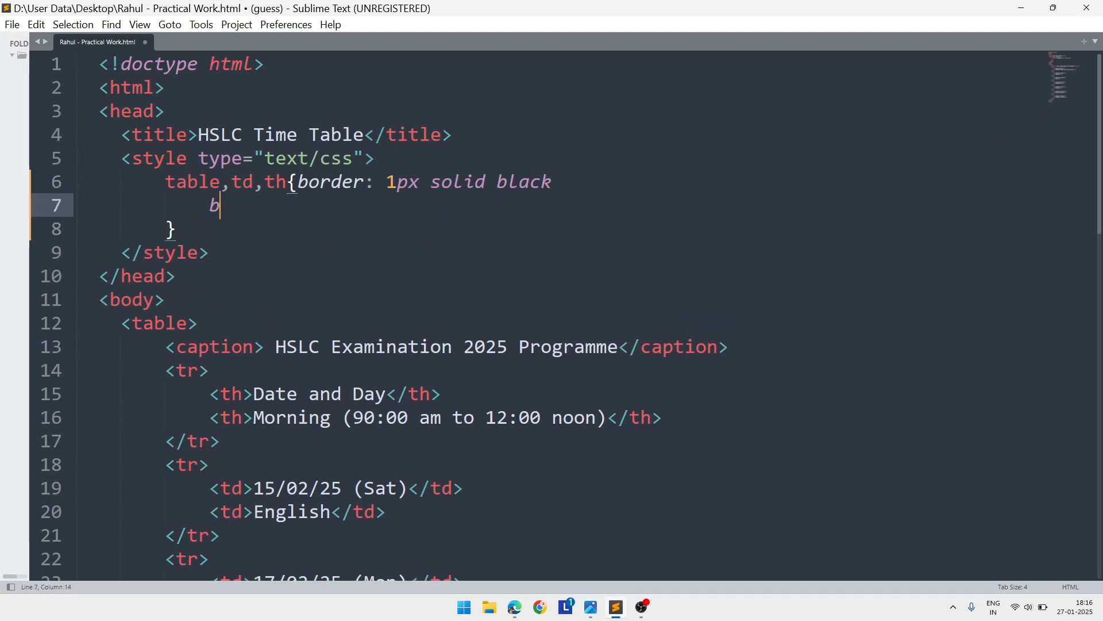
pyautogui.write('order')
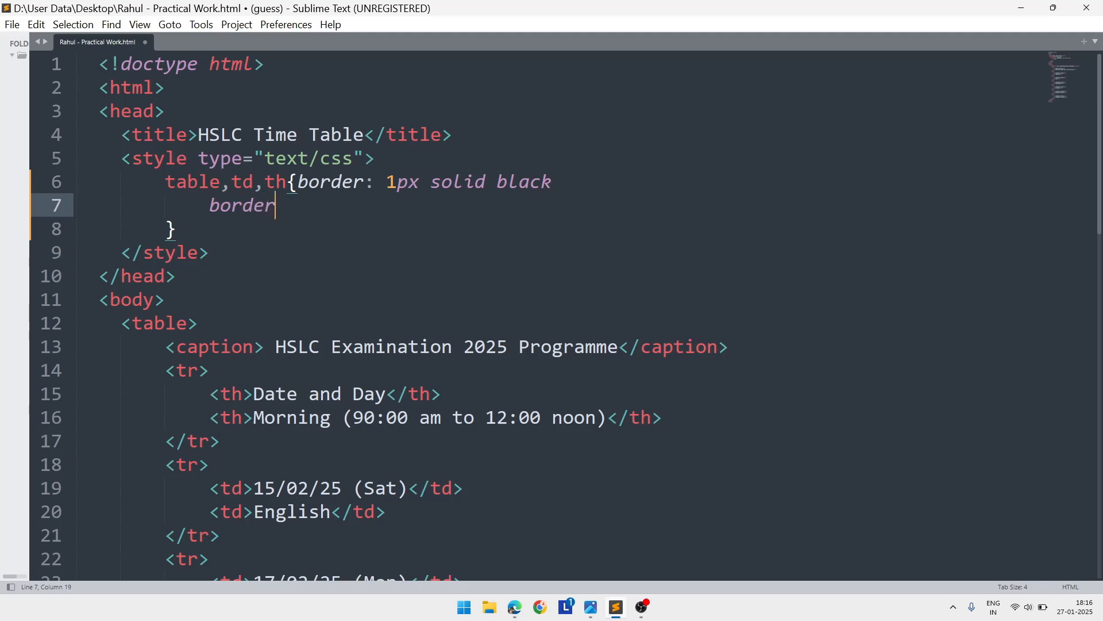
pyautogui.write('-collap')
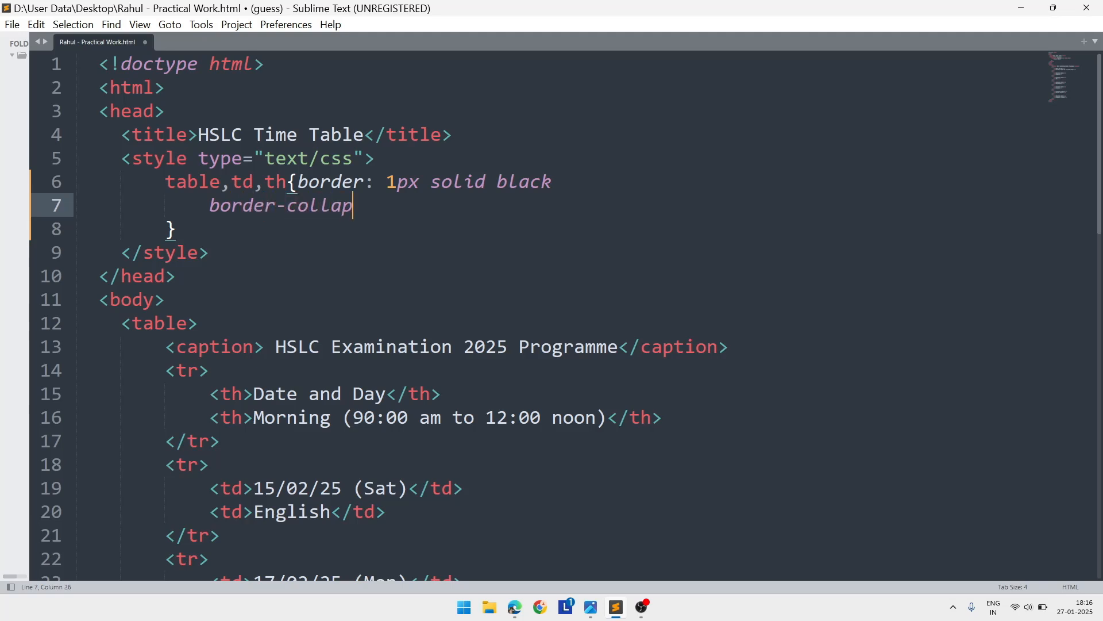
pyautogui.write('se: ;')
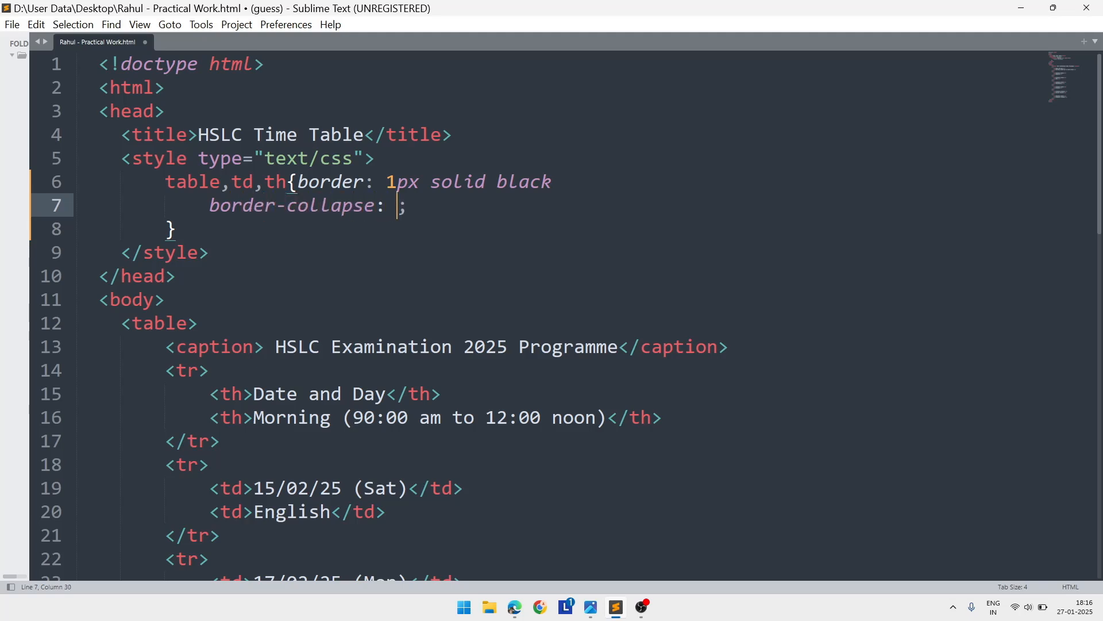
pyautogui.write('colla')
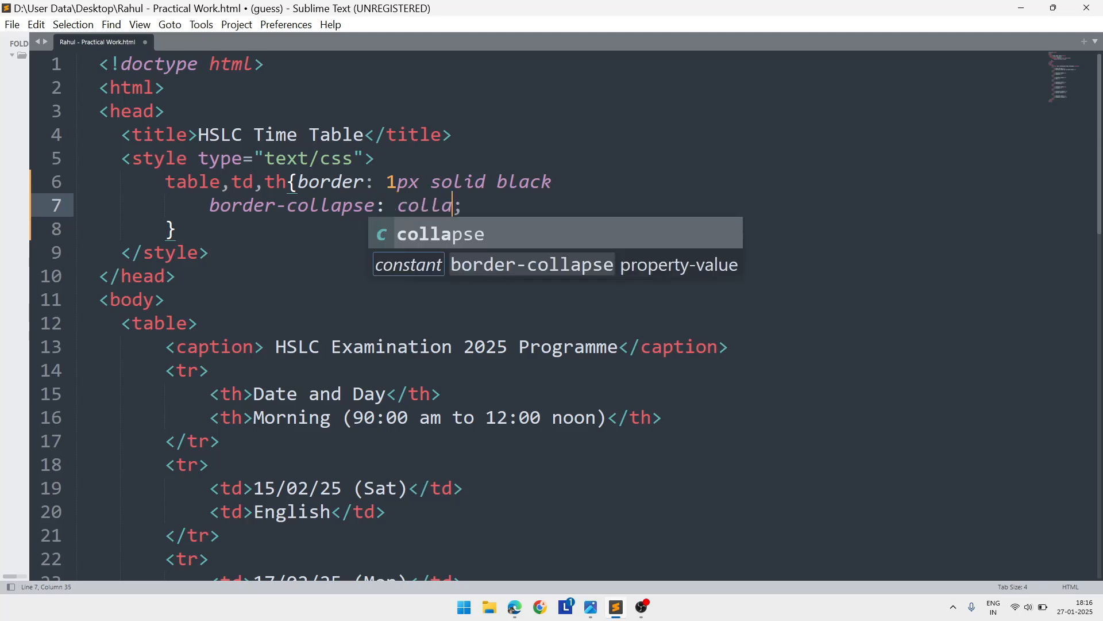
pyautogui.press('Tab')
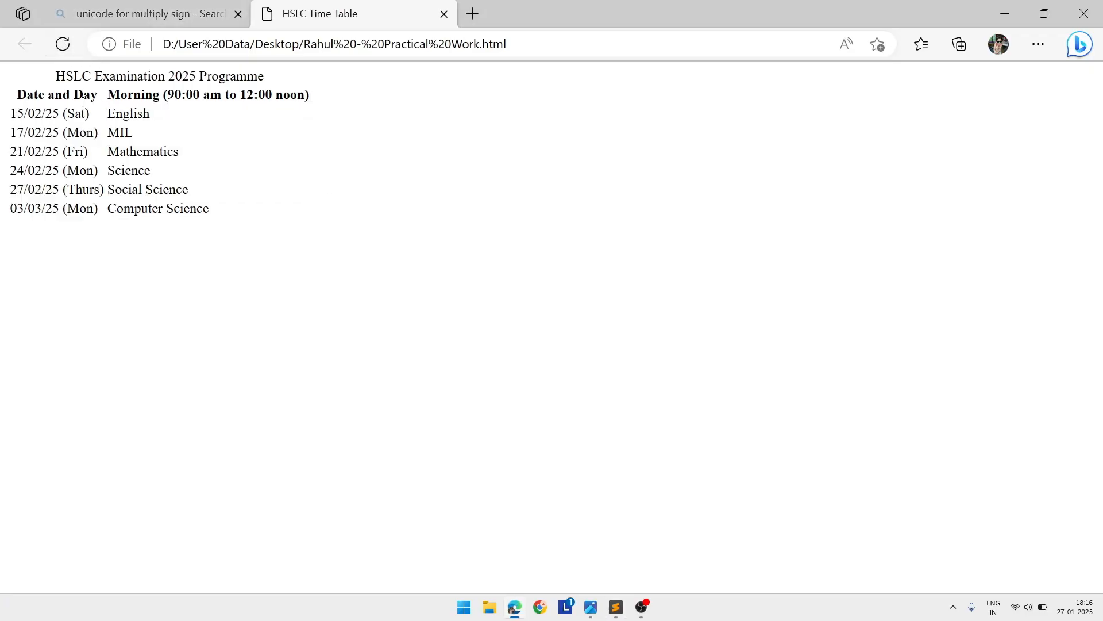
pyautogui.moveTo(308, 180)
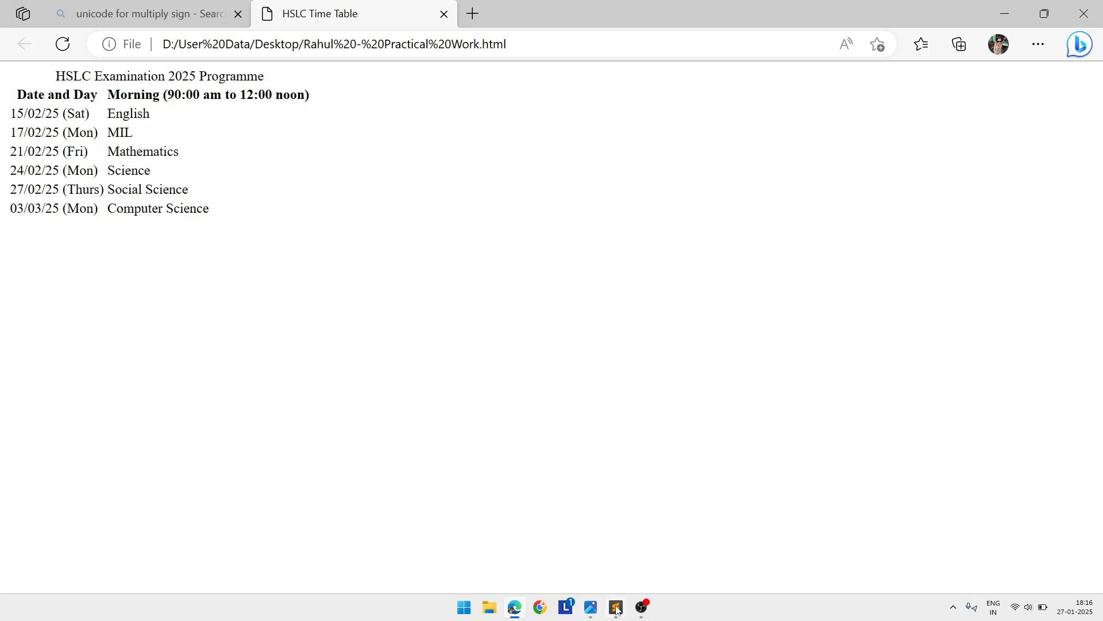
# - Refresh the page in Edge so the timetable shows its cell borders again
pyautogui.click(614, 607)
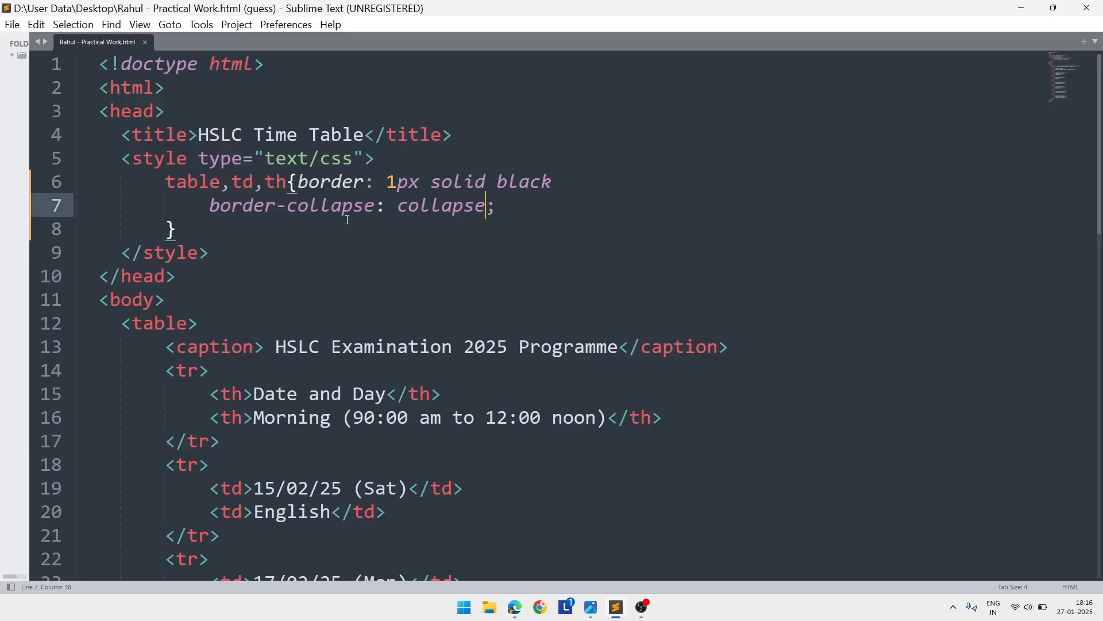
pyautogui.click(210, 205)
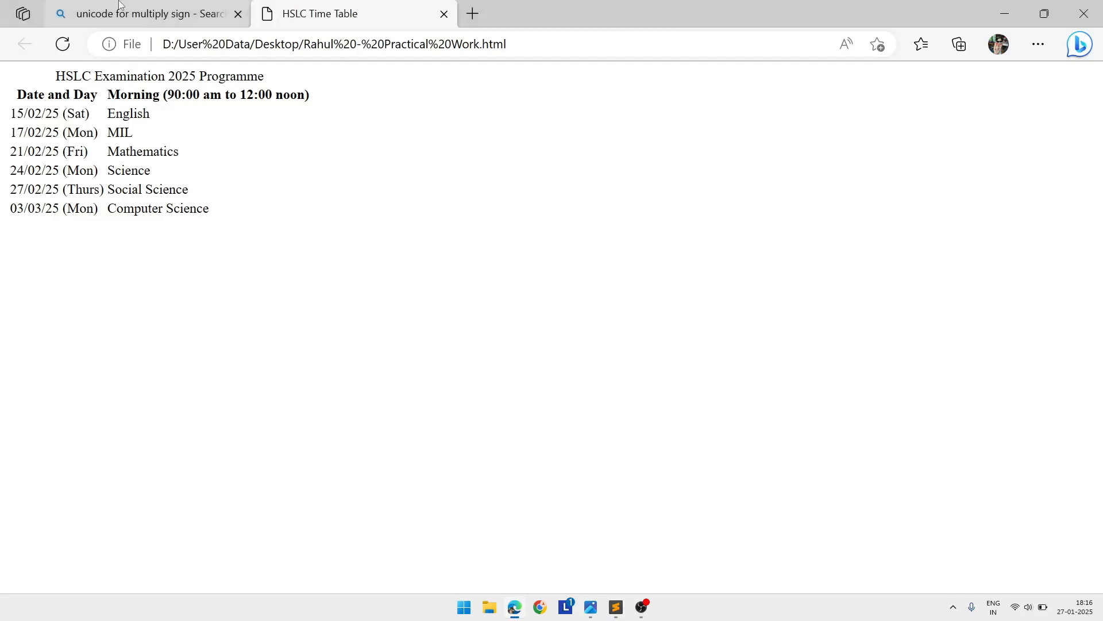
pyautogui.click(62, 44)
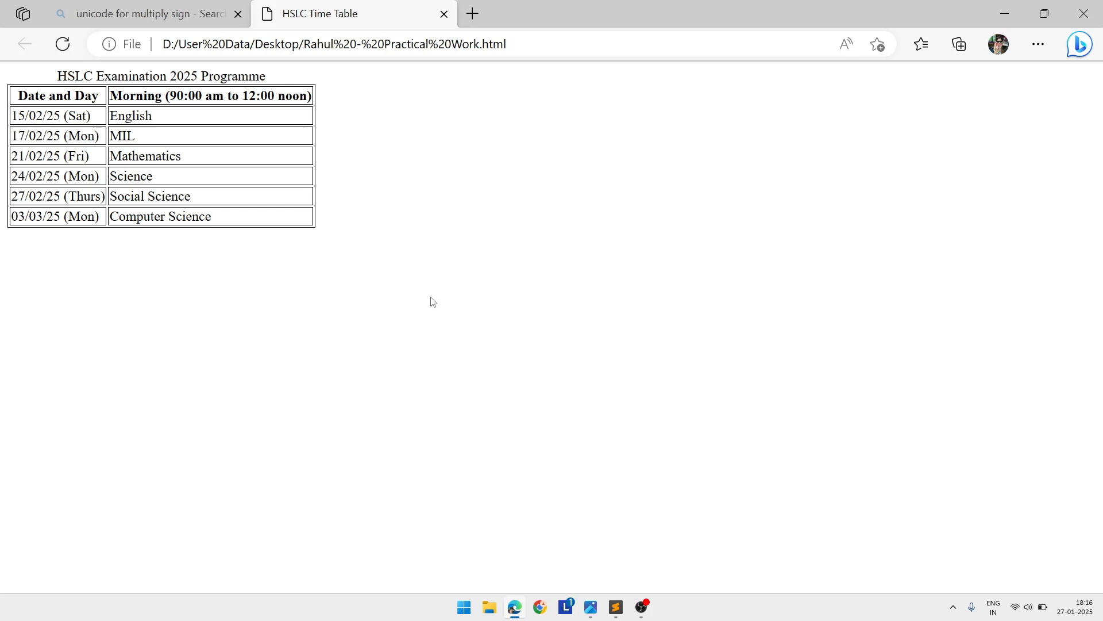
pyautogui.moveTo(515, 465)
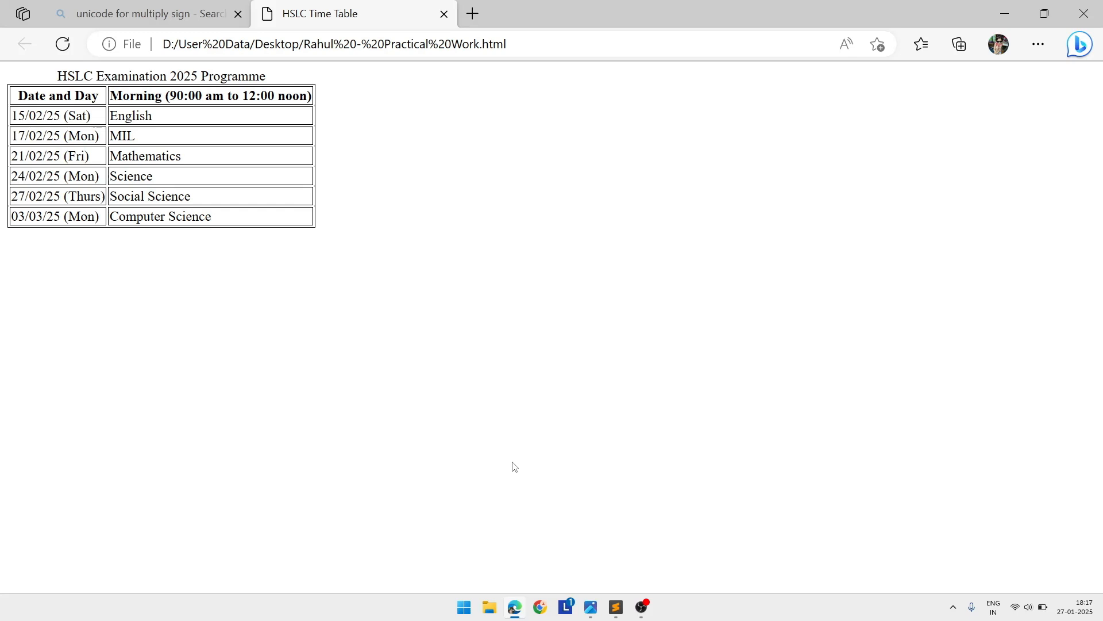
pyautogui.moveTo(646, 487)
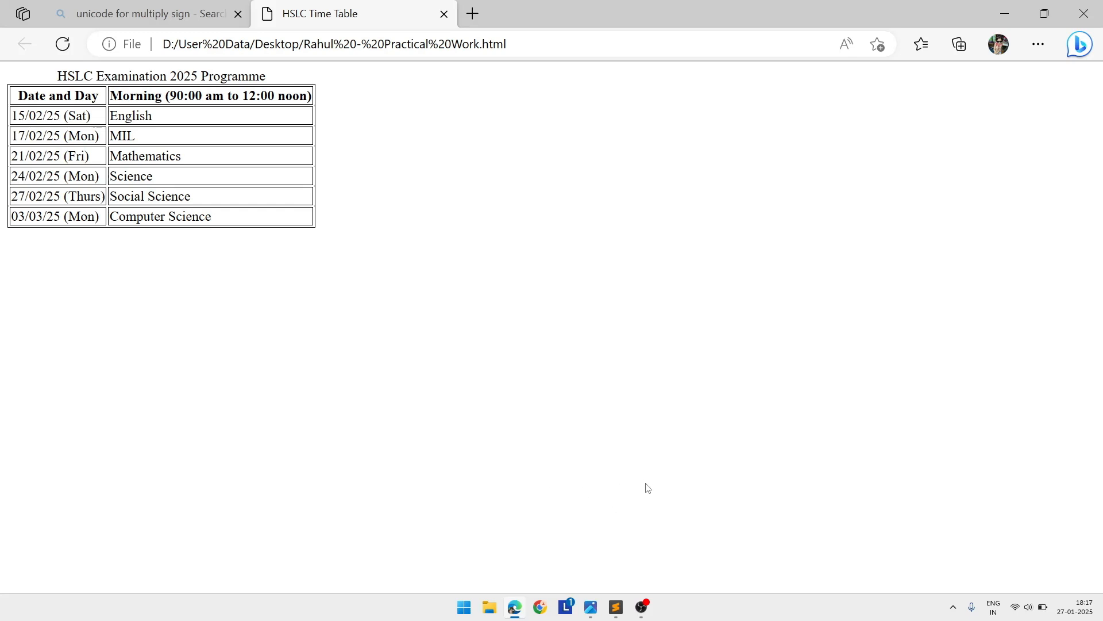